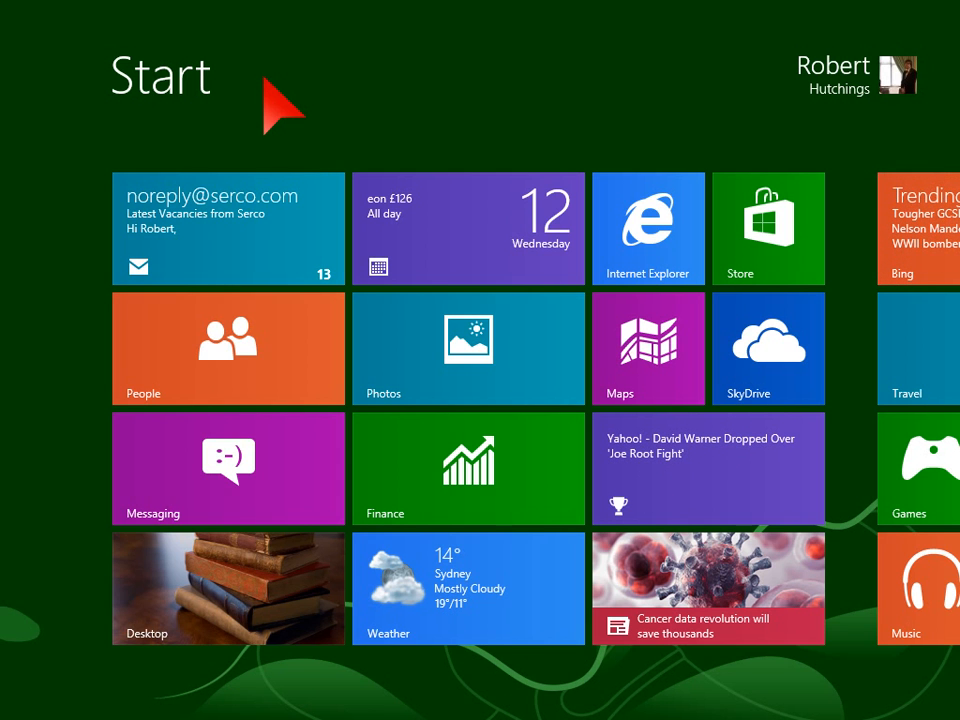
# Switch from the Start screen to the desktop via the Desktop tile
pyautogui.click(228, 588)
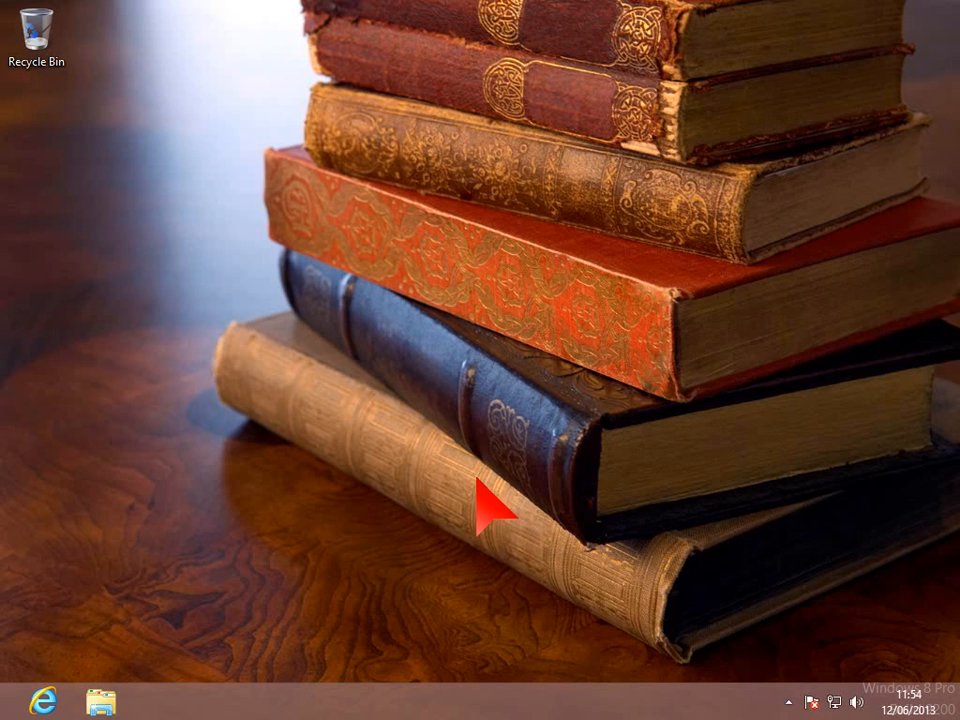
pyautogui.moveTo(576, 480)
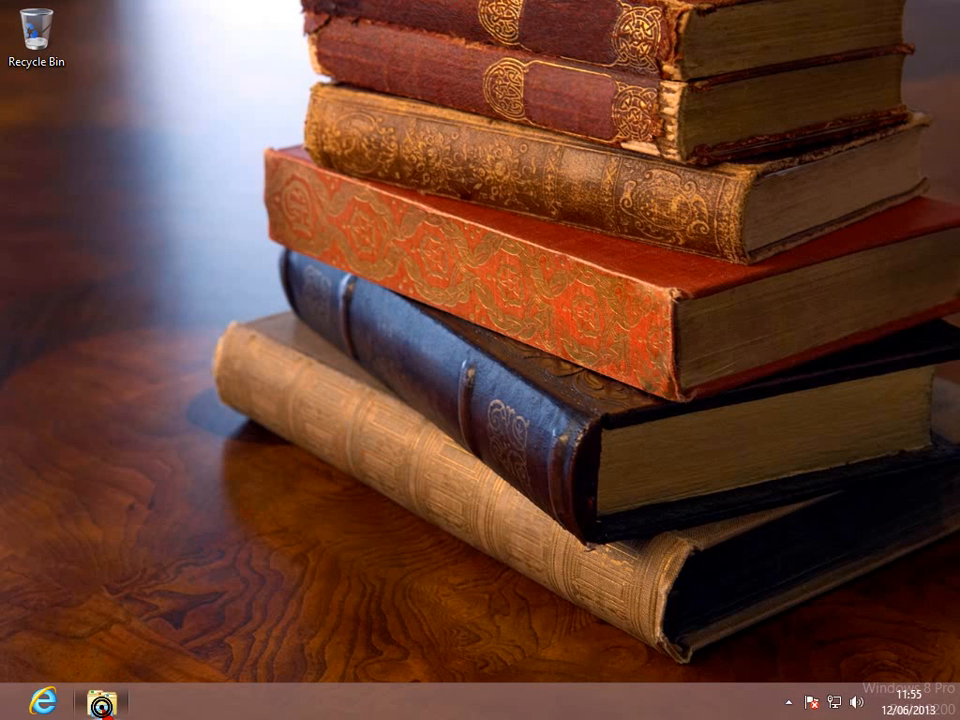
# Open Control Panel from File Explorer's Computer view
pyautogui.click(100, 700)
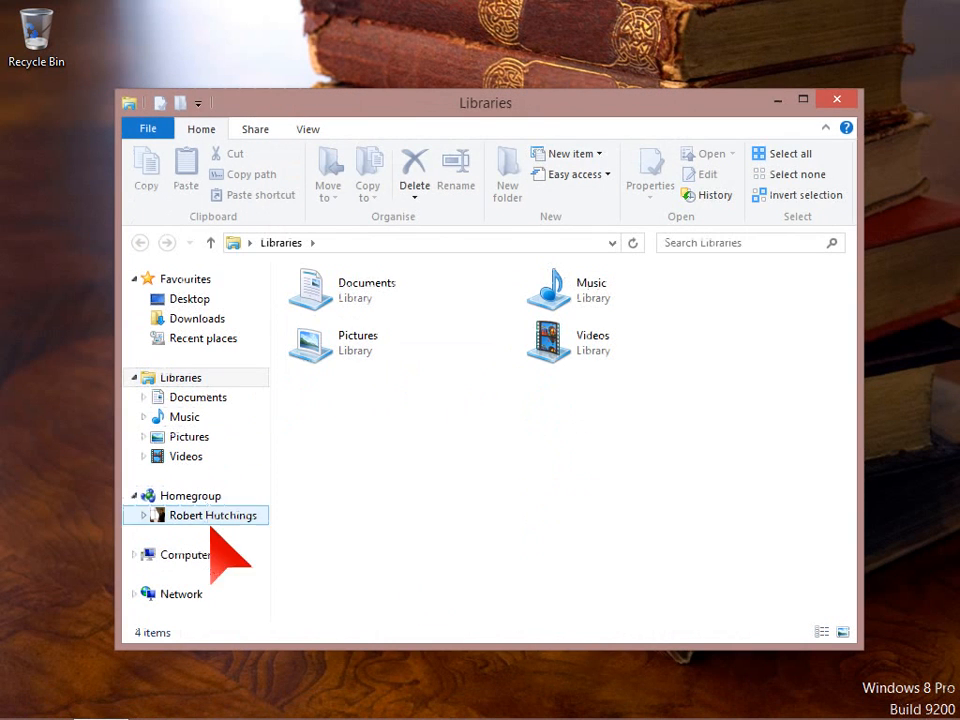
pyautogui.click(184, 554)
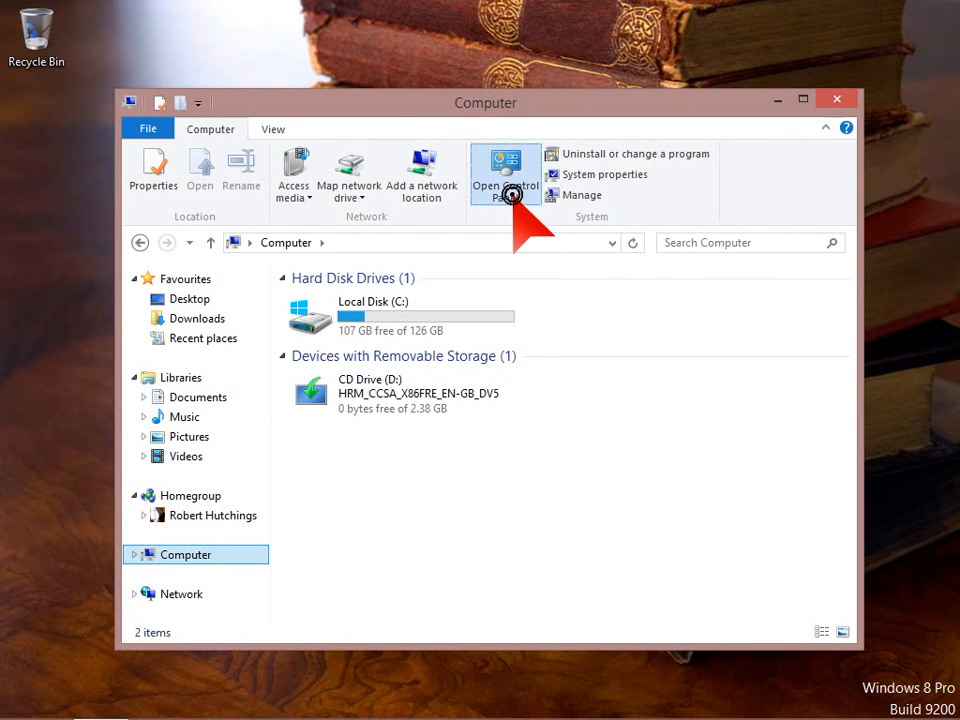
pyautogui.click(504, 172)
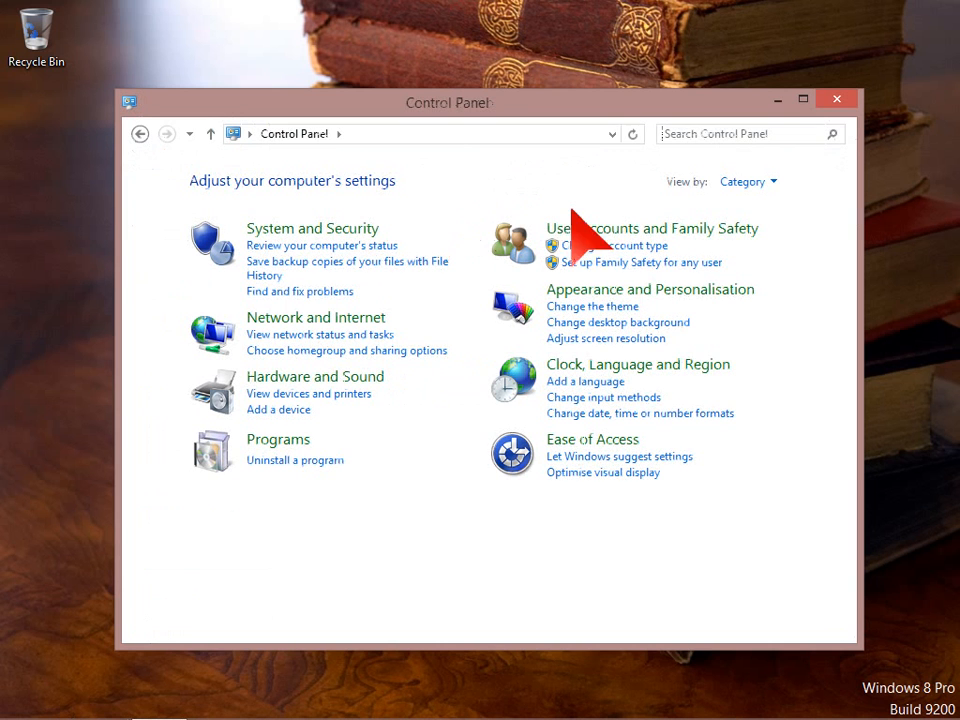
pyautogui.moveTo(650, 316)
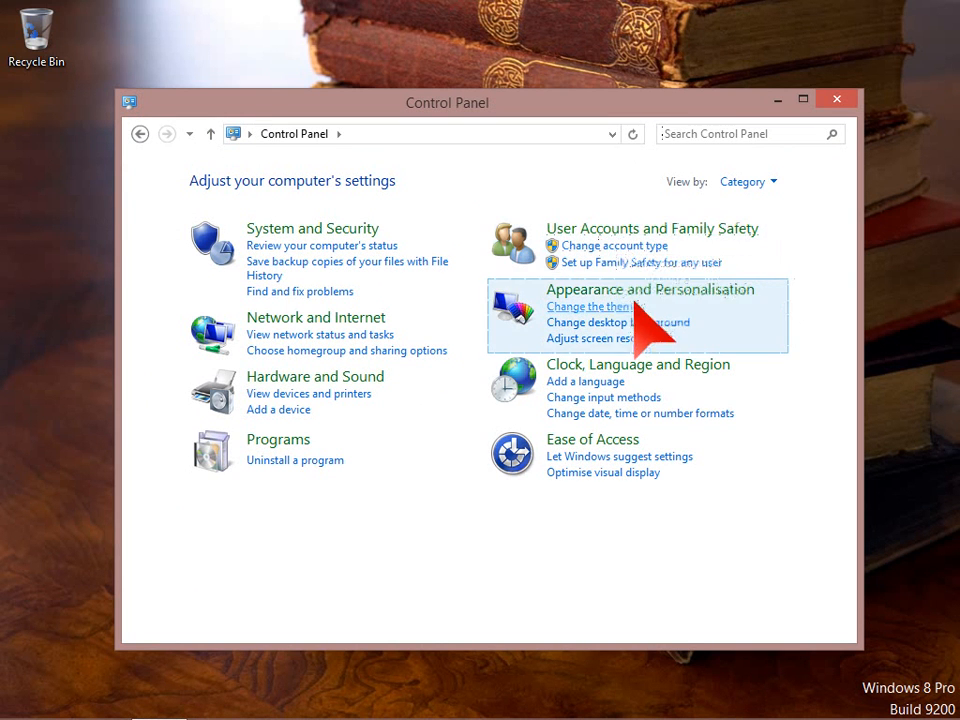
pyautogui.moveTo(630, 280)
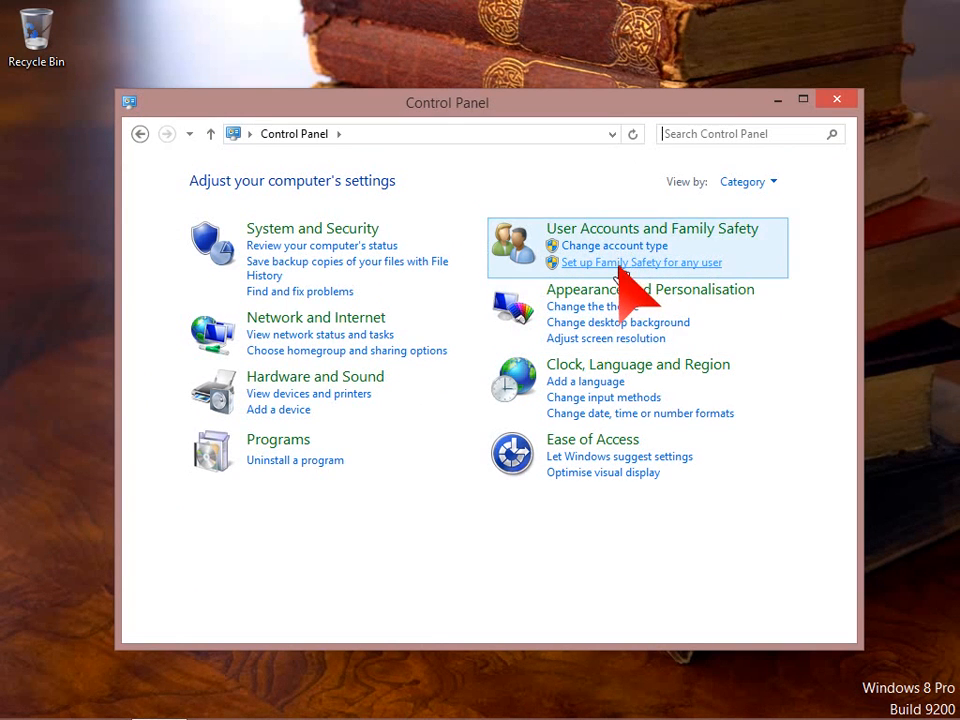
# Reach the Family Safety account list, declining to make the administrator a standard account
pyautogui.click(640, 262)
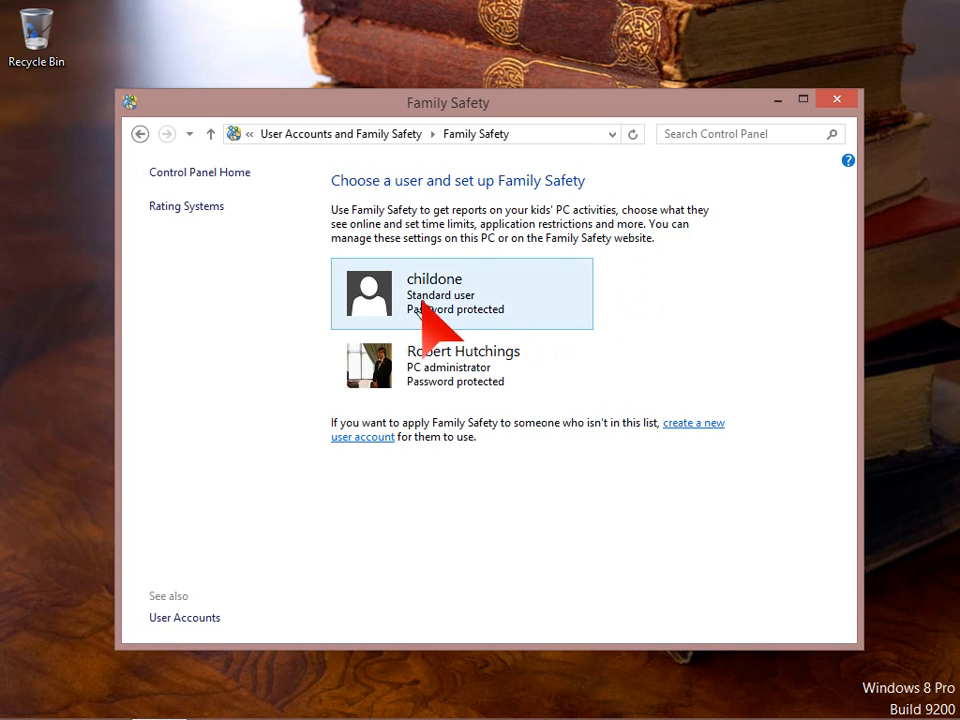
pyautogui.moveTo(536, 544)
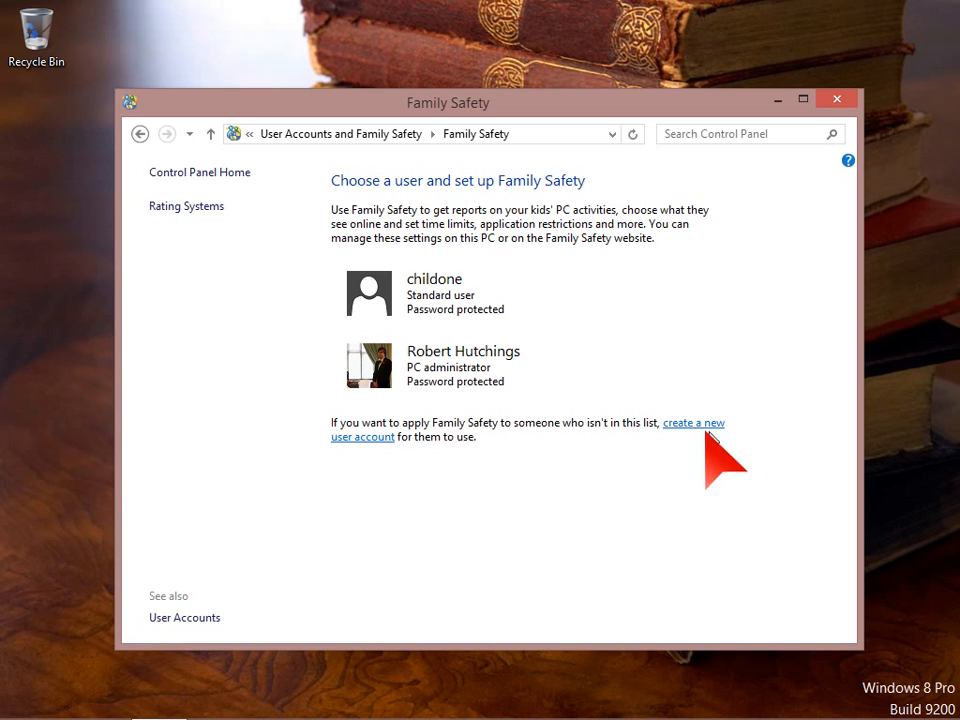
pyautogui.moveTo(592, 510)
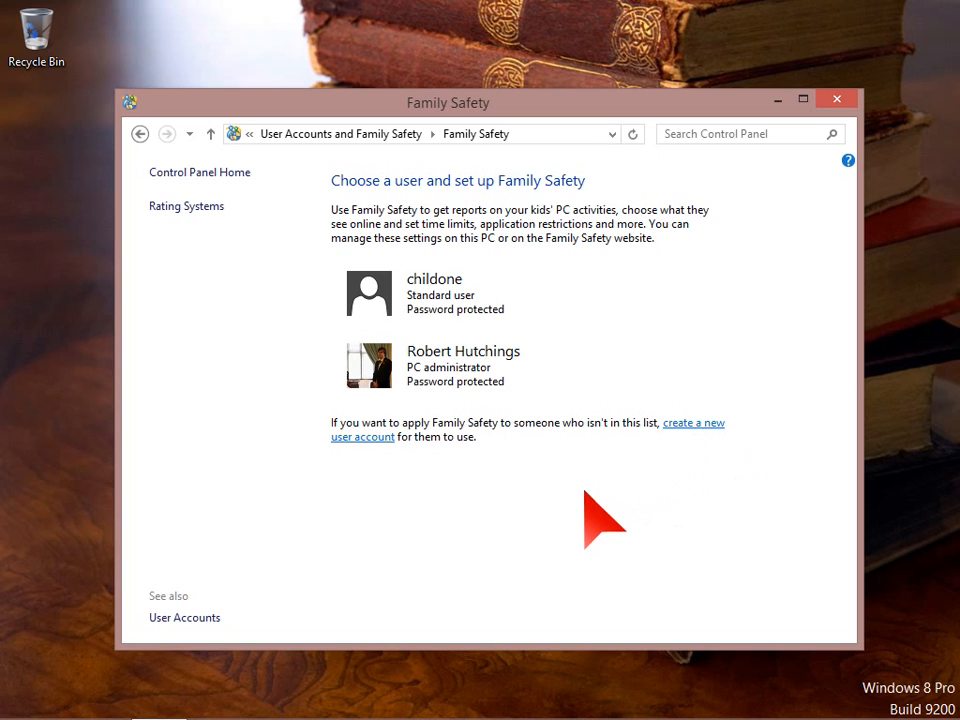
pyautogui.moveTo(584, 536)
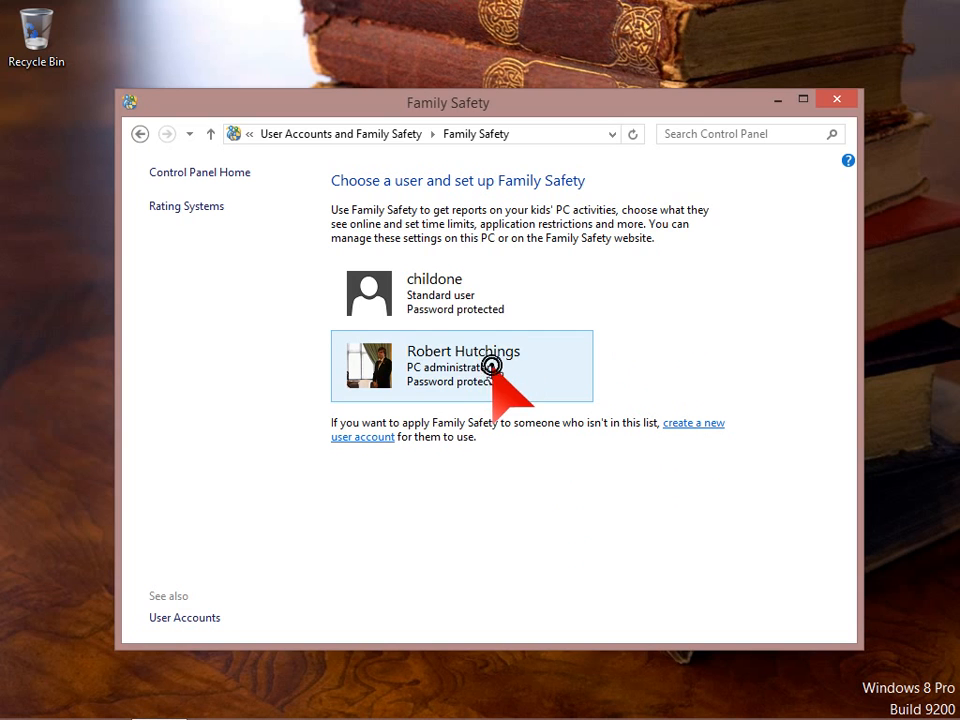
pyautogui.click(464, 364)
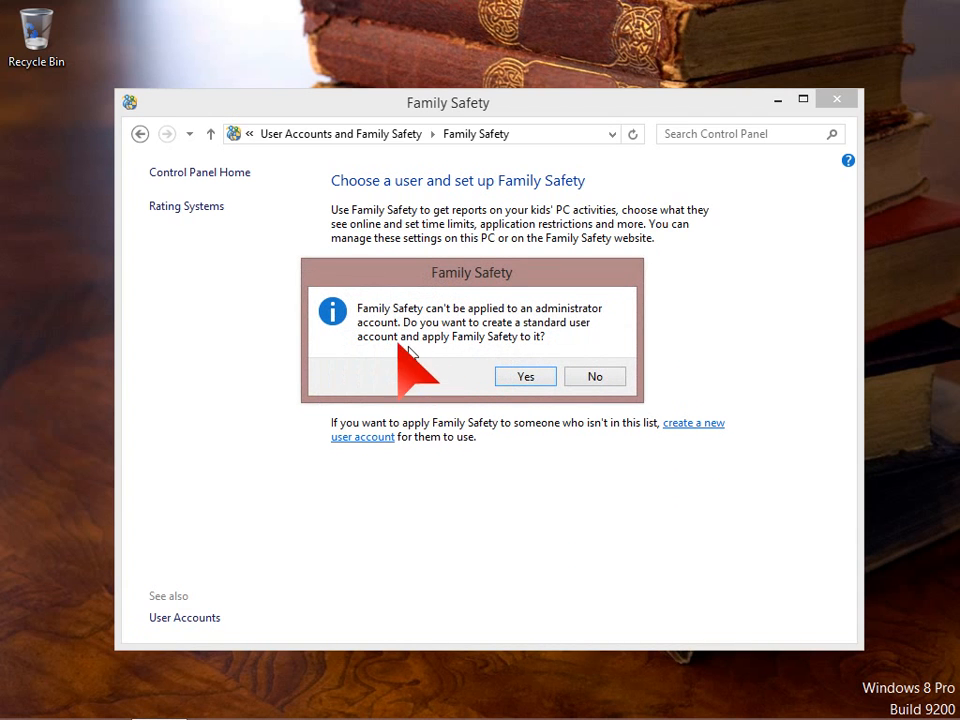
pyautogui.moveTo(510, 350)
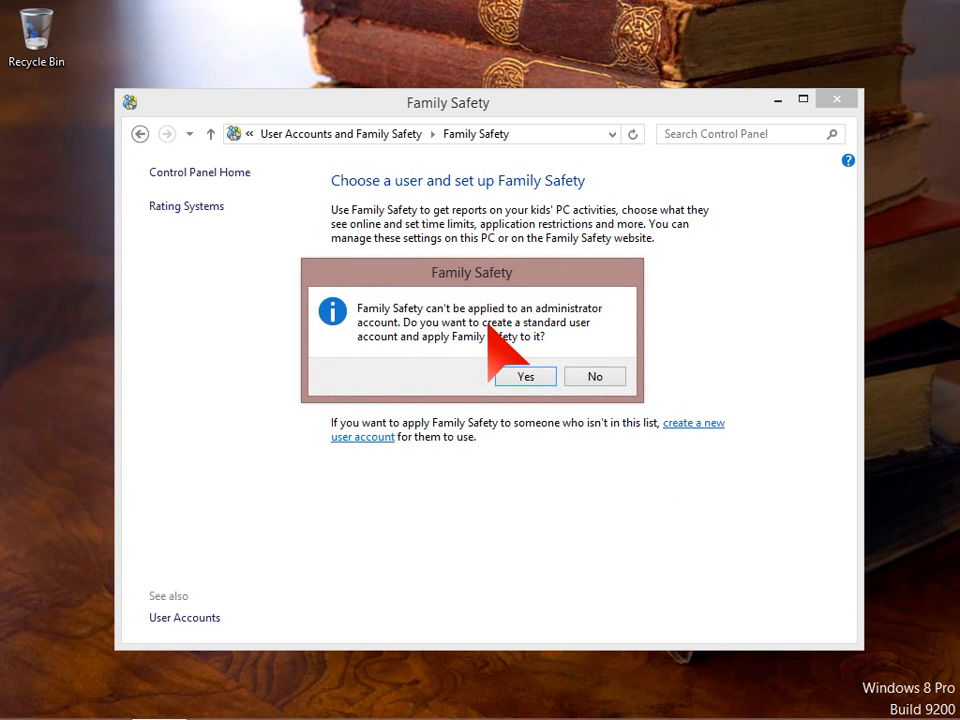
pyautogui.click(524, 376)
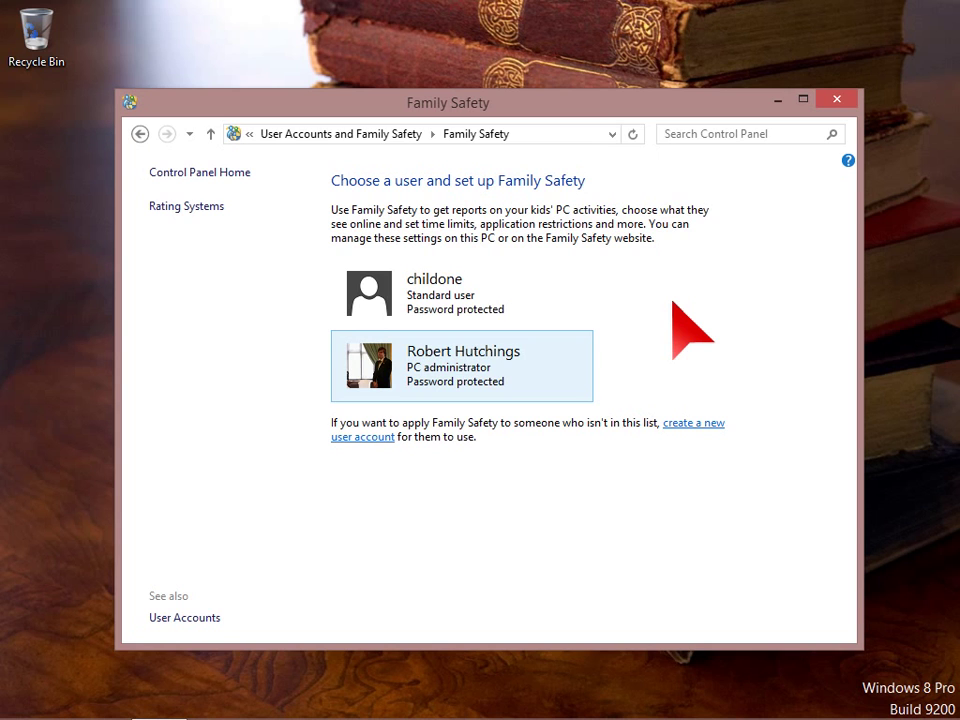
pyautogui.moveTo(748, 356)
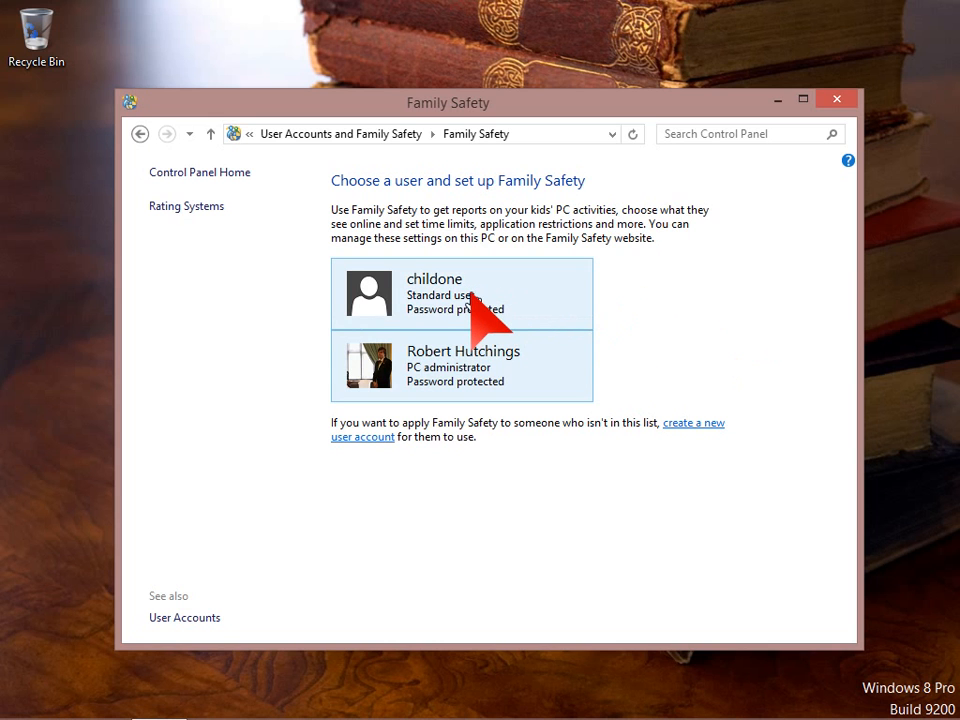
# Enforce Family Safety settings for the childone account with activity reporting on
pyautogui.click(460, 292)
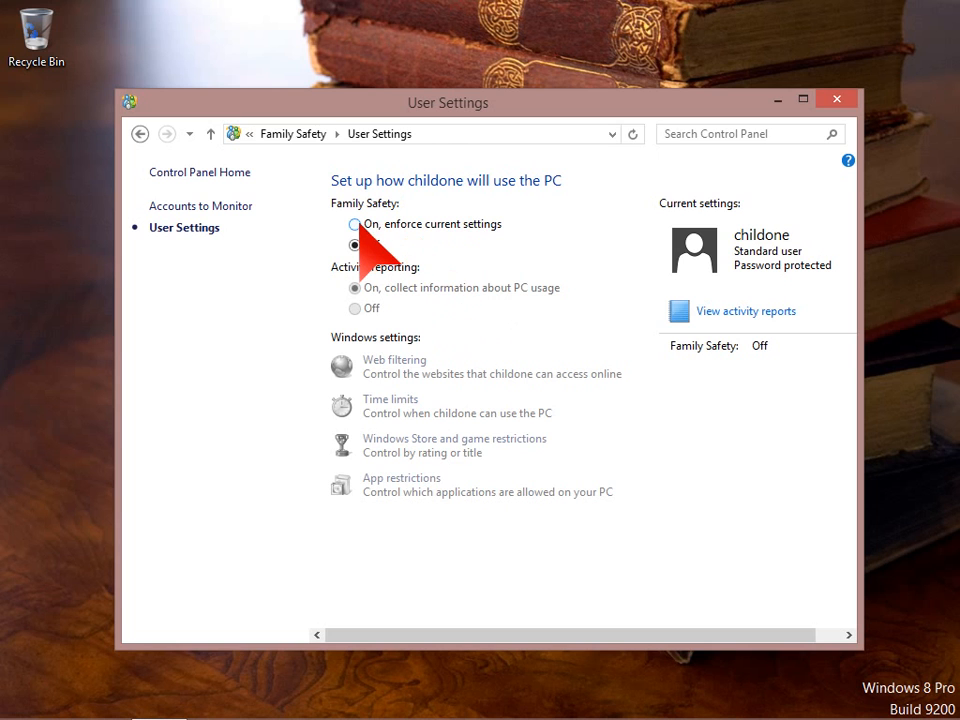
pyautogui.click(356, 224)
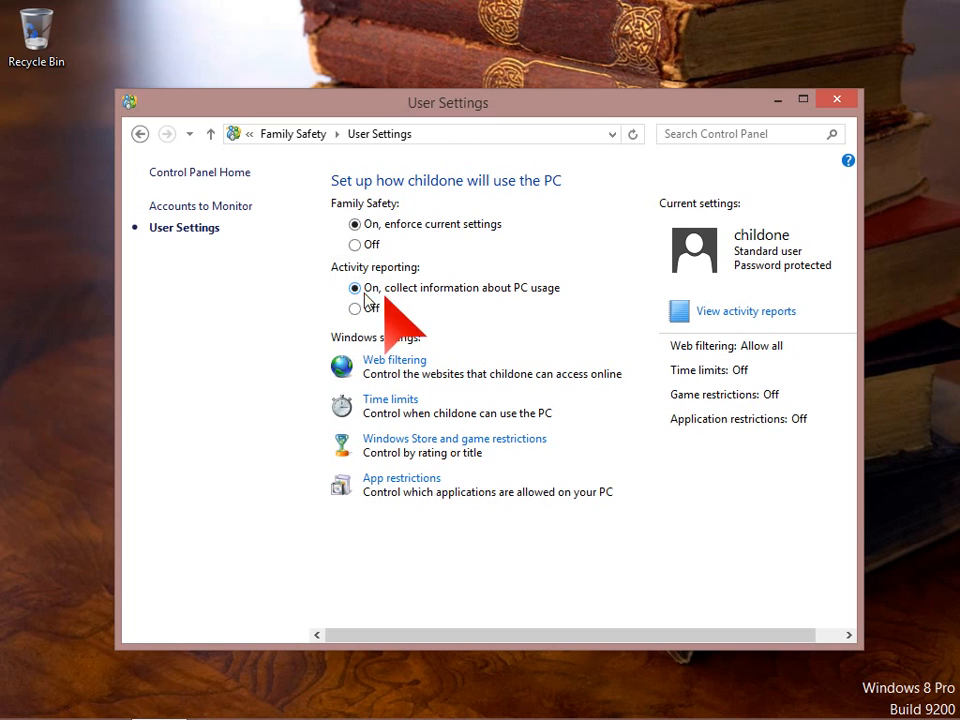
pyautogui.moveTo(744, 312)
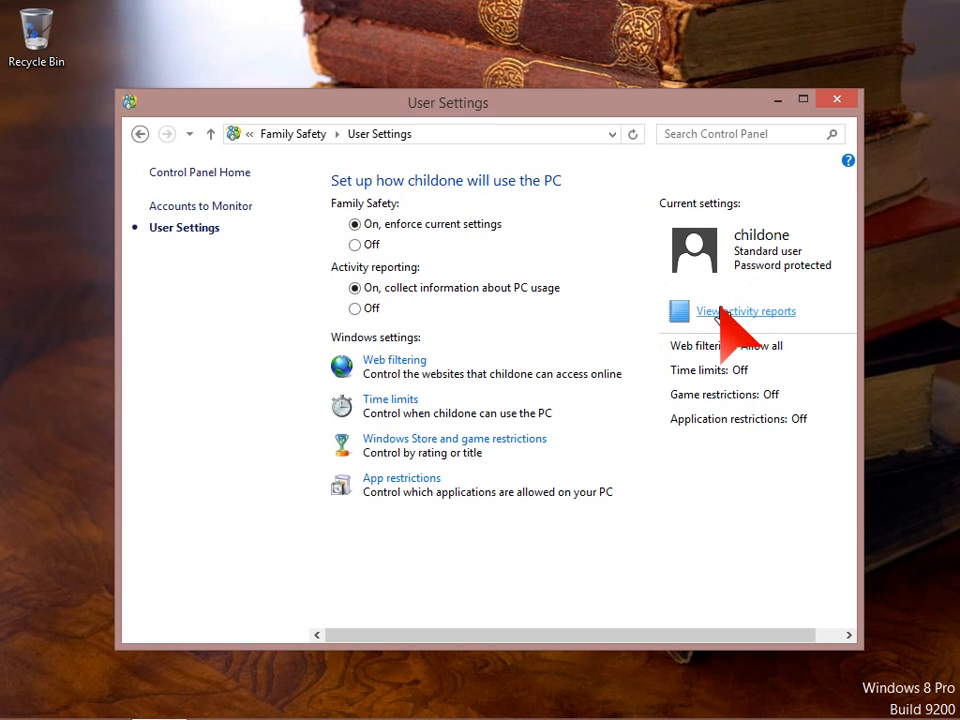
pyautogui.moveTo(544, 350)
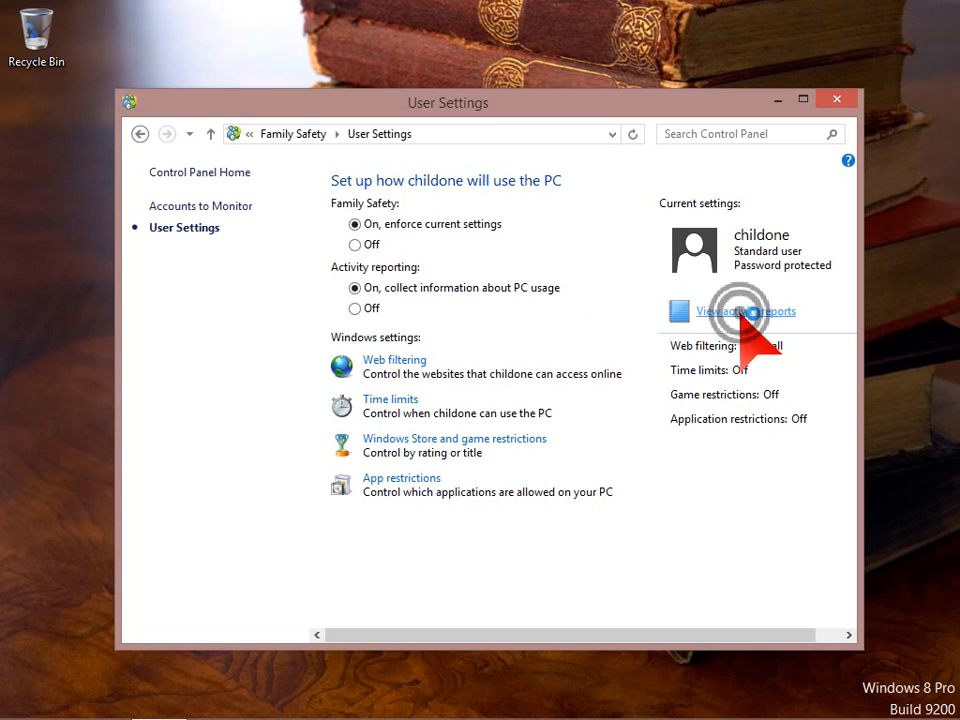
# View childone's activity report for 06/06/2013 to 12/06/2013, which is empty
pyautogui.click(748, 312)
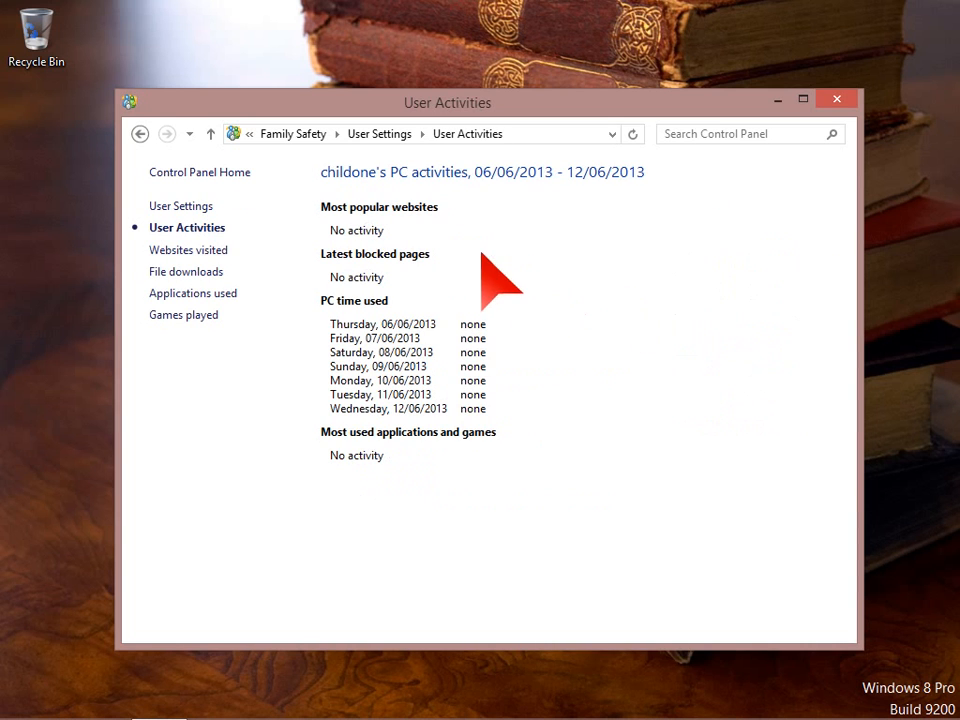
pyautogui.moveTo(410, 250)
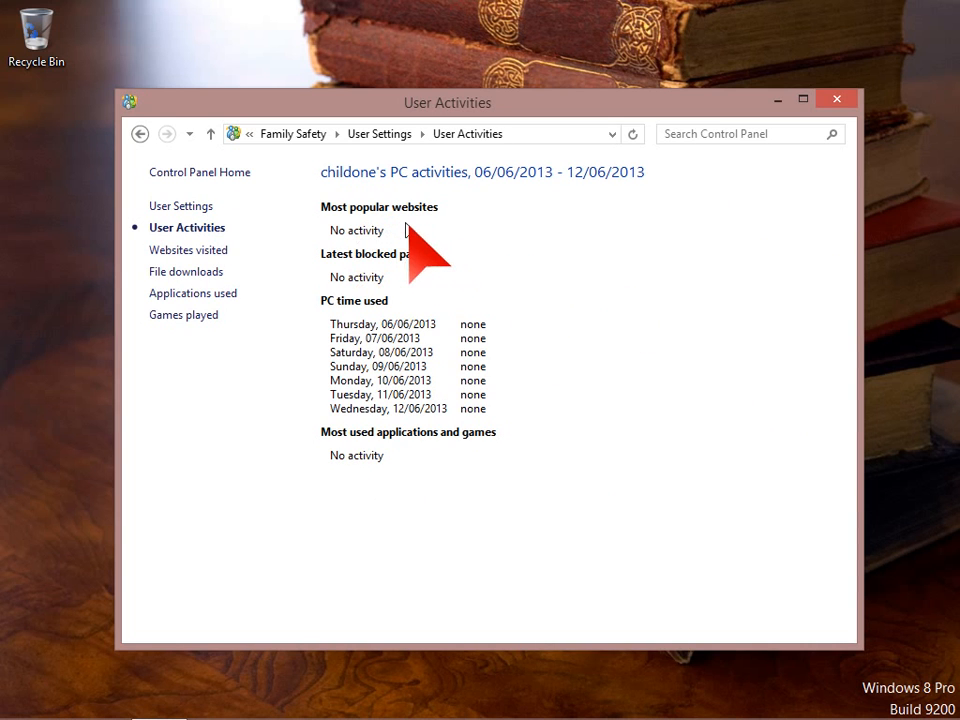
pyautogui.moveTo(384, 300)
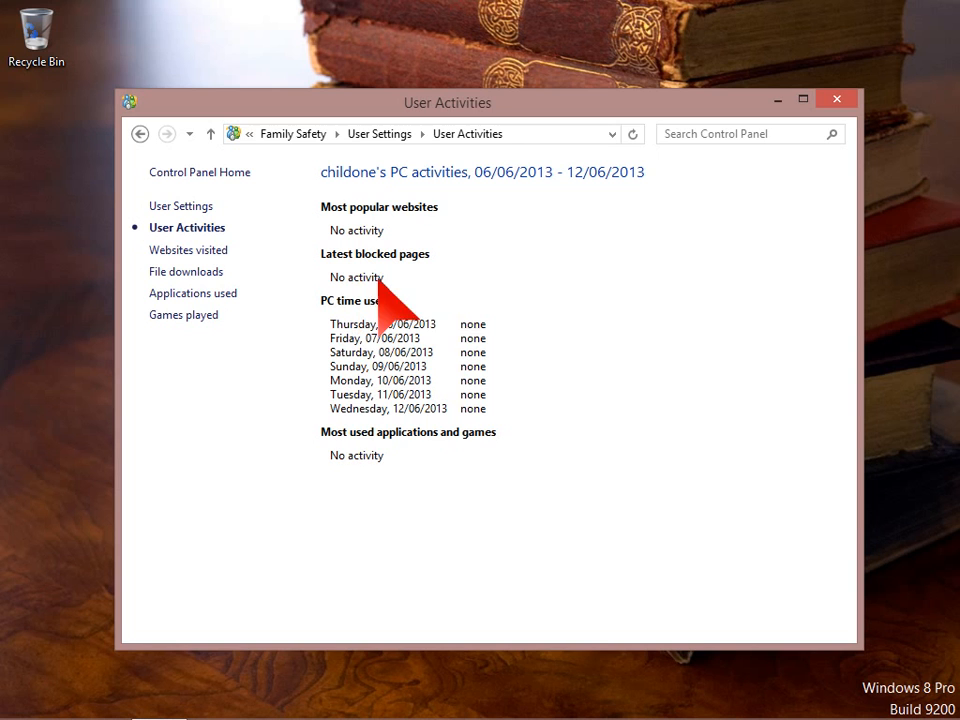
pyautogui.moveTo(356, 360)
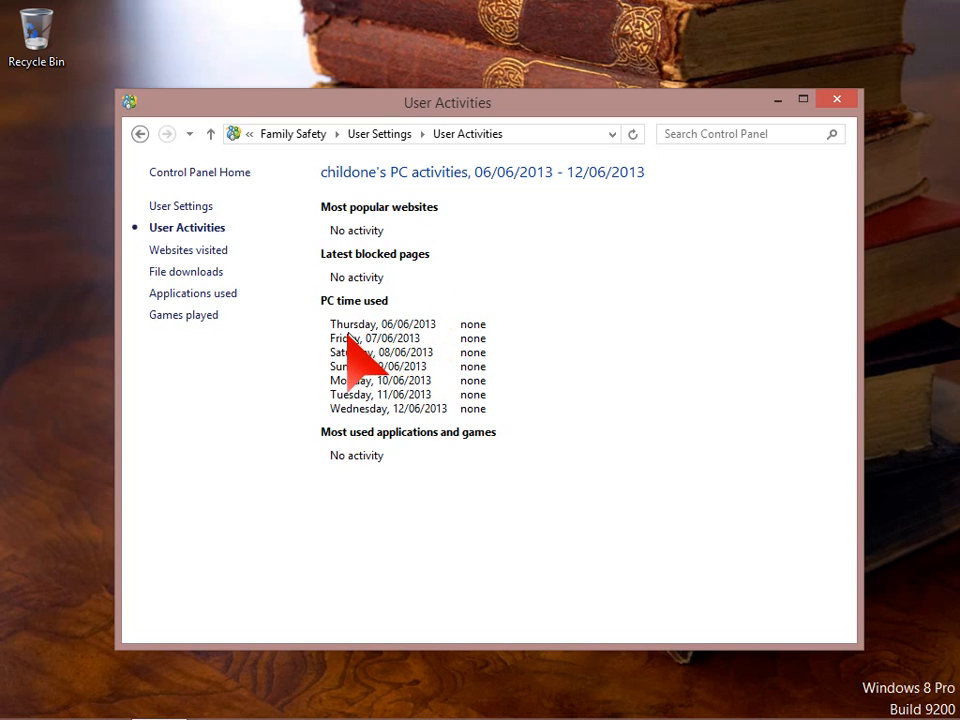
pyautogui.moveTo(380, 424)
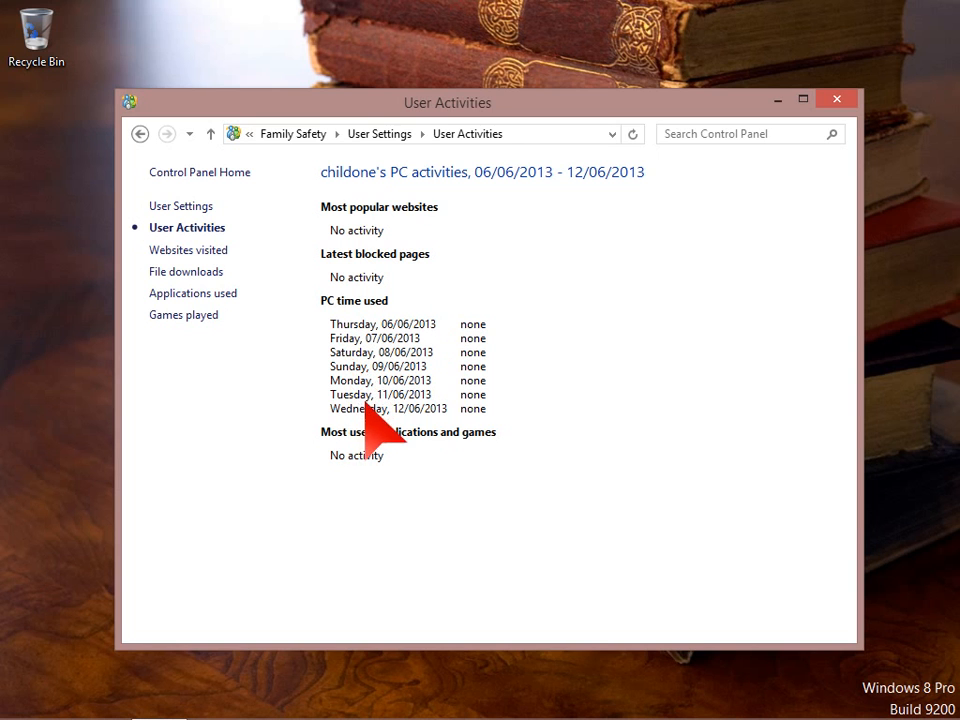
pyautogui.moveTo(362, 490)
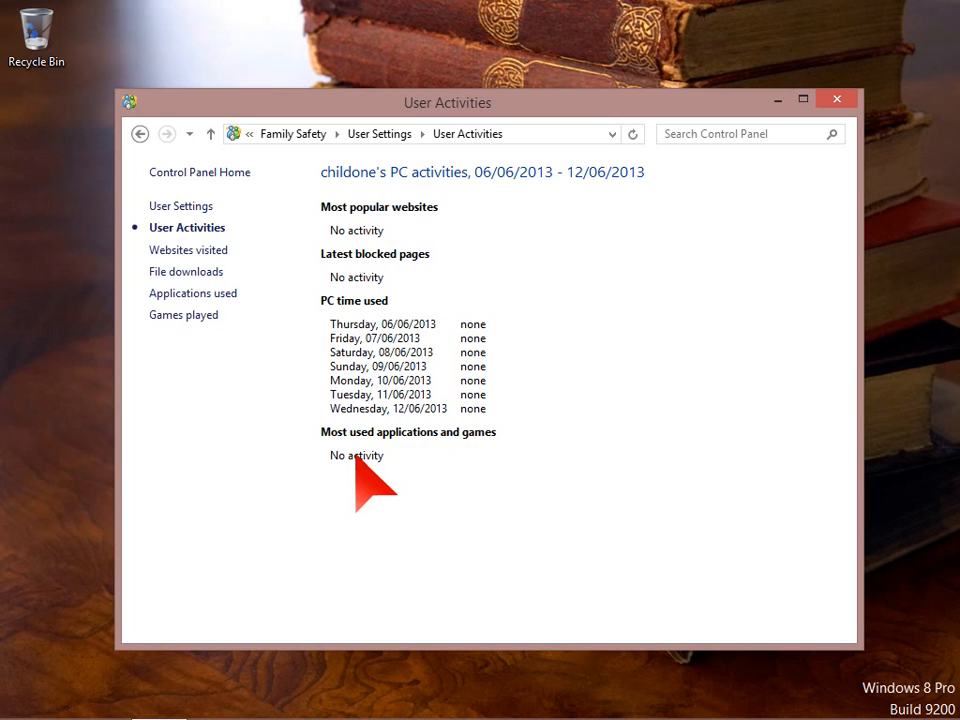
pyautogui.moveTo(390, 470)
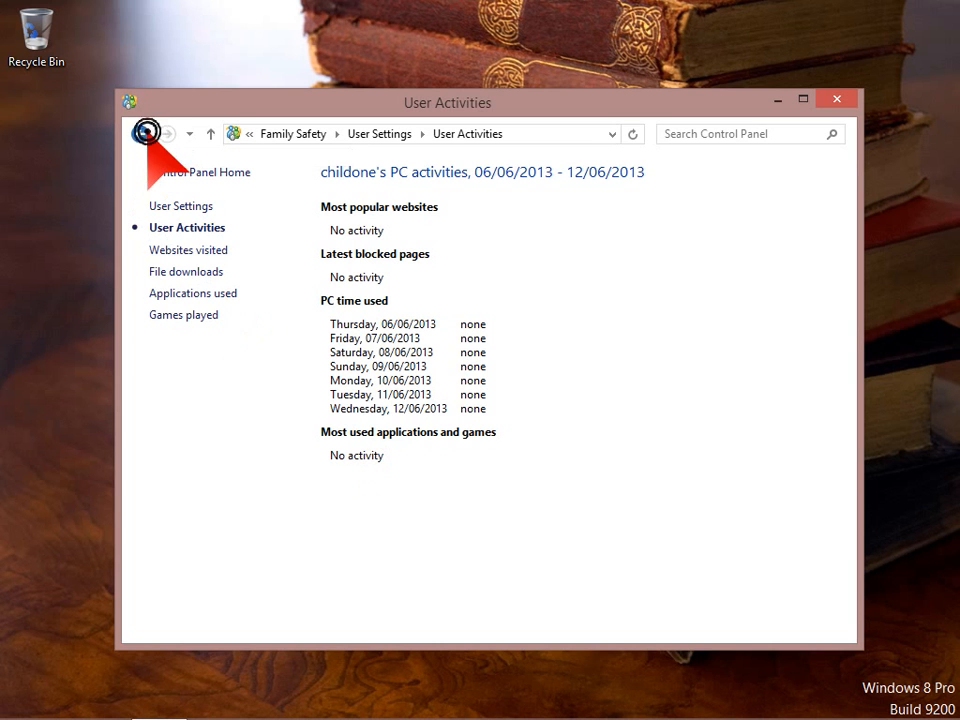
# Return to childone's User Settings page from the activity report
pyautogui.click(140, 132)
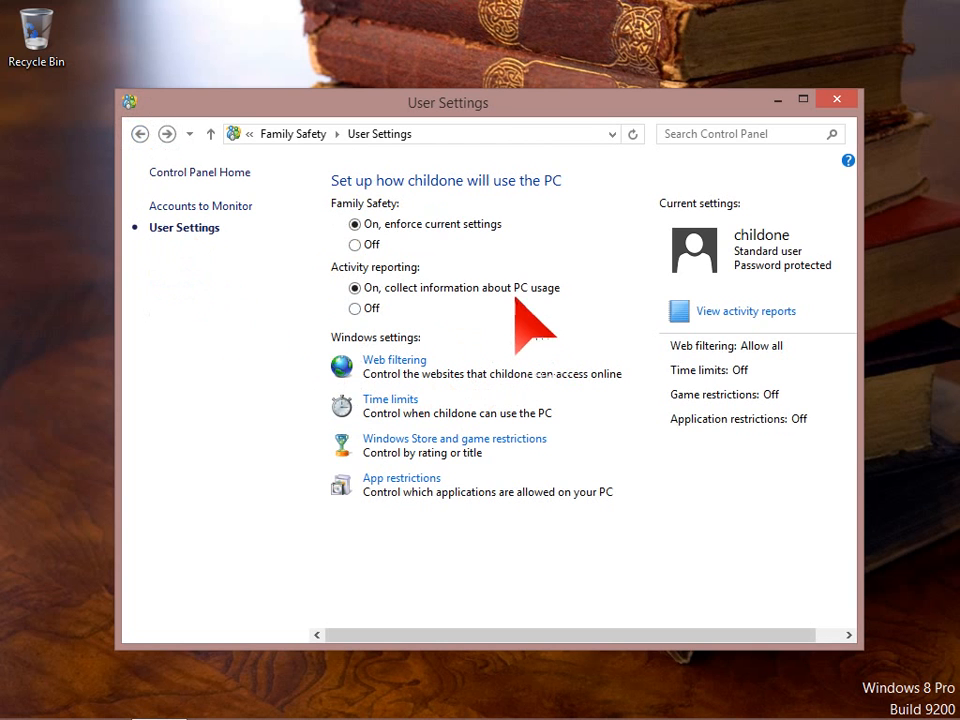
pyautogui.moveTo(456, 356)
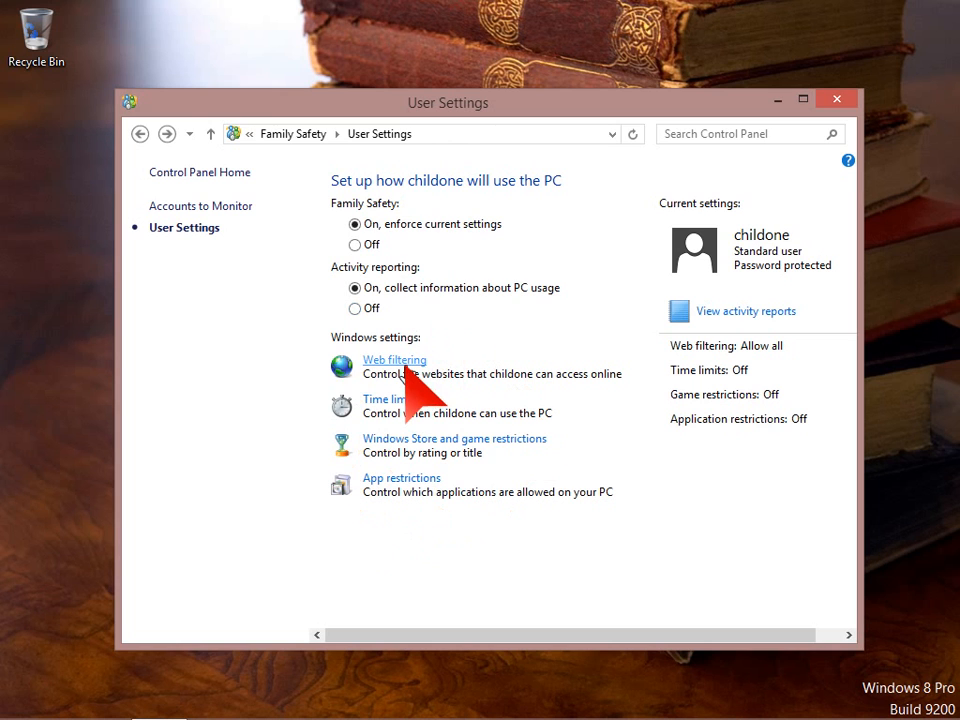
pyautogui.moveTo(430, 430)
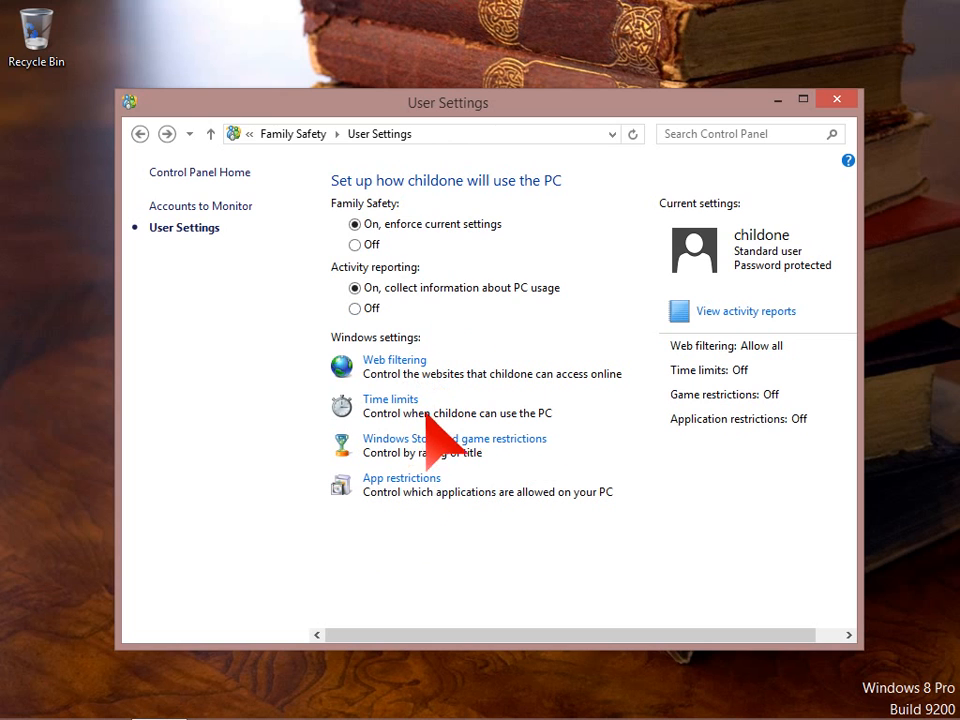
pyautogui.moveTo(490, 500)
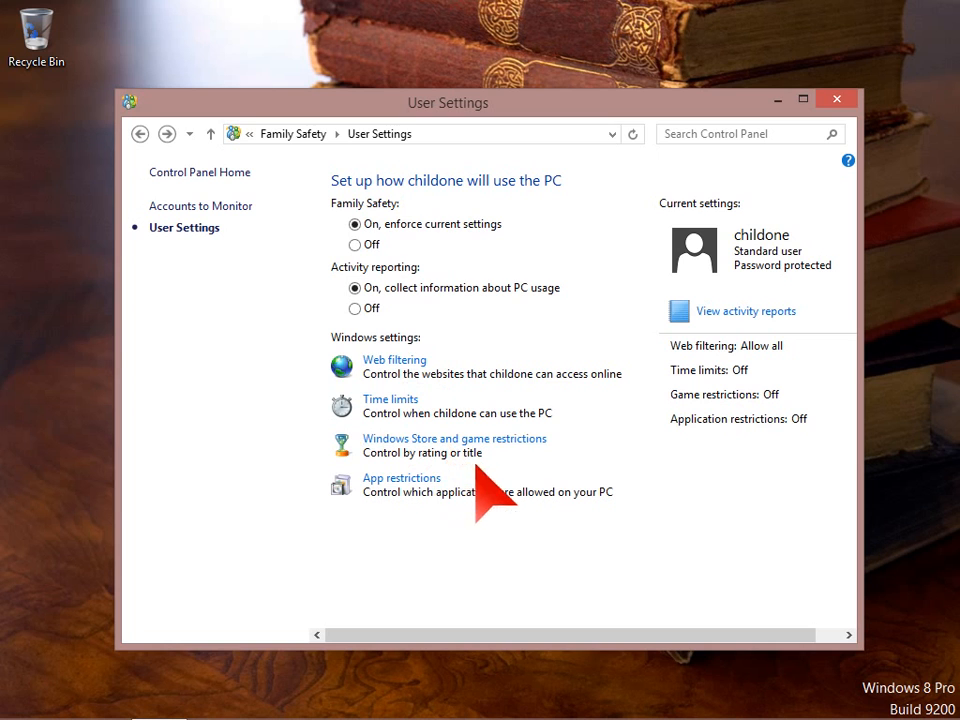
pyautogui.moveTo(404, 540)
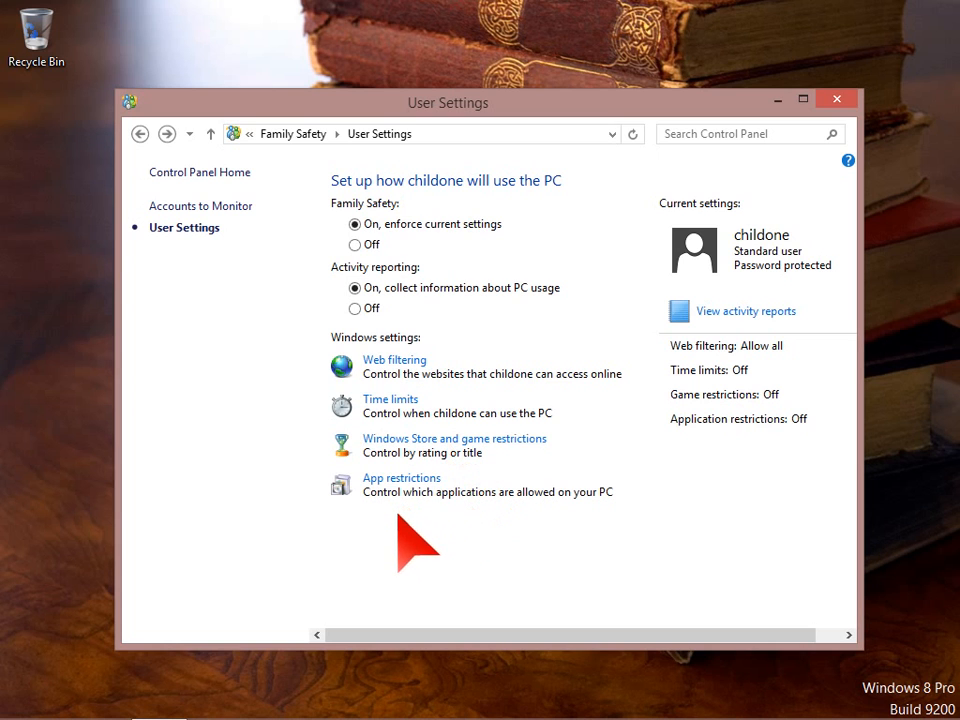
pyautogui.moveTo(460, 504)
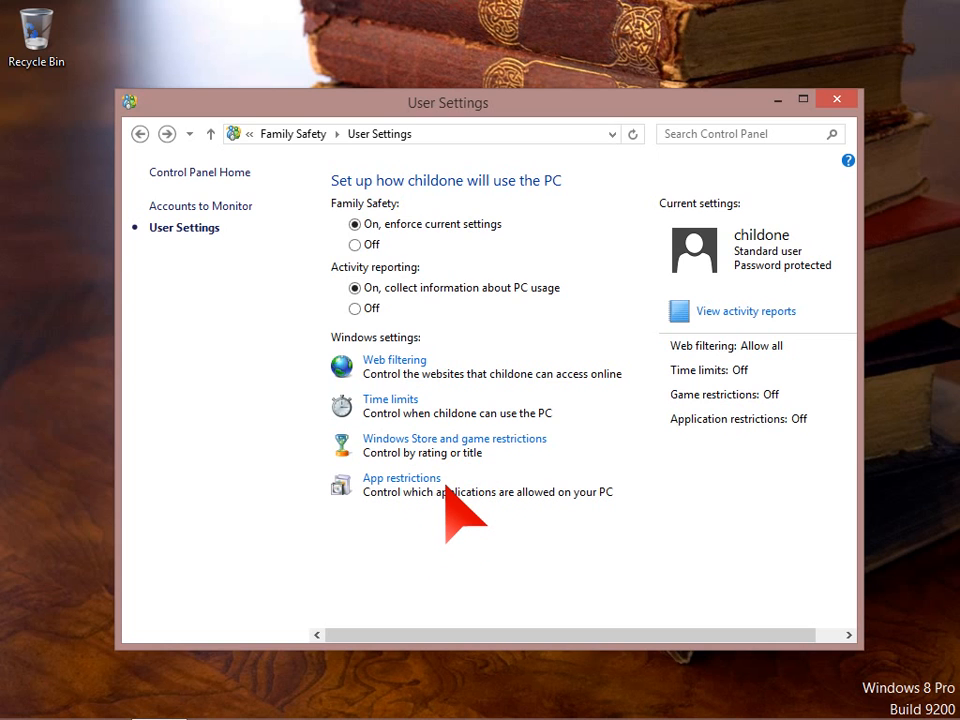
# Set childone's web filtering so only allowed websites can be used
pyautogui.click(394, 360)
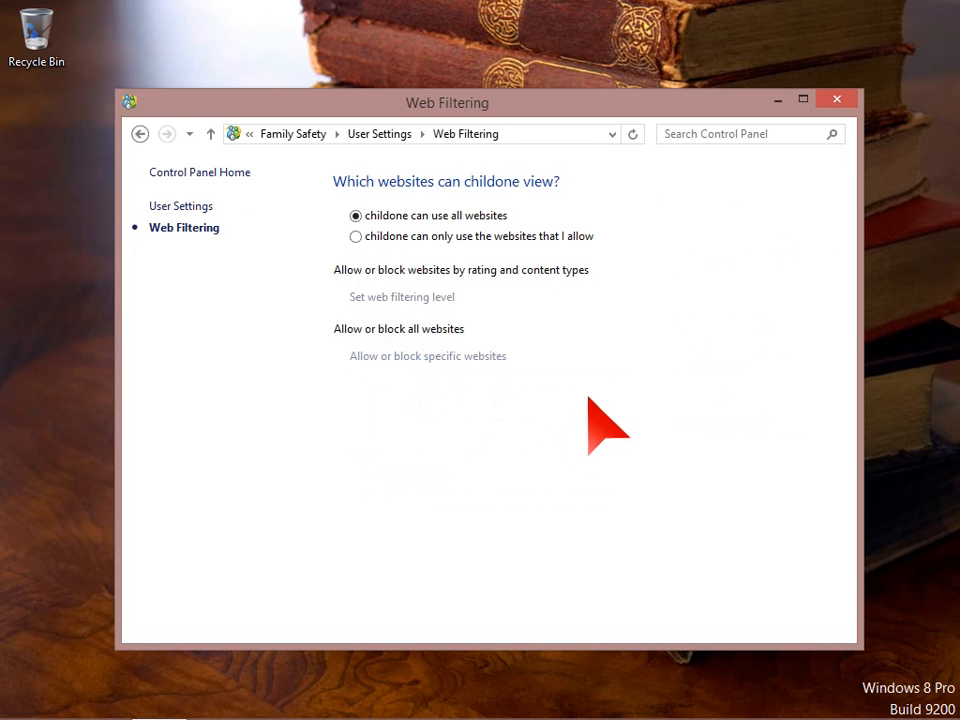
pyautogui.moveTo(426, 280)
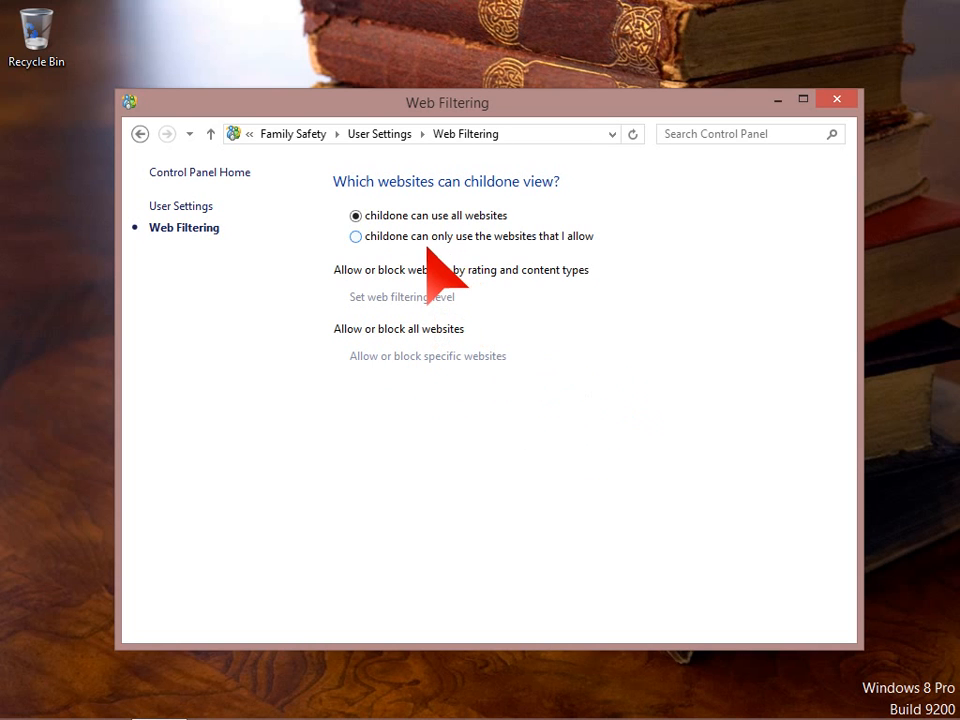
pyautogui.moveTo(504, 284)
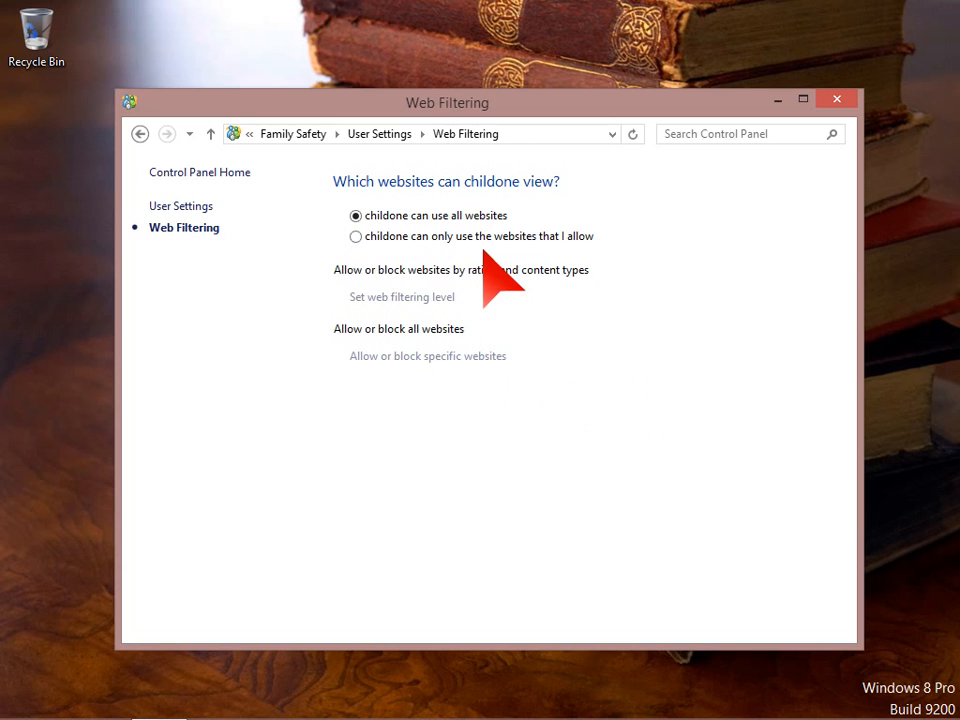
pyautogui.moveTo(370, 260)
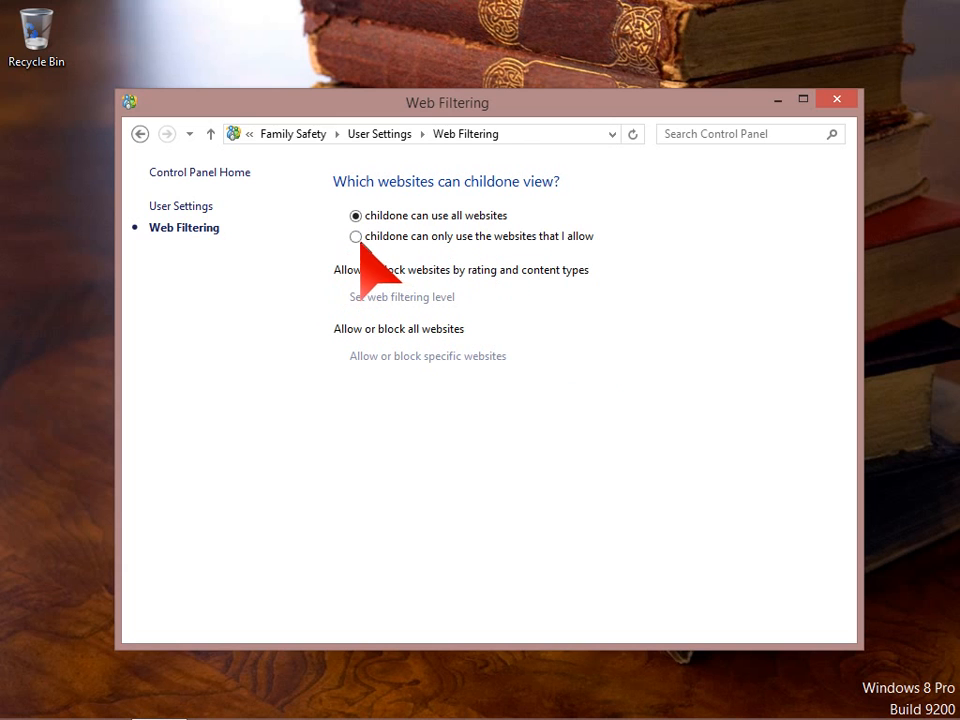
pyautogui.click(356, 236)
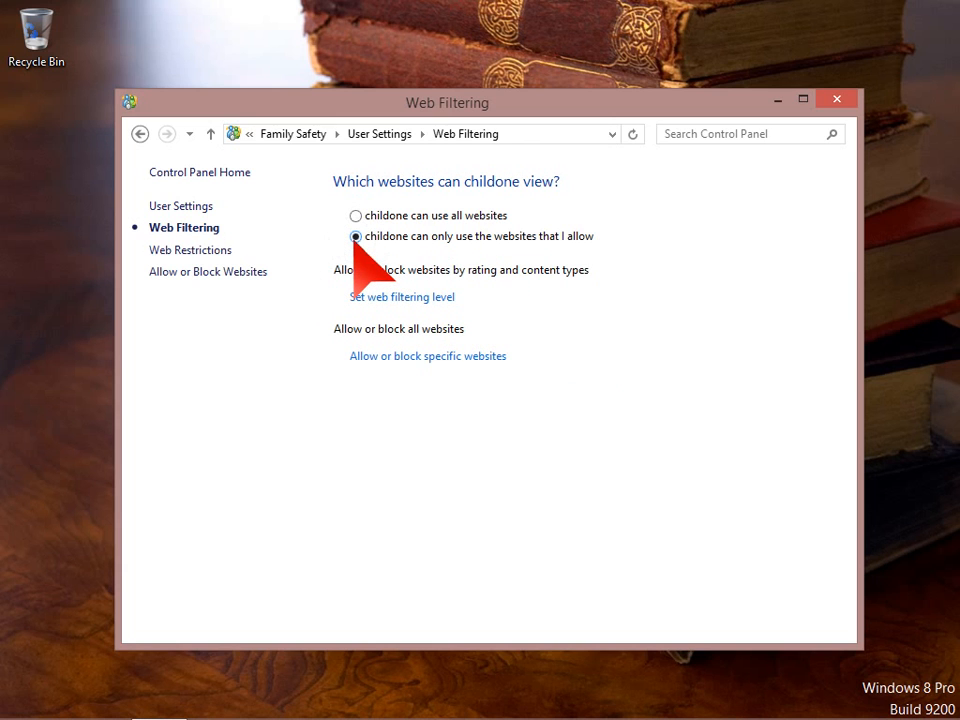
pyautogui.moveTo(536, 344)
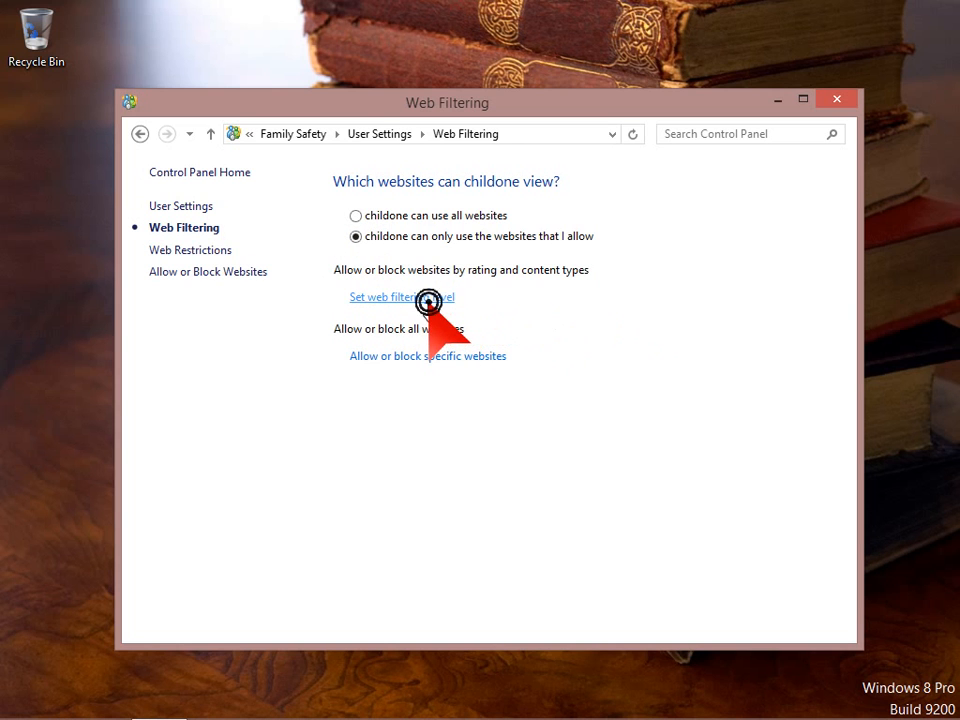
pyautogui.click(388, 296)
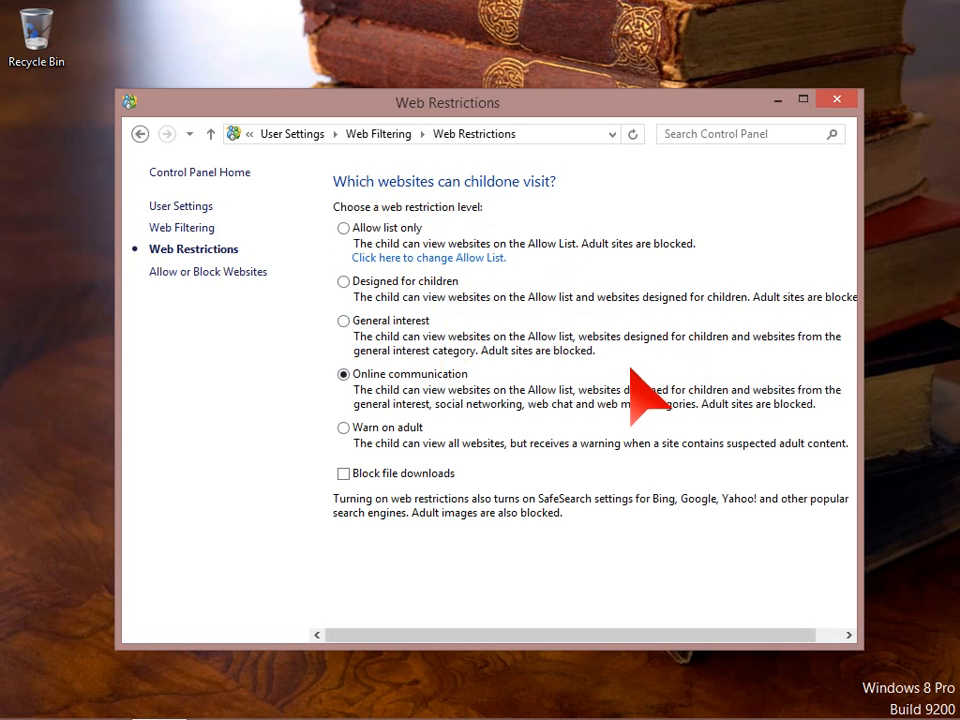
pyautogui.moveTo(616, 360)
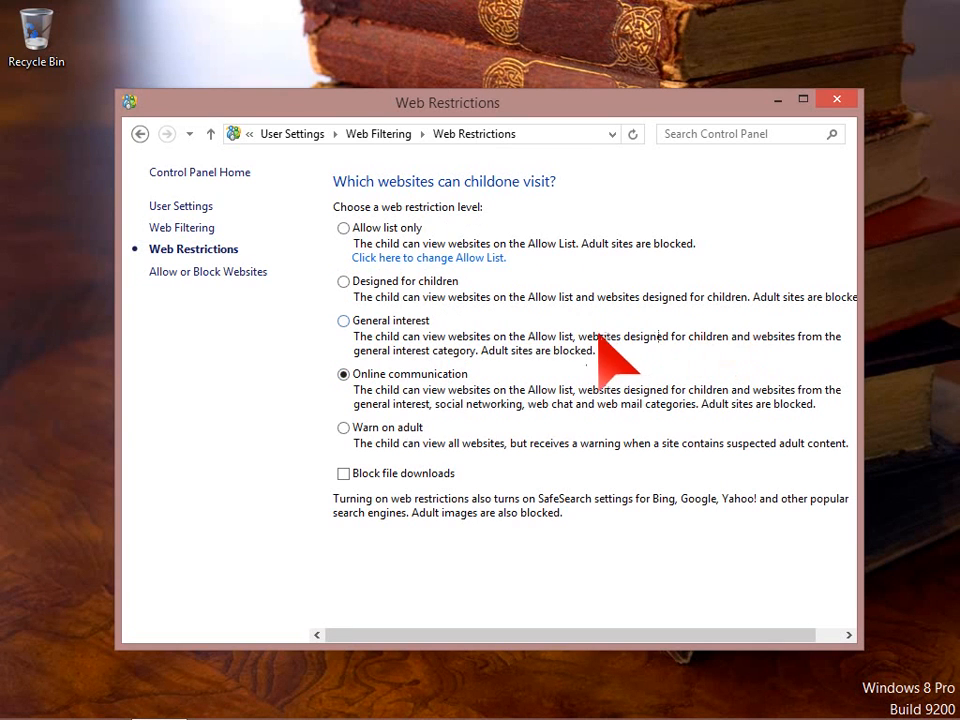
pyautogui.moveTo(428, 436)
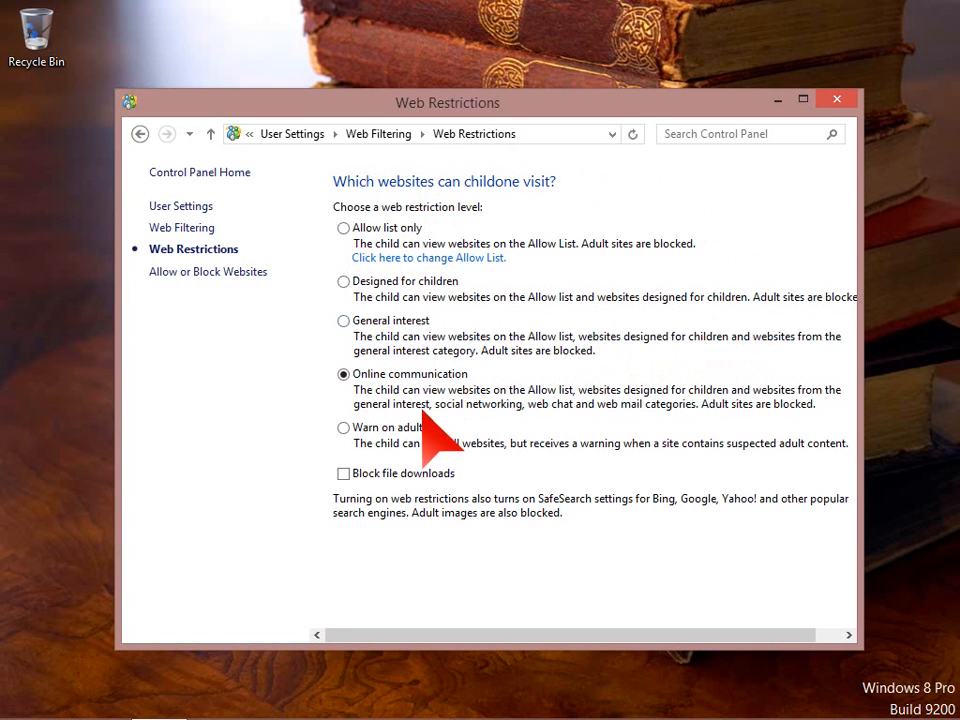
pyautogui.moveTo(596, 320)
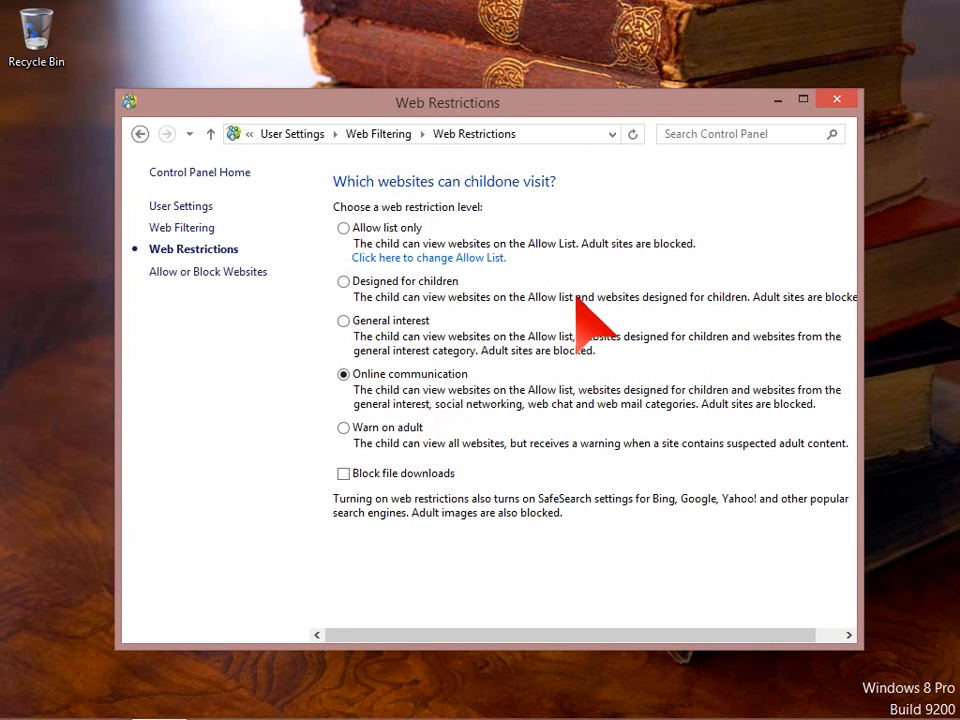
pyautogui.moveTo(516, 250)
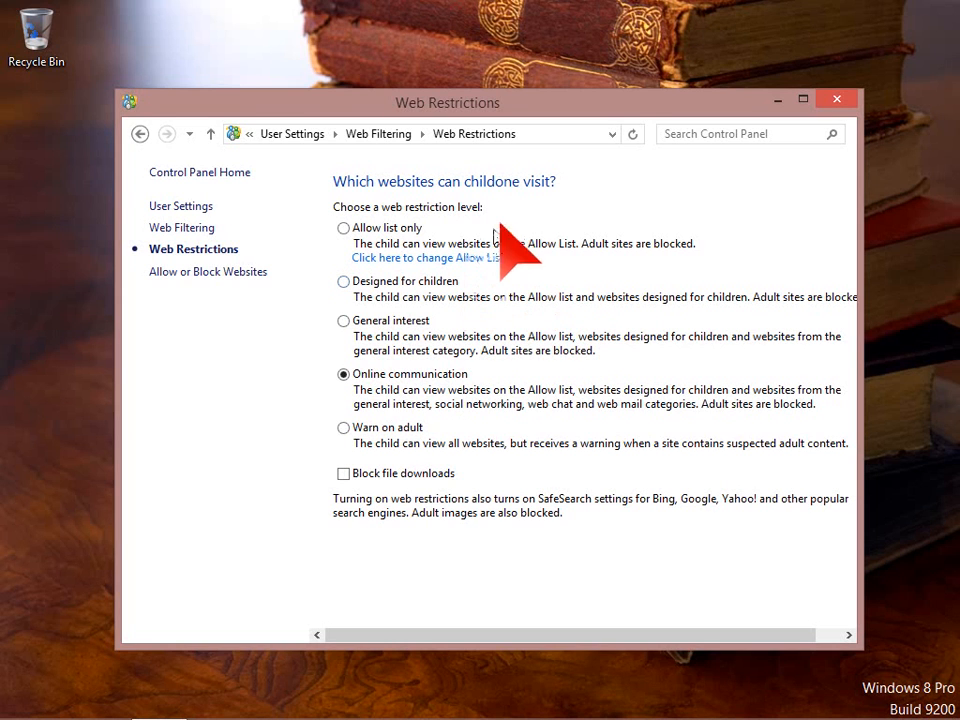
pyautogui.moveTo(556, 236)
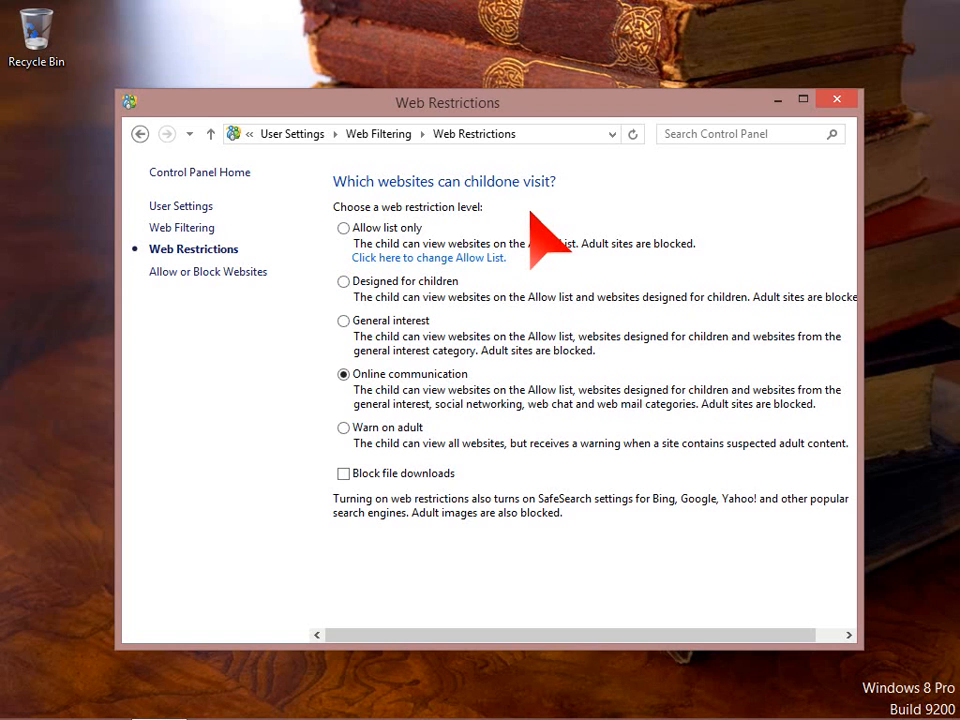
pyautogui.moveTo(540, 270)
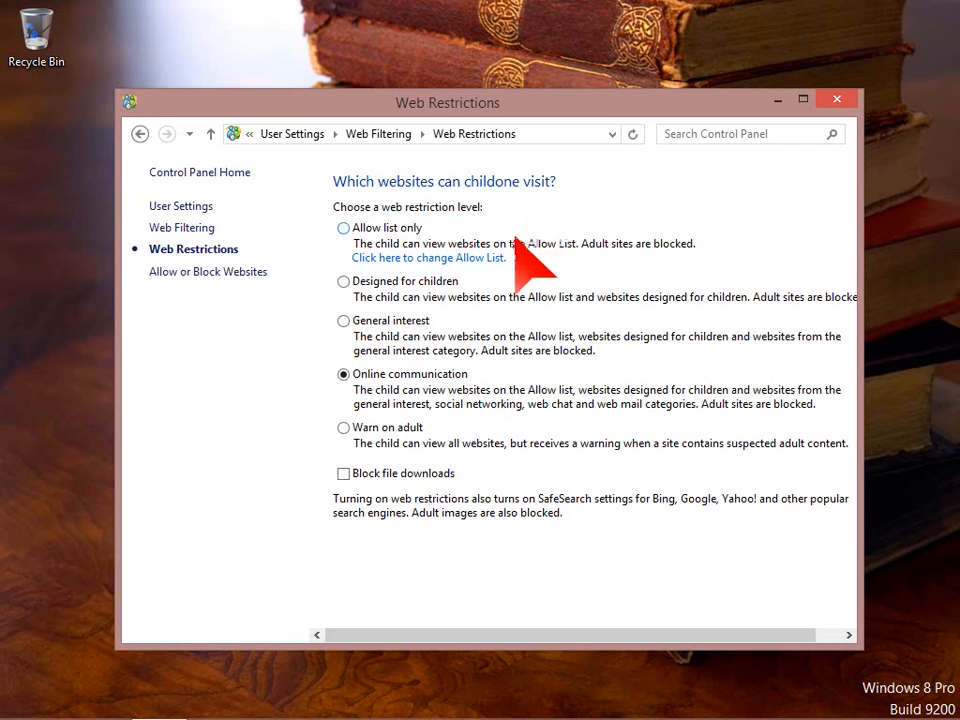
pyautogui.click(208, 272)
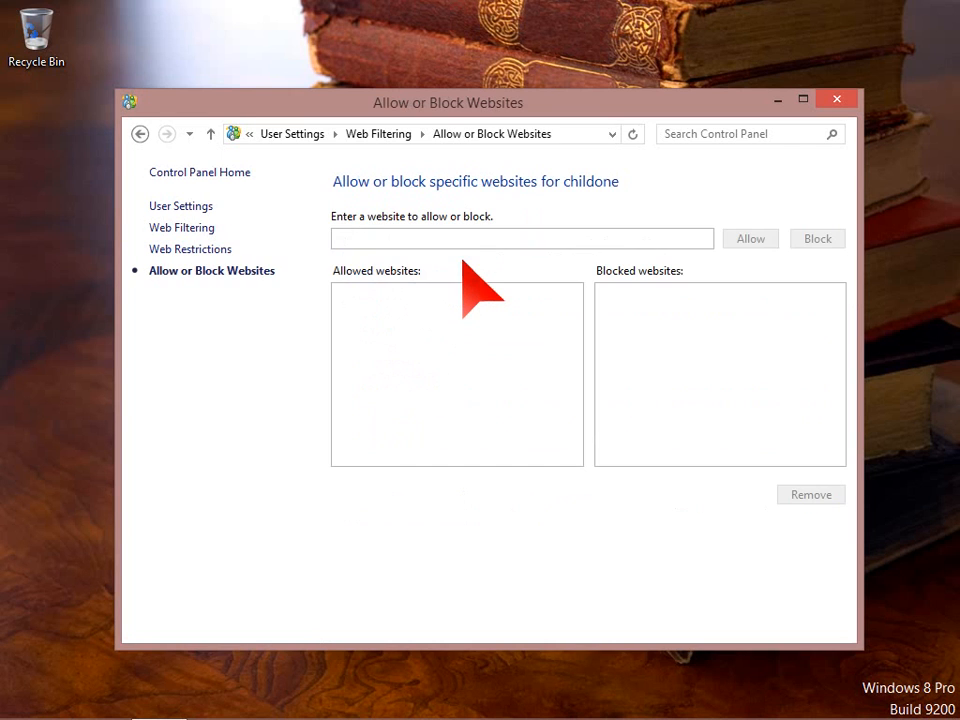
pyautogui.moveTo(380, 300)
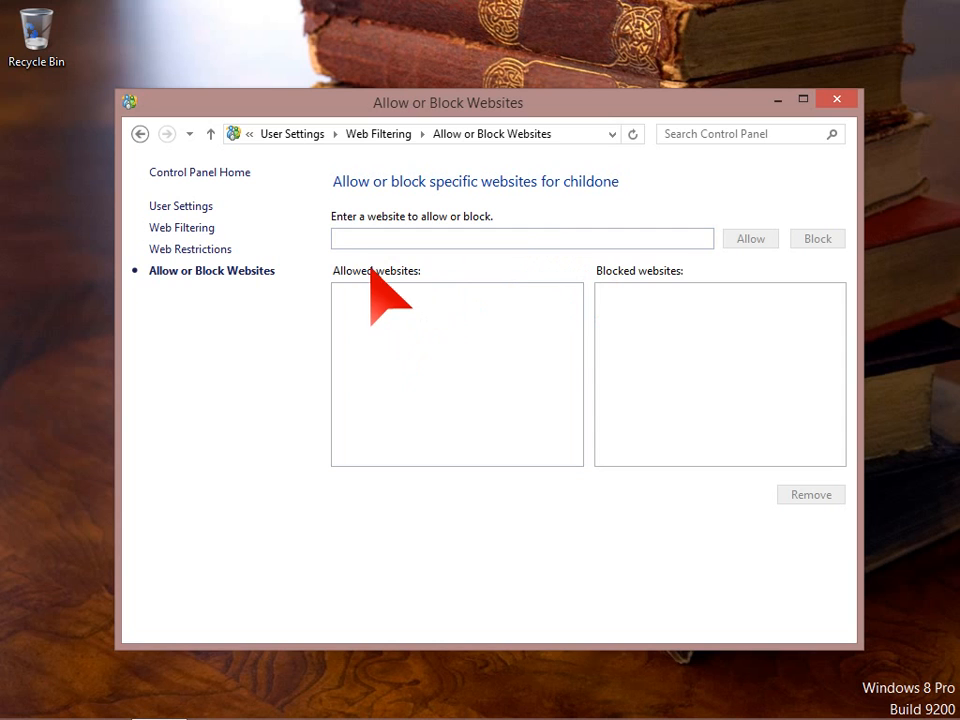
pyautogui.click(520, 238)
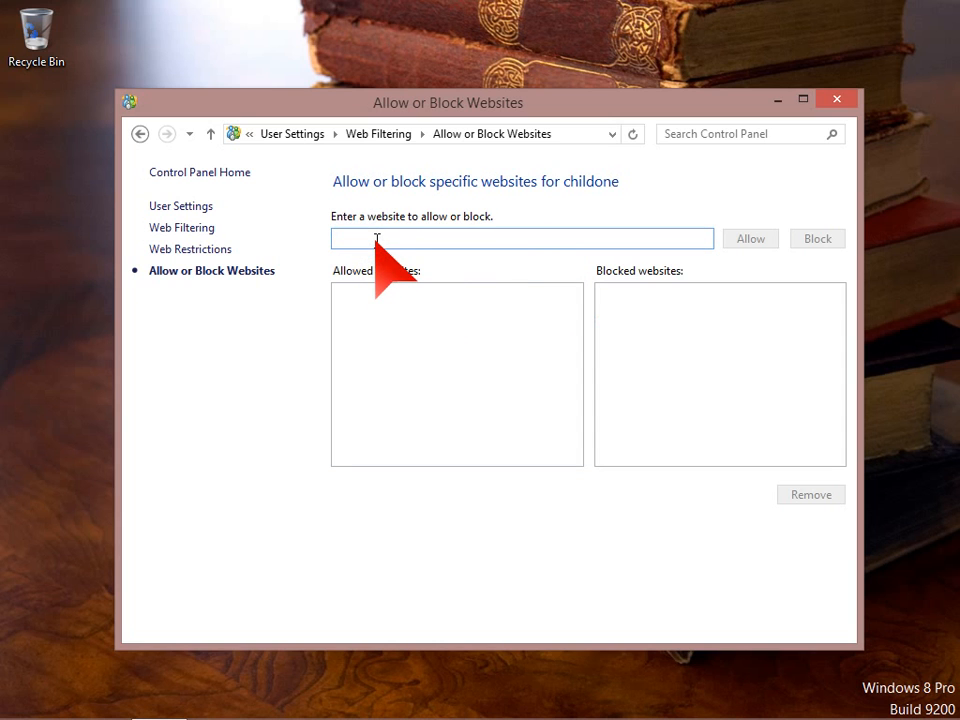
pyautogui.moveTo(472, 368)
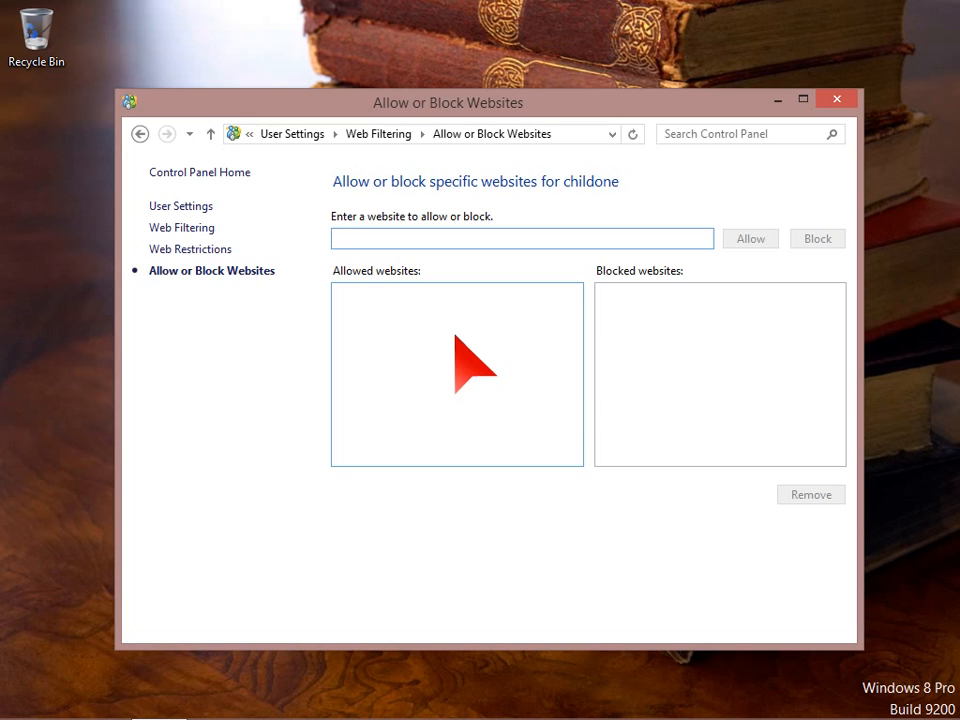
pyautogui.write('http:')
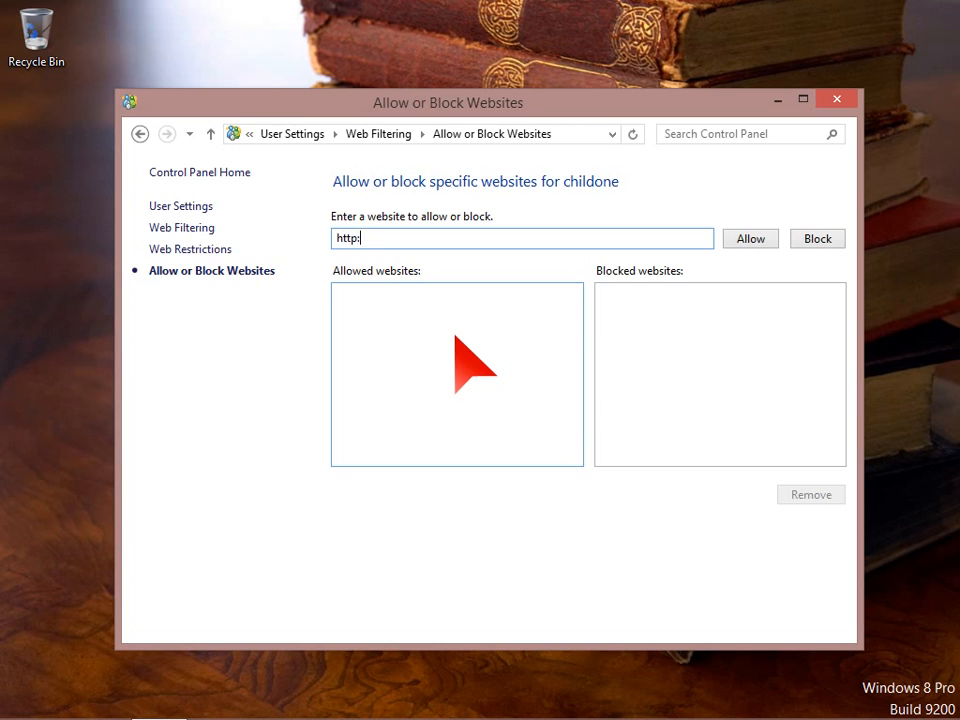
pyautogui.write('//www')
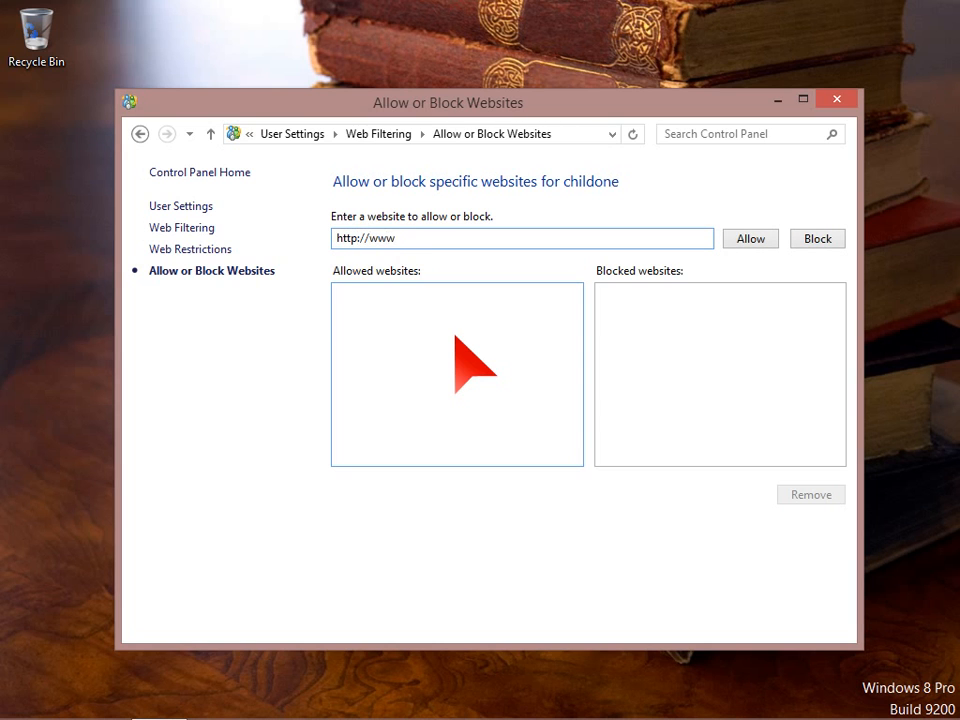
pyautogui.write('.bbc.co')
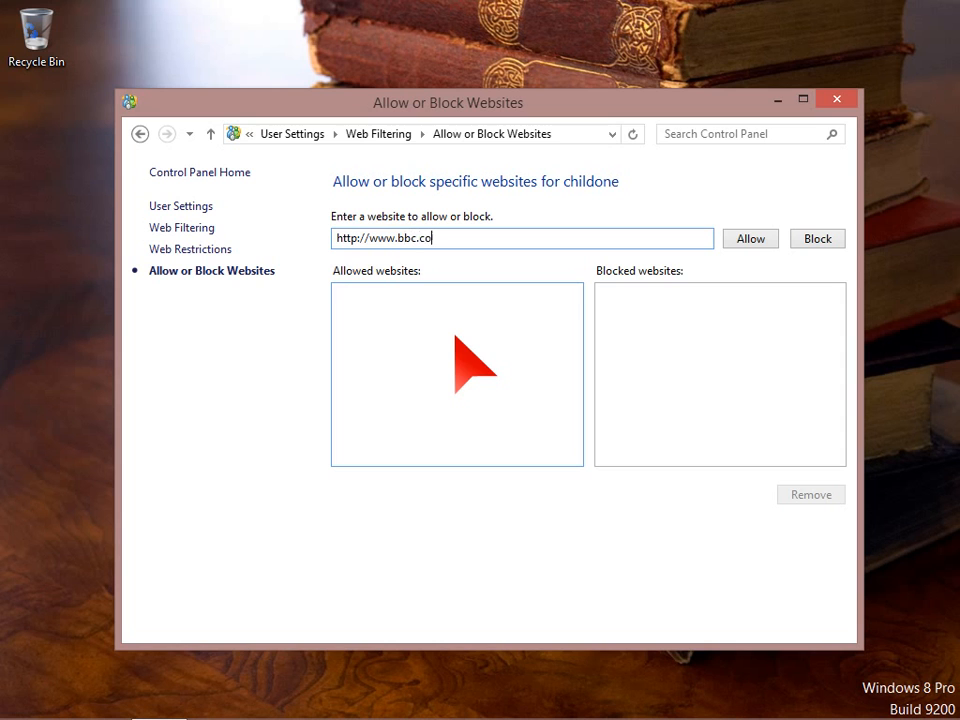
pyautogui.write('.uk')
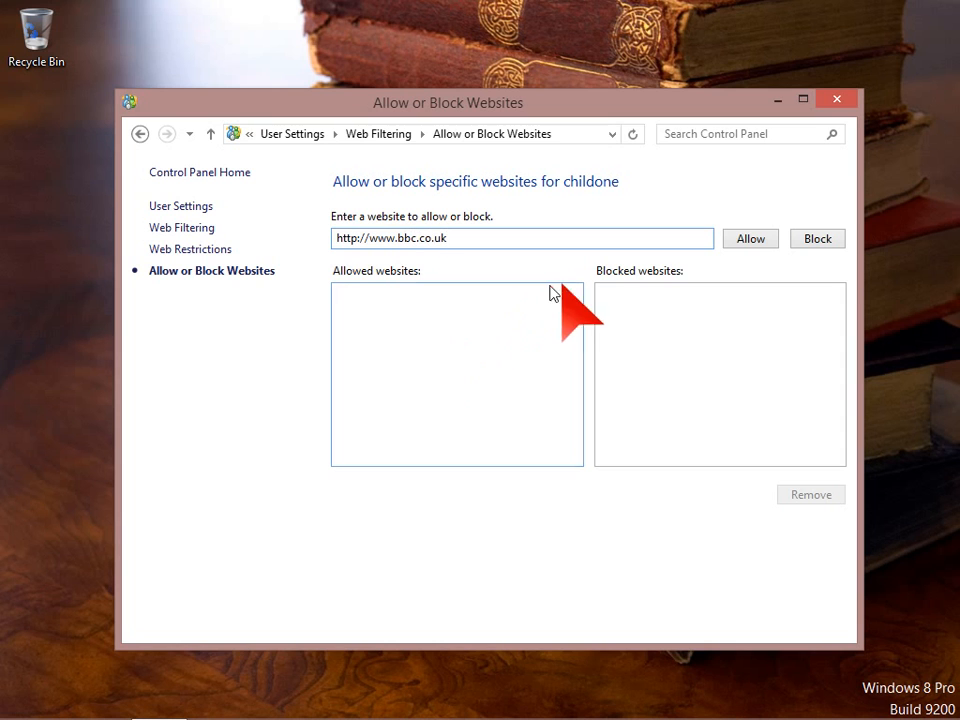
pyautogui.click(748, 238)
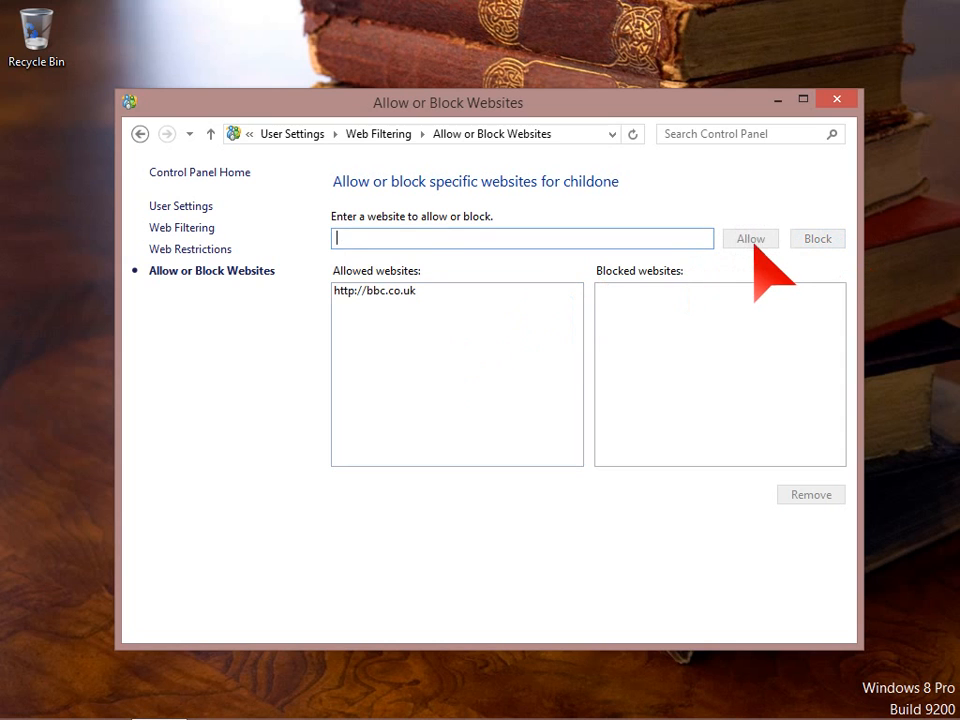
pyautogui.moveTo(400, 320)
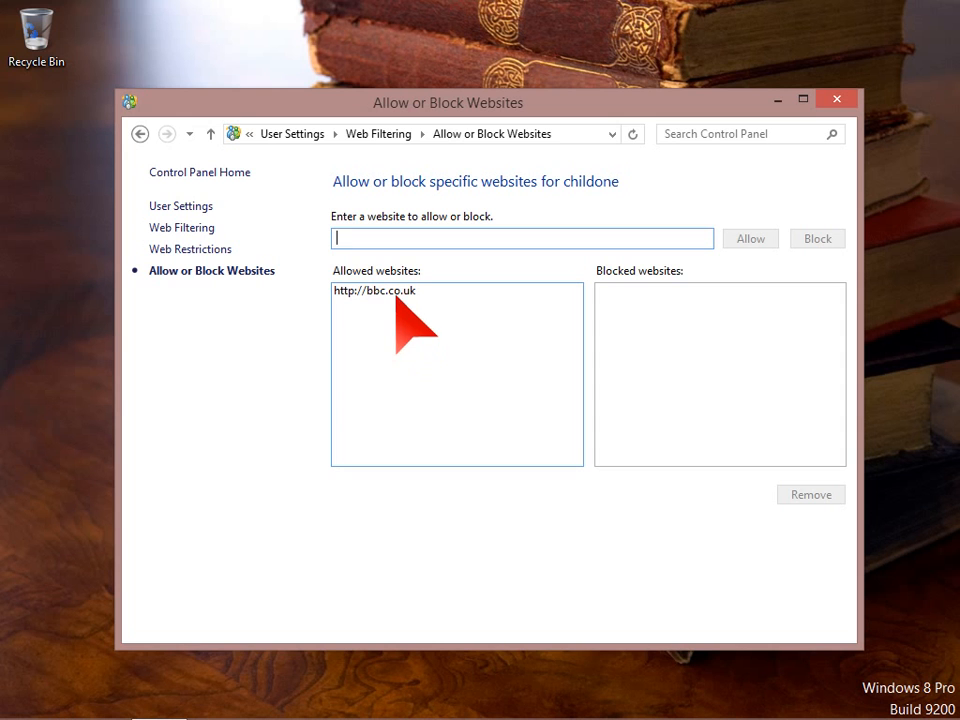
pyautogui.moveTo(524, 284)
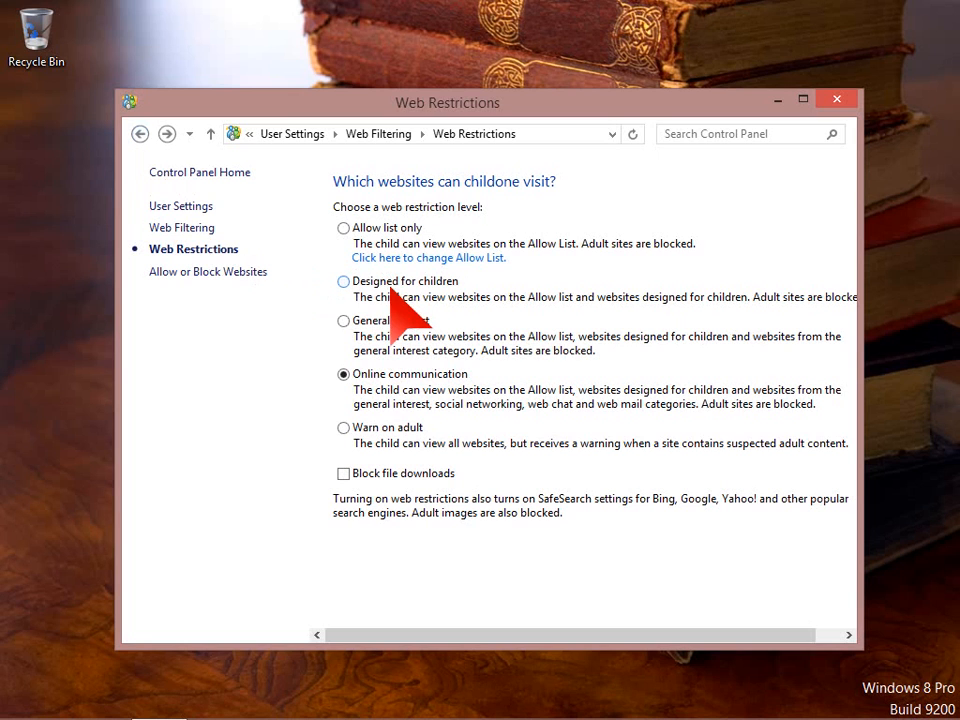
pyautogui.moveTo(404, 310)
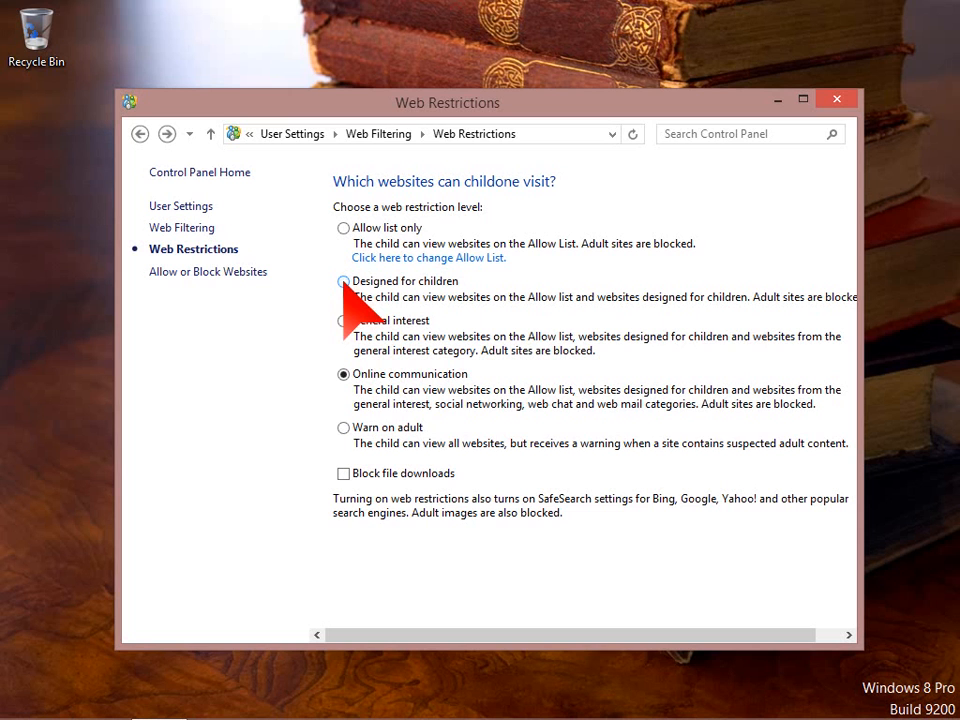
pyautogui.moveTo(444, 362)
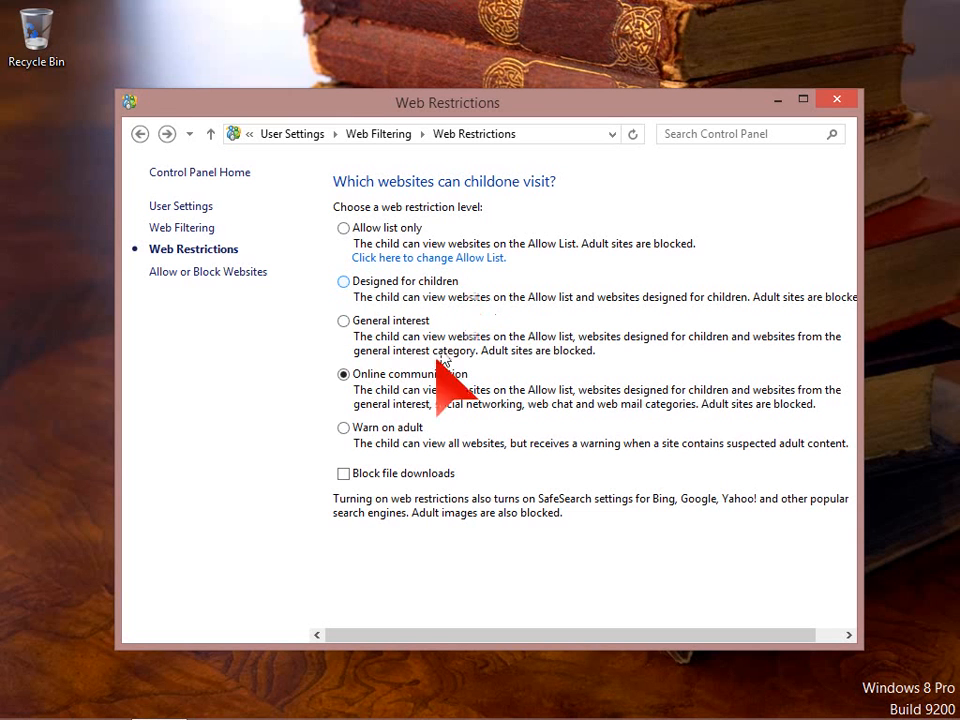
pyautogui.moveTo(804, 100)
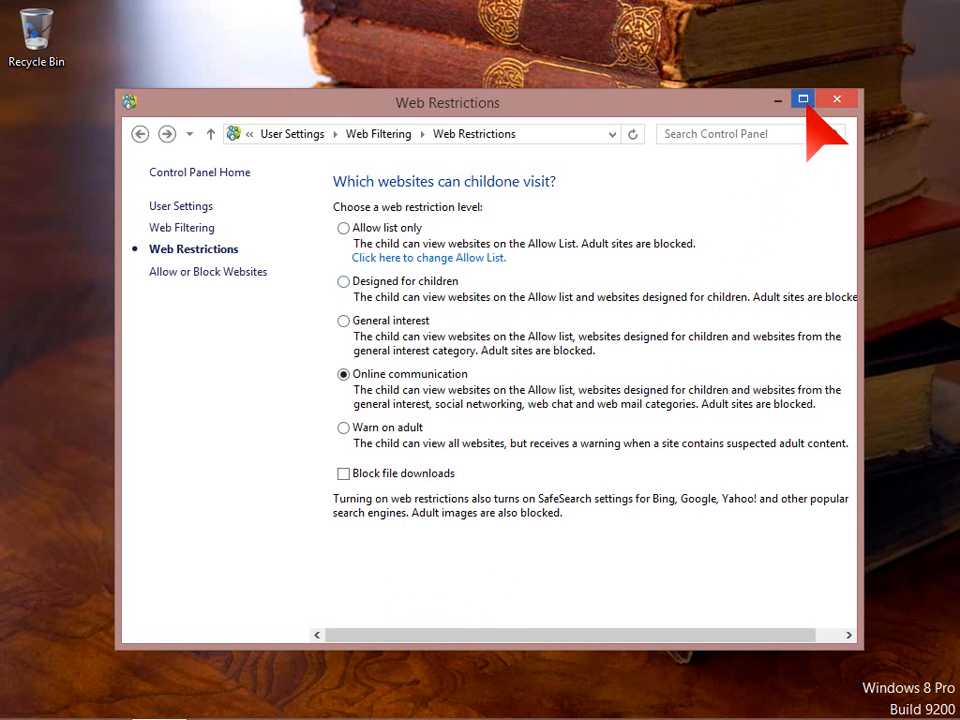
pyautogui.click(804, 98)
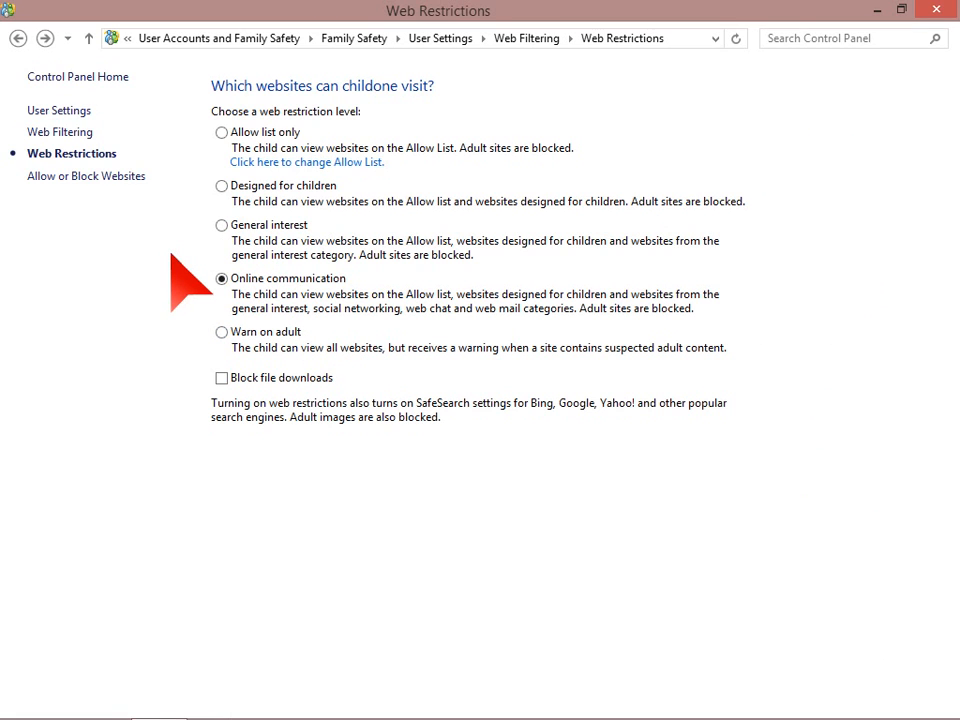
pyautogui.moveTo(384, 280)
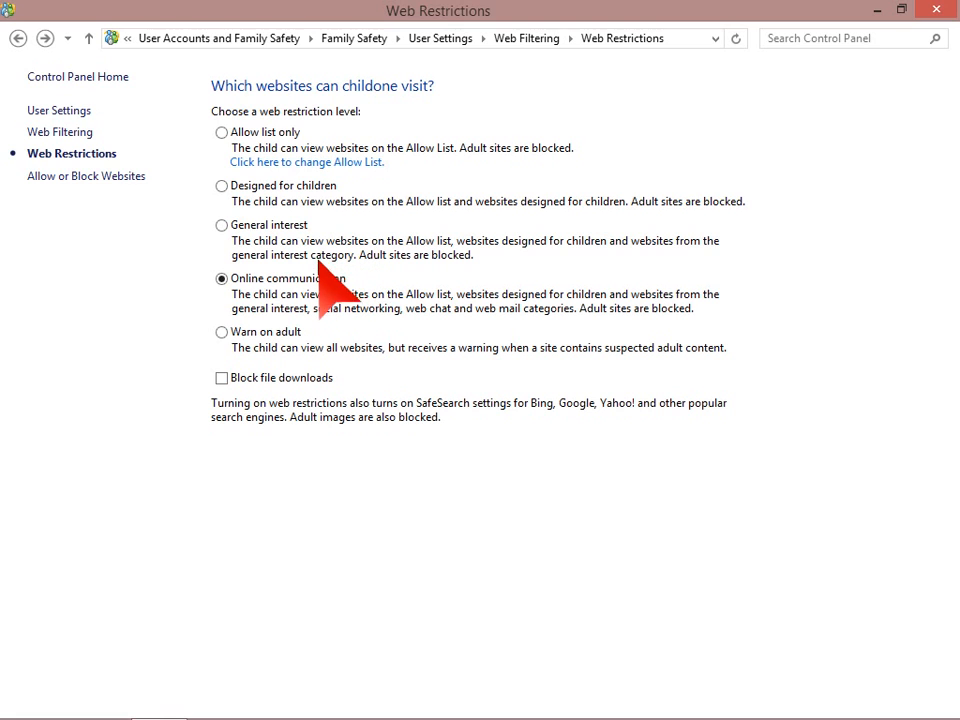
pyautogui.moveTo(320, 340)
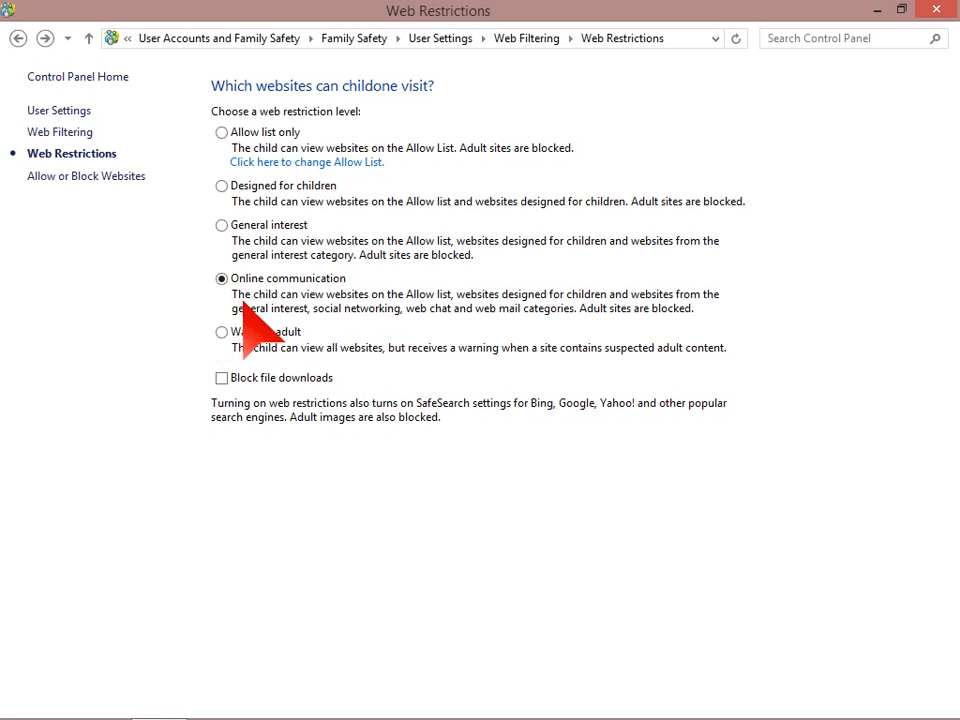
pyautogui.moveTo(340, 176)
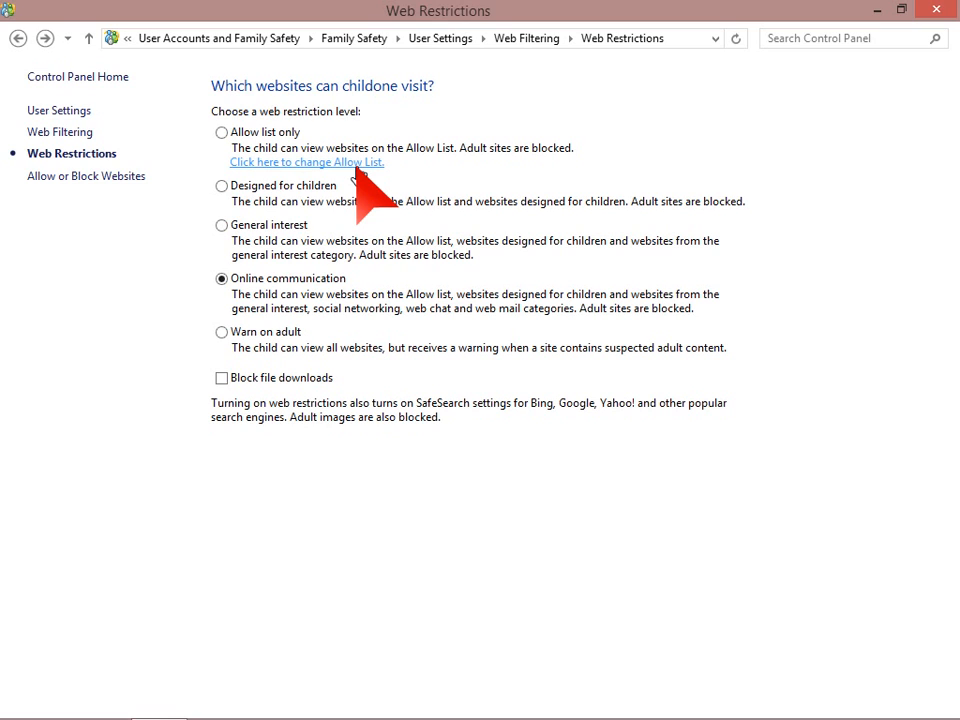
pyautogui.moveTo(340, 350)
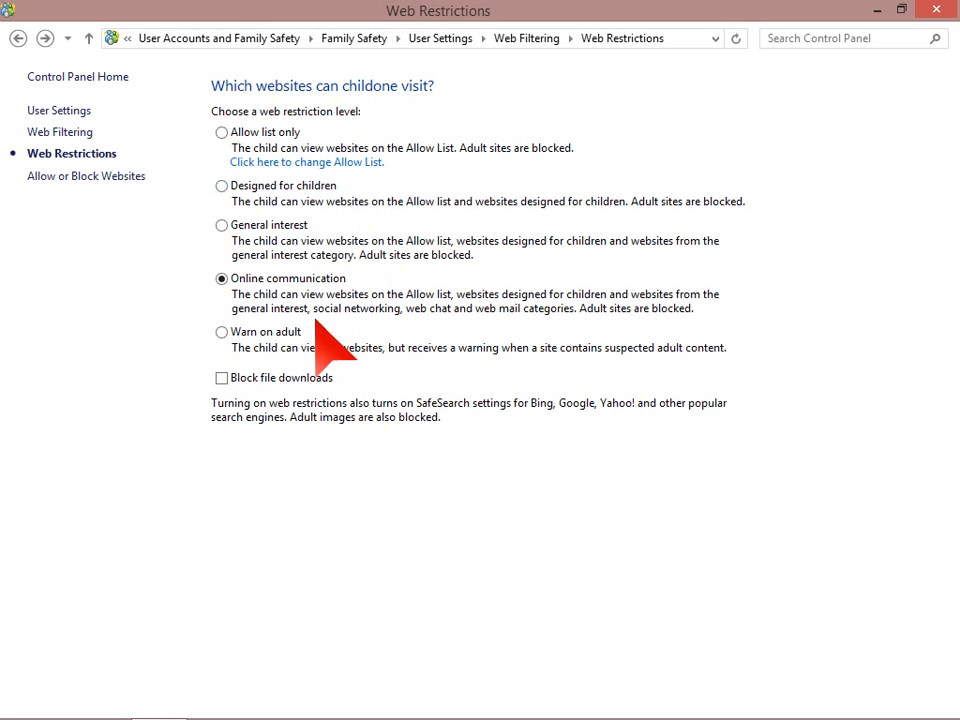
pyautogui.moveTo(384, 336)
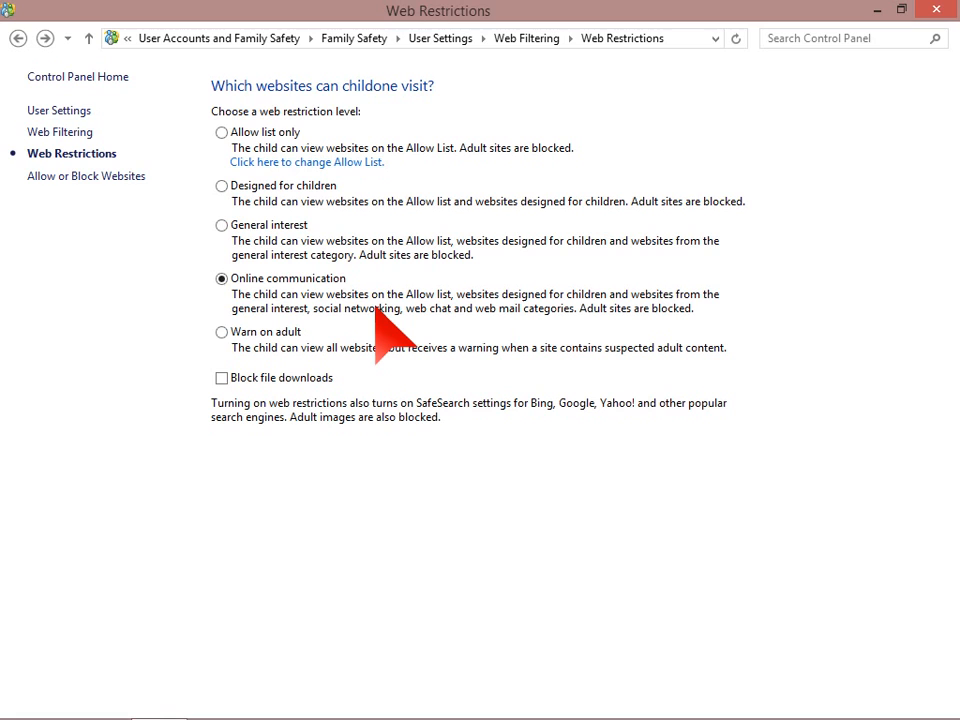
pyautogui.moveTo(356, 340)
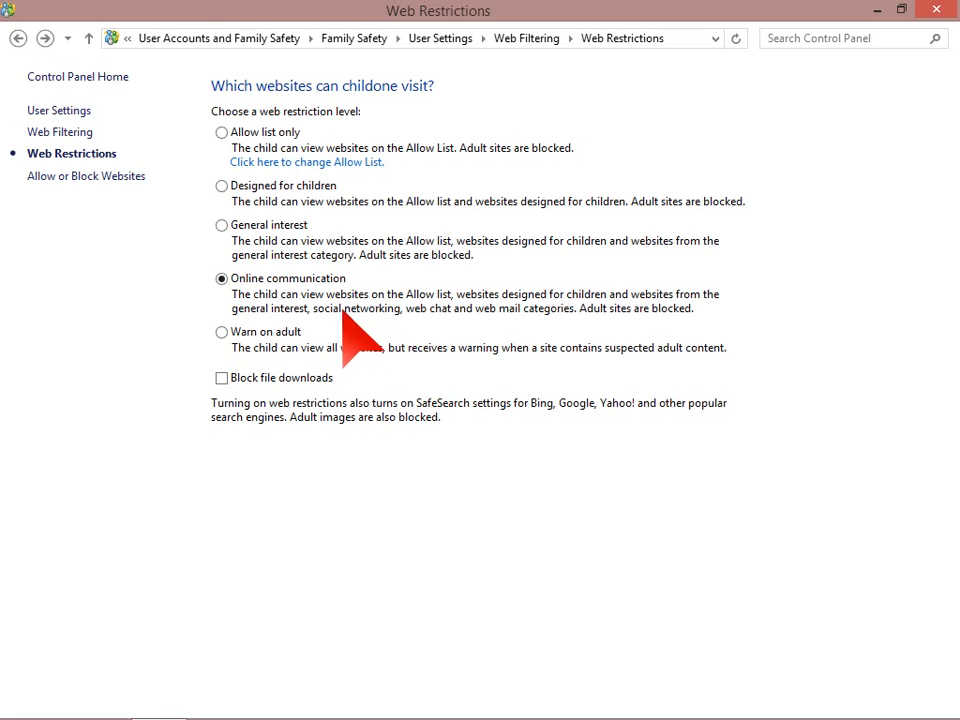
pyautogui.moveTo(470, 470)
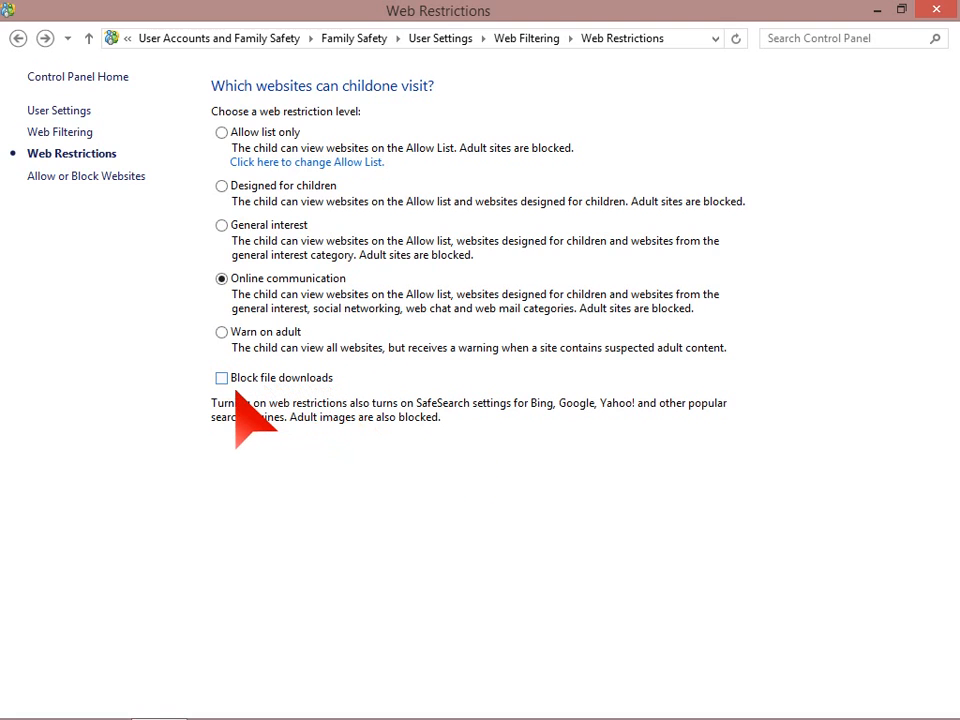
# Block file downloads and select the General interest web restriction level for childone
pyautogui.click(220, 376)
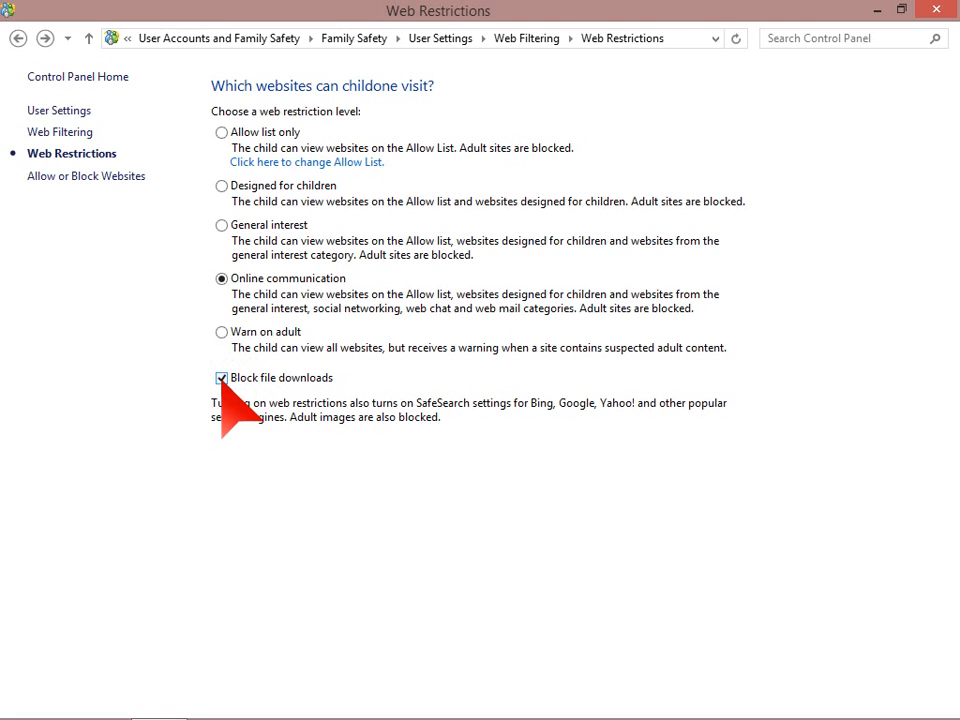
pyautogui.moveTo(504, 404)
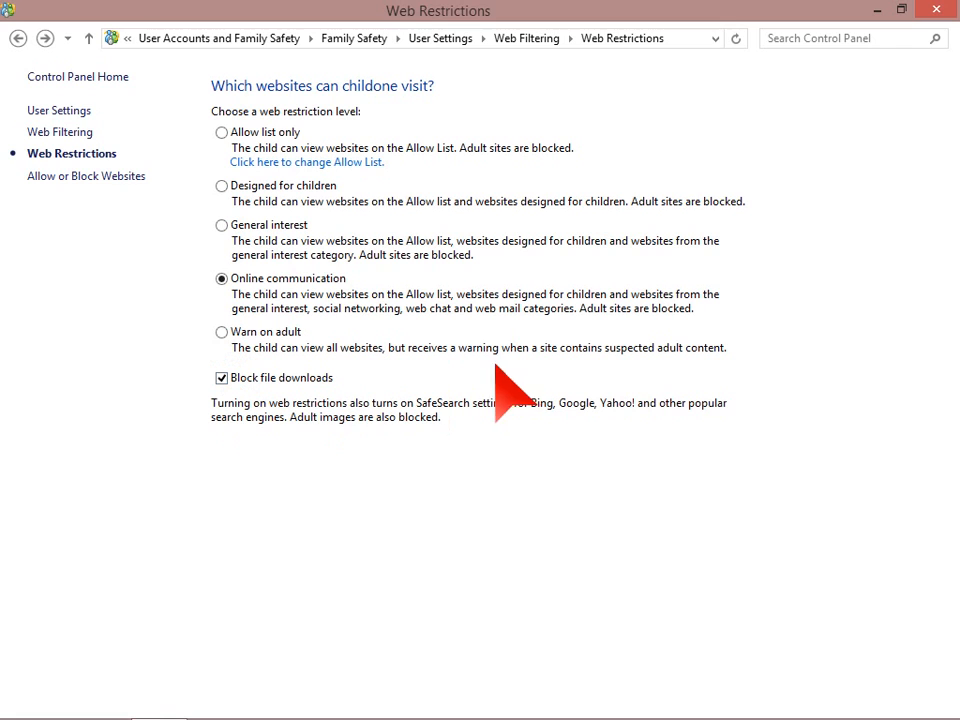
pyautogui.click(220, 224)
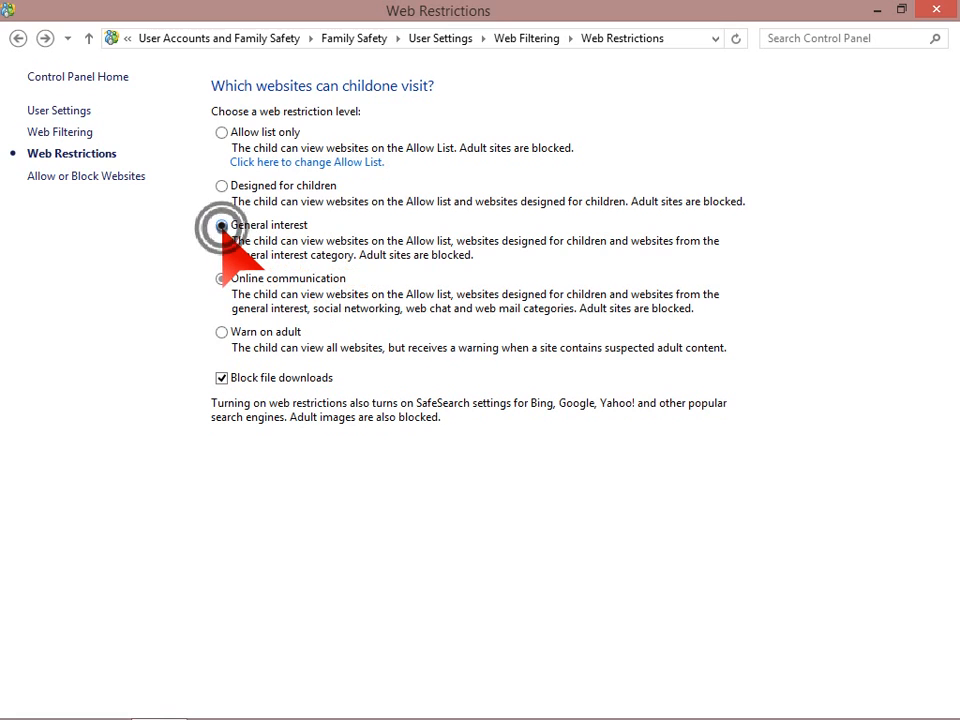
pyautogui.click(220, 224)
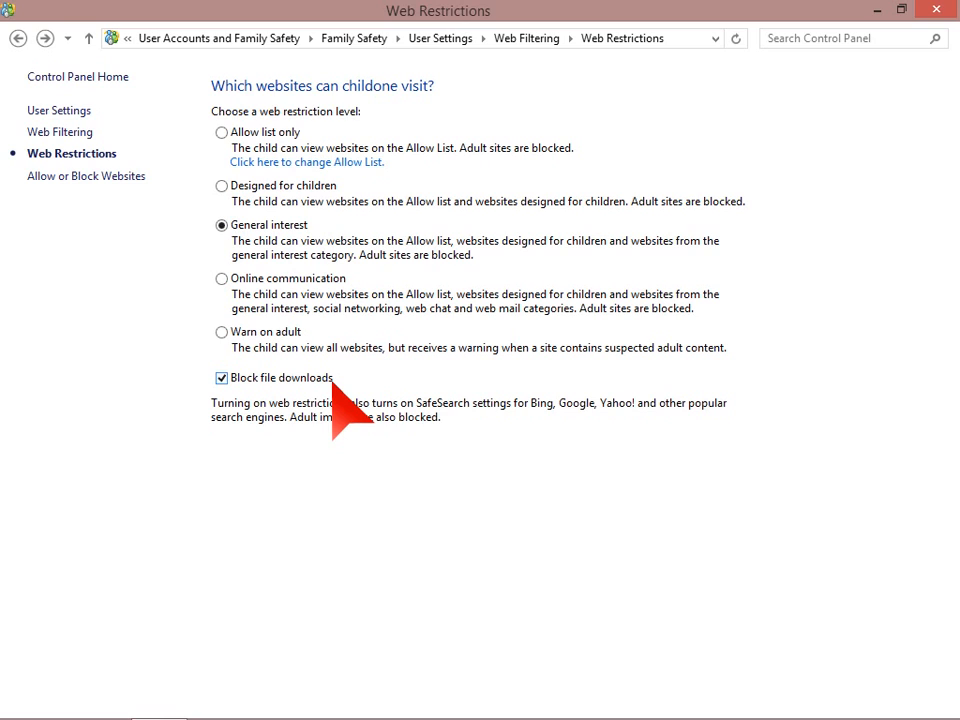
pyautogui.moveTo(336, 388)
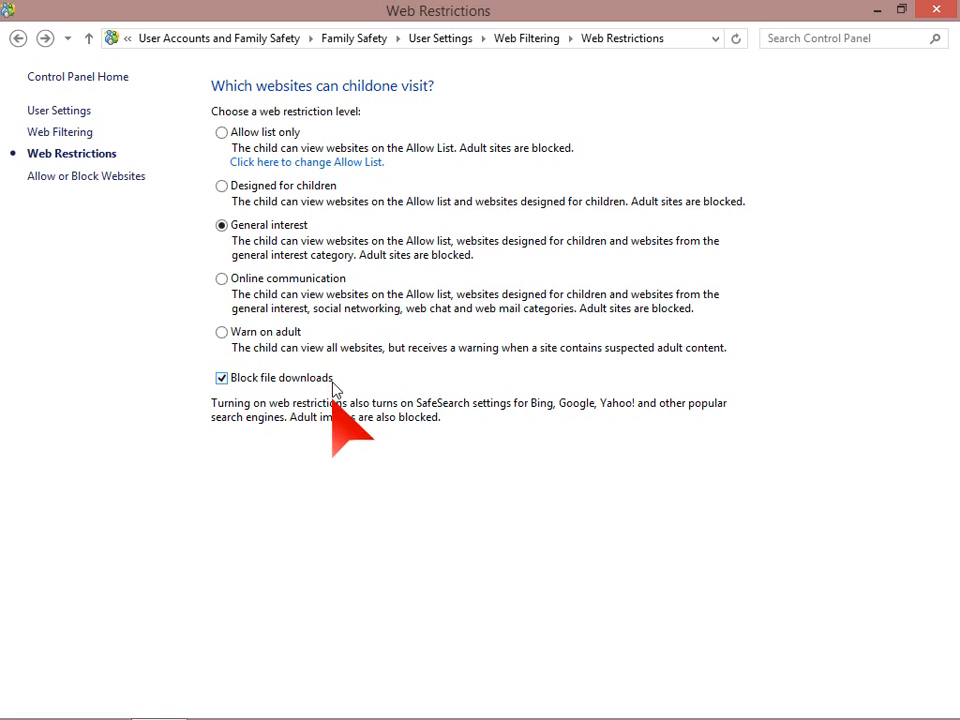
pyautogui.moveTo(360, 480)
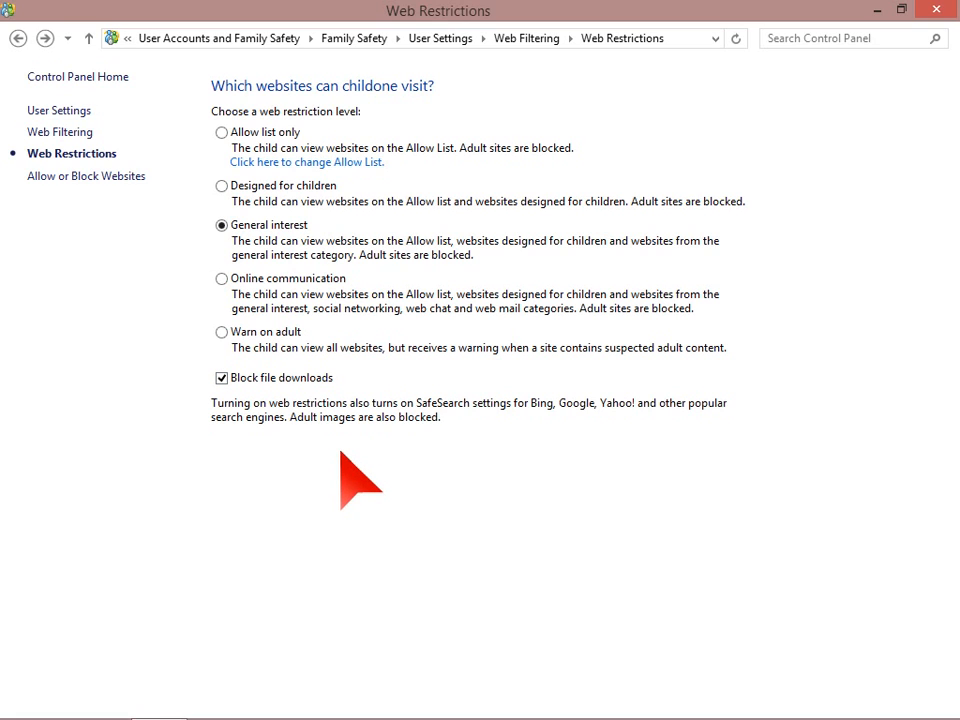
pyautogui.moveTo(544, 500)
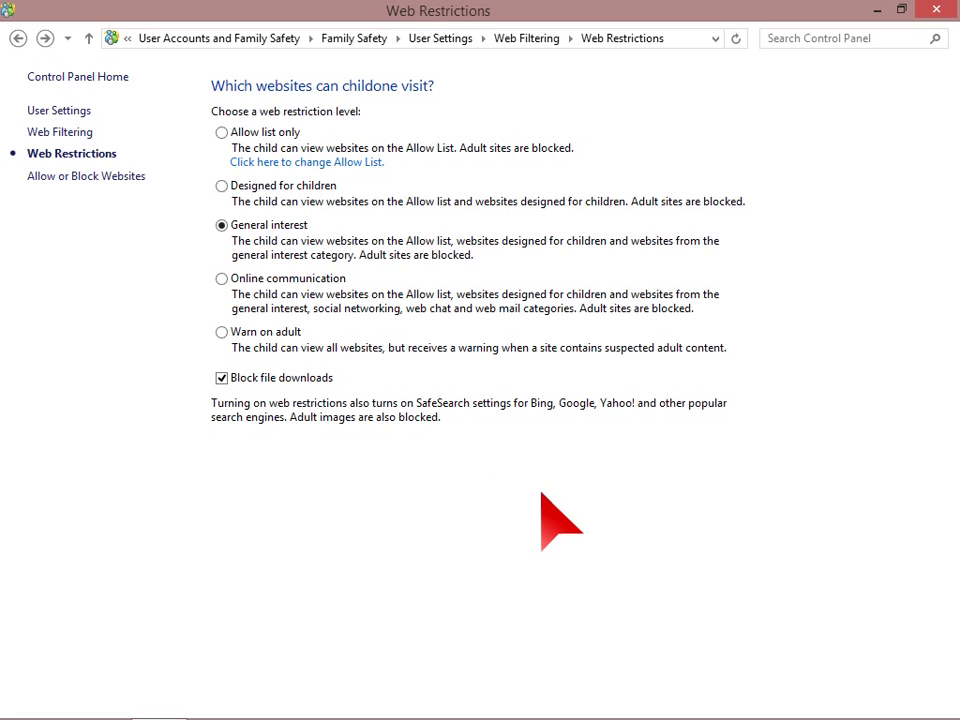
pyautogui.moveTo(364, 320)
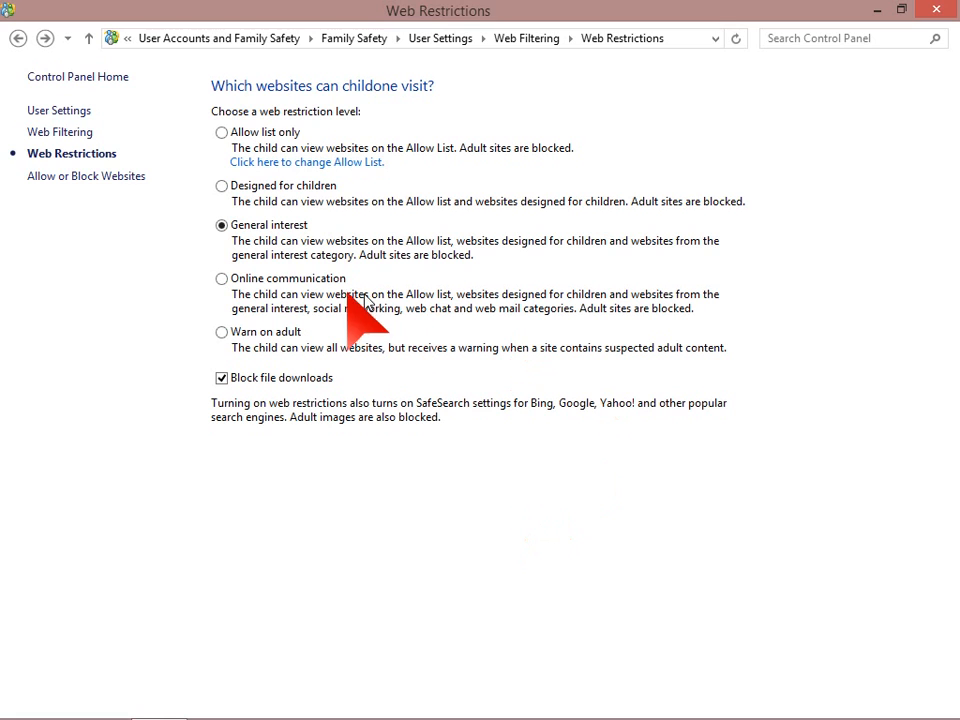
pyautogui.moveTo(86, 176)
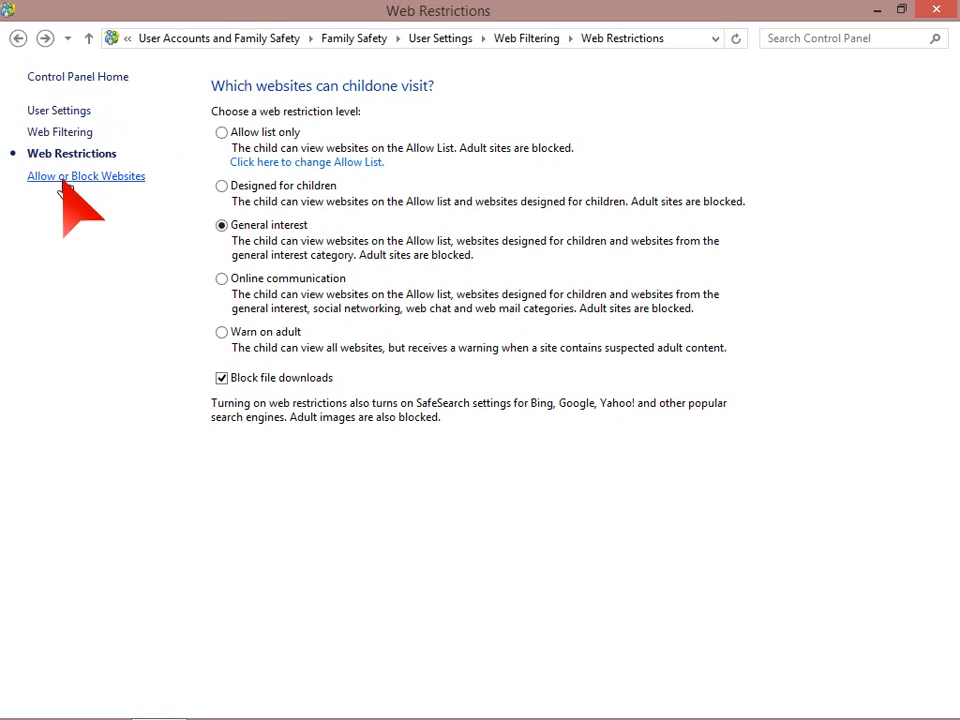
pyautogui.moveTo(56, 130)
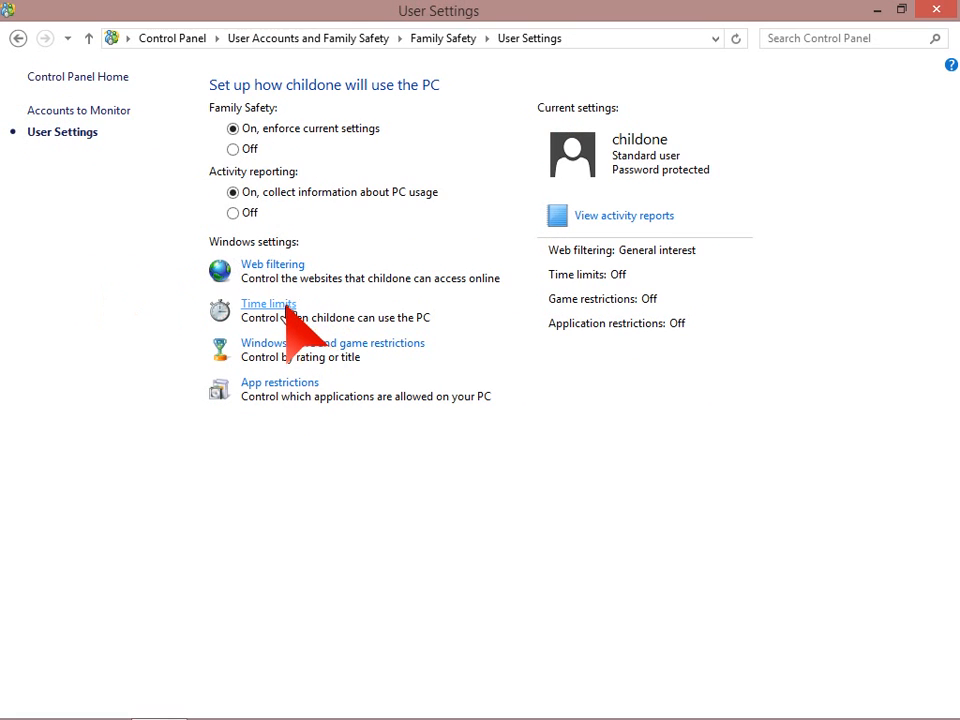
# Open childone's Time Allowance page, currently allowing PC use all day
pyautogui.click(268, 304)
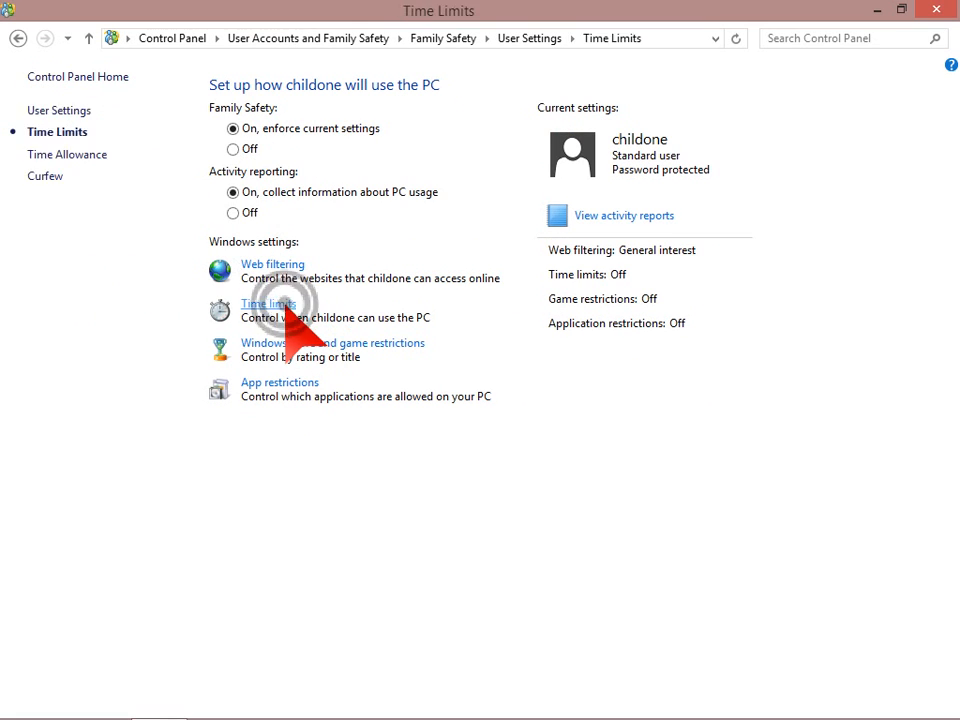
pyautogui.click(266, 304)
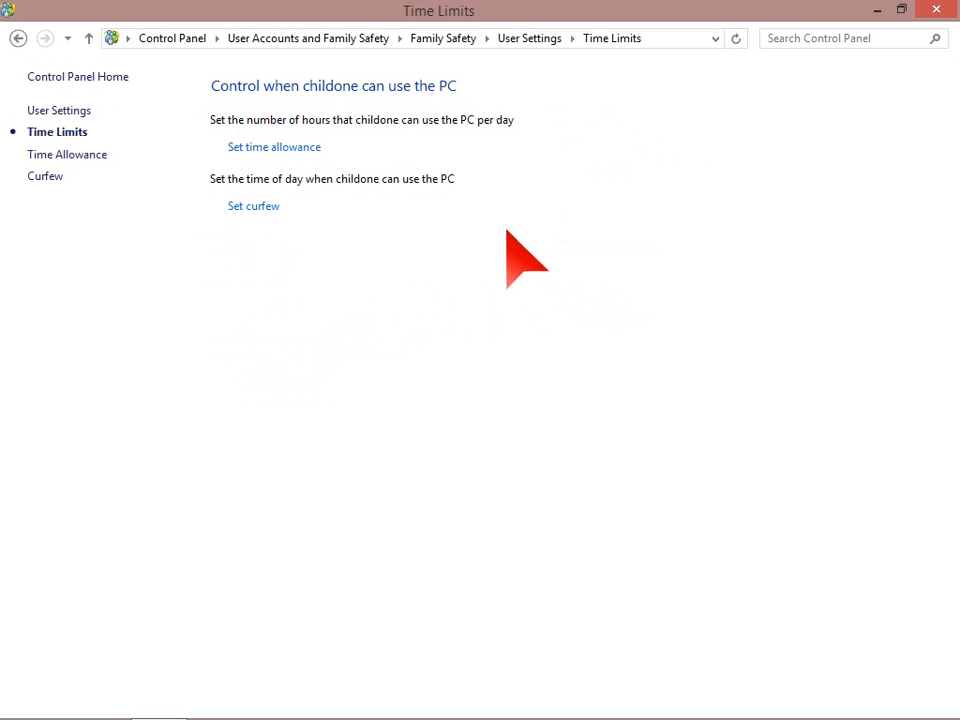
pyautogui.moveTo(410, 180)
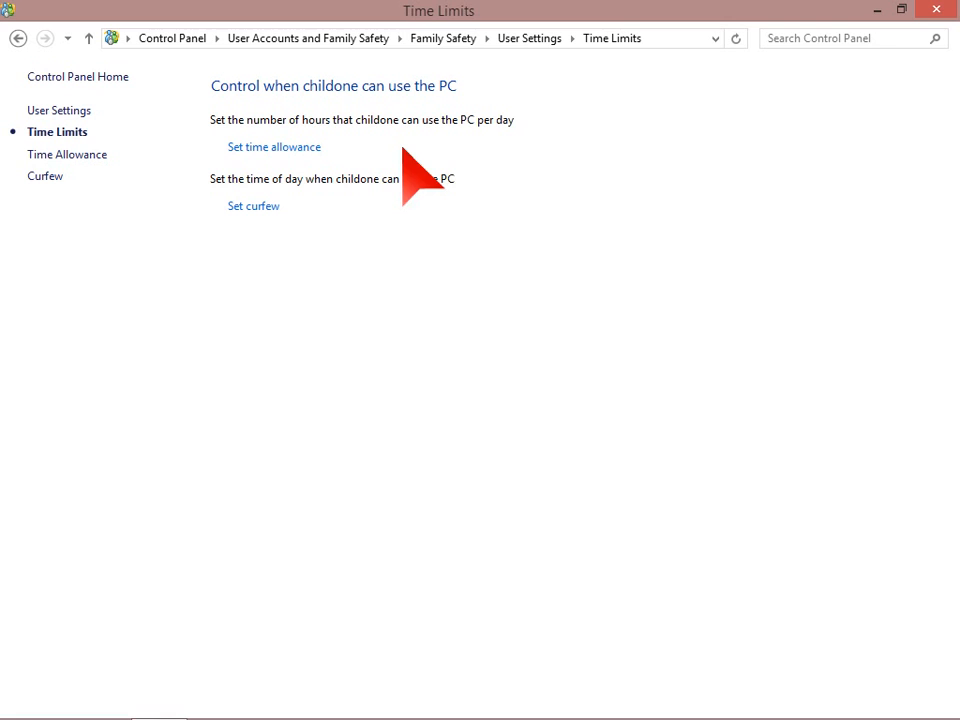
pyautogui.moveTo(360, 290)
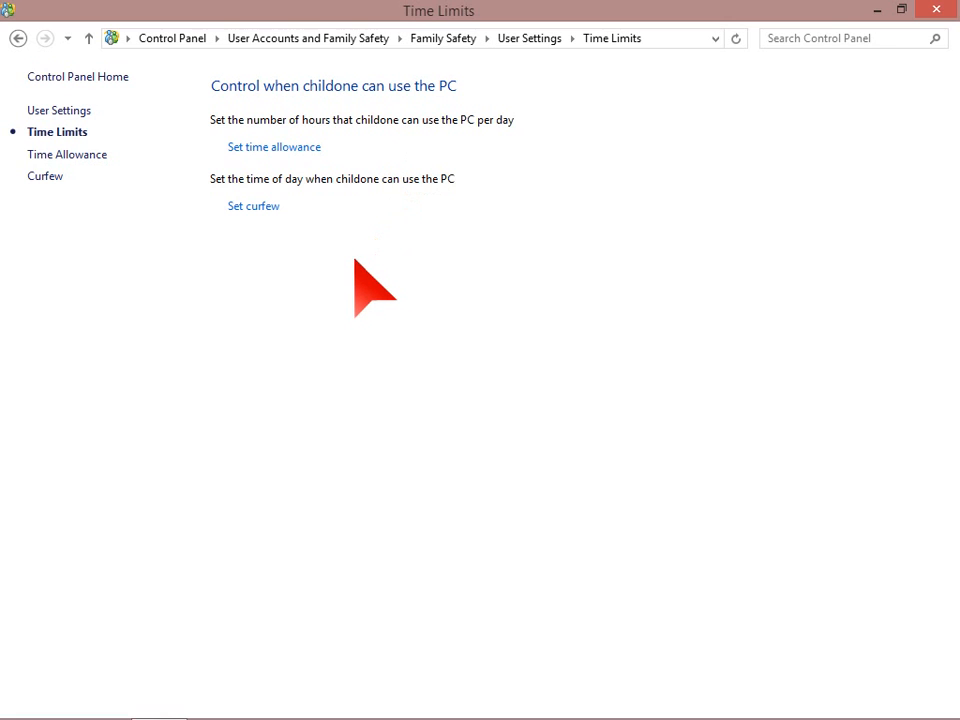
pyautogui.moveTo(274, 148)
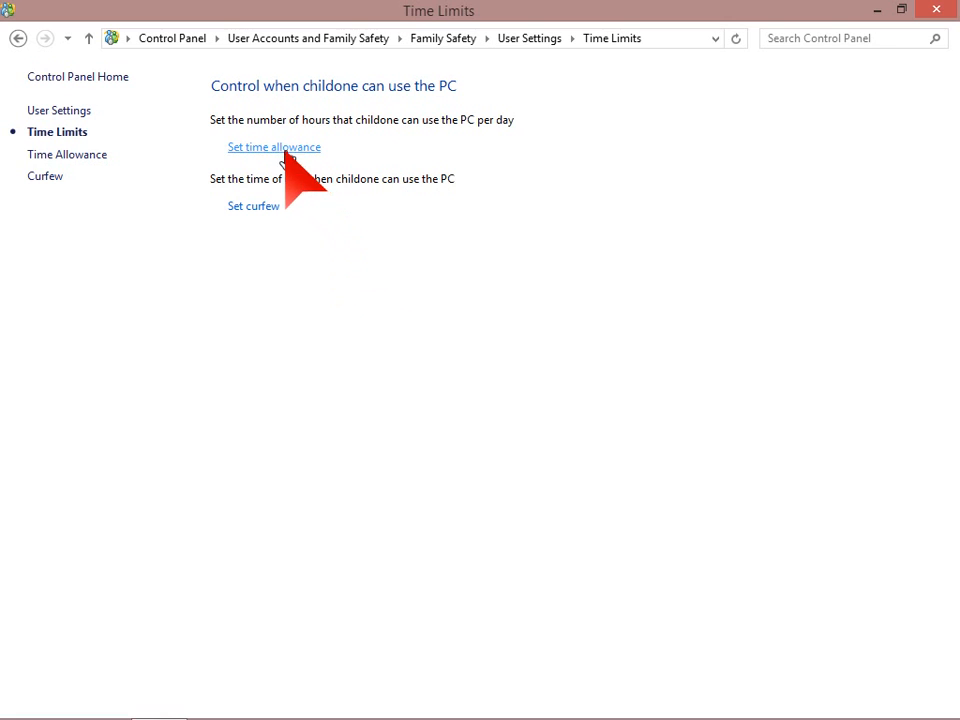
pyautogui.click(274, 148)
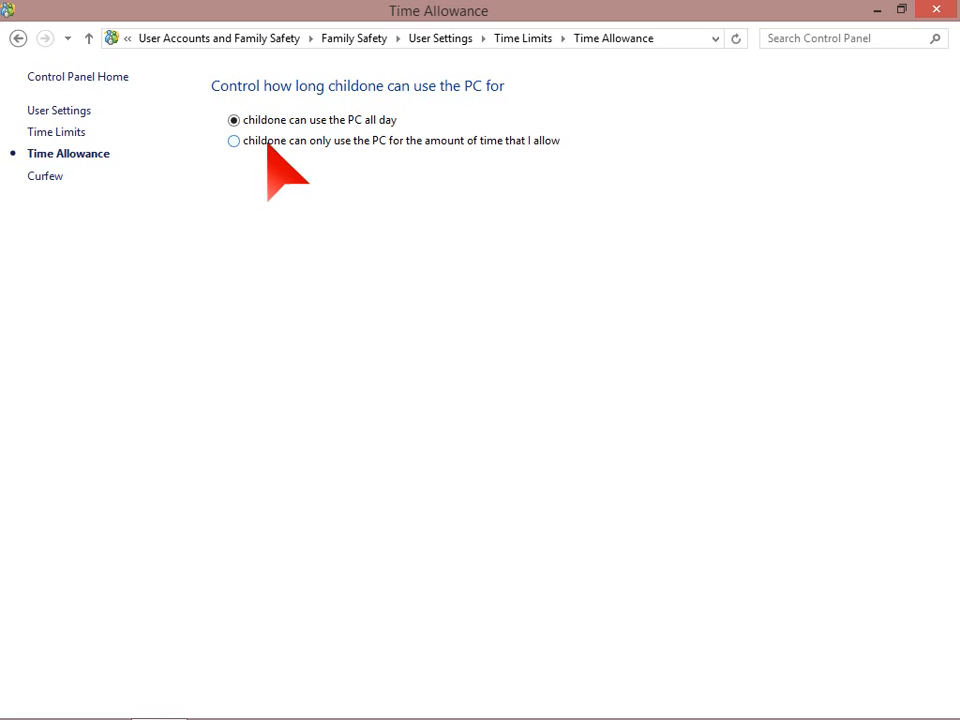
pyautogui.moveTo(320, 156)
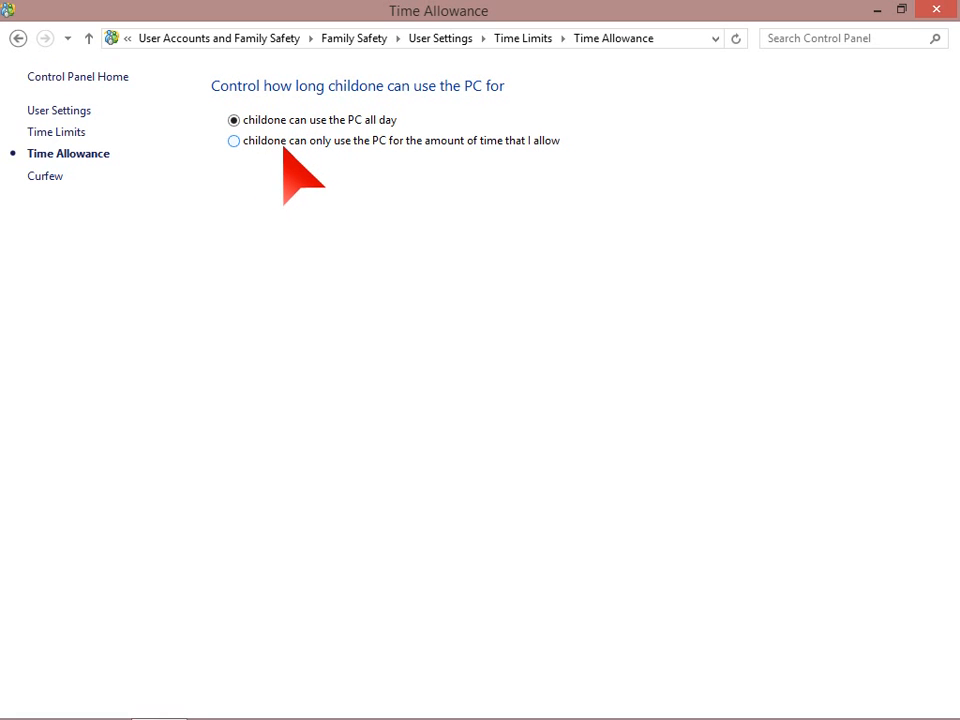
# Restrict childone to a time allowance of 2 h 0 min on weekdays and 4 h 0 min at weekends
pyautogui.click(234, 140)
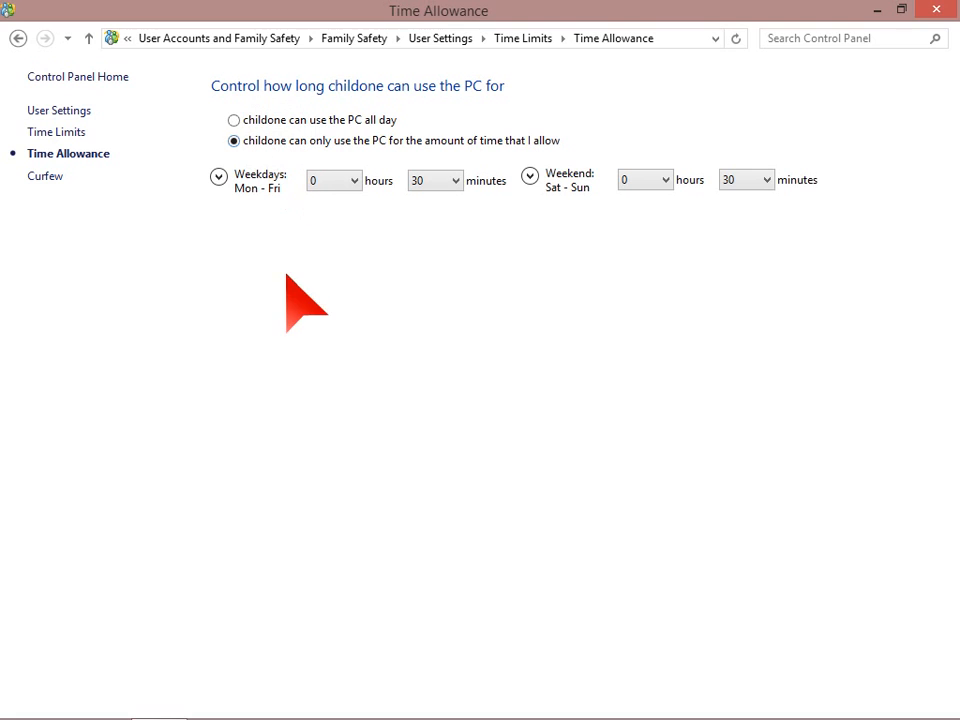
pyautogui.moveTo(390, 270)
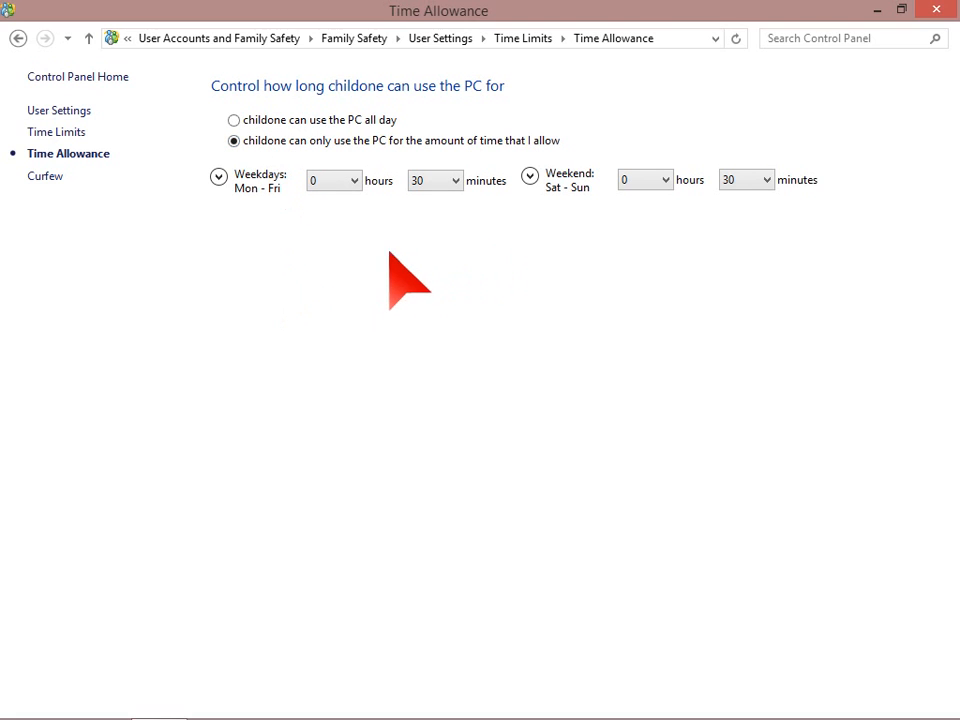
pyautogui.moveTo(390, 224)
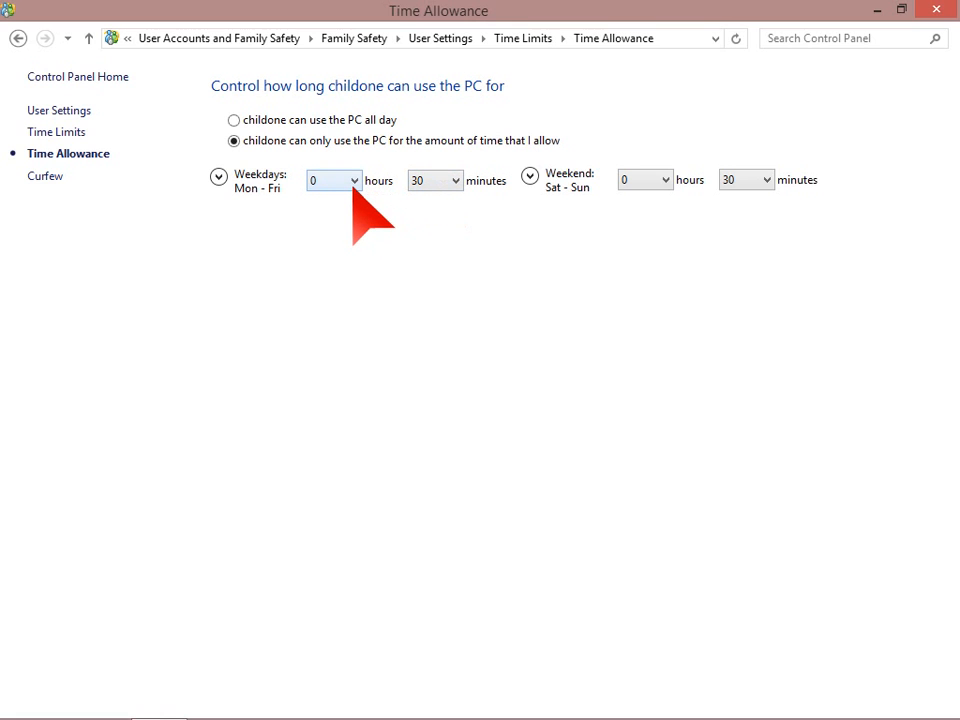
pyautogui.moveTo(350, 184)
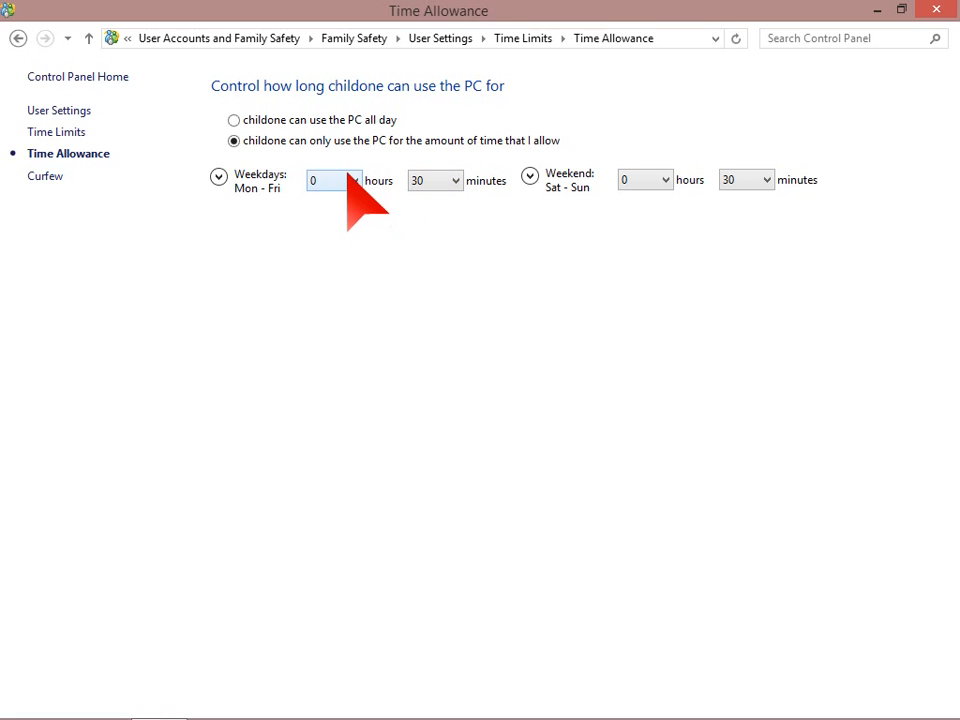
pyautogui.click(356, 180)
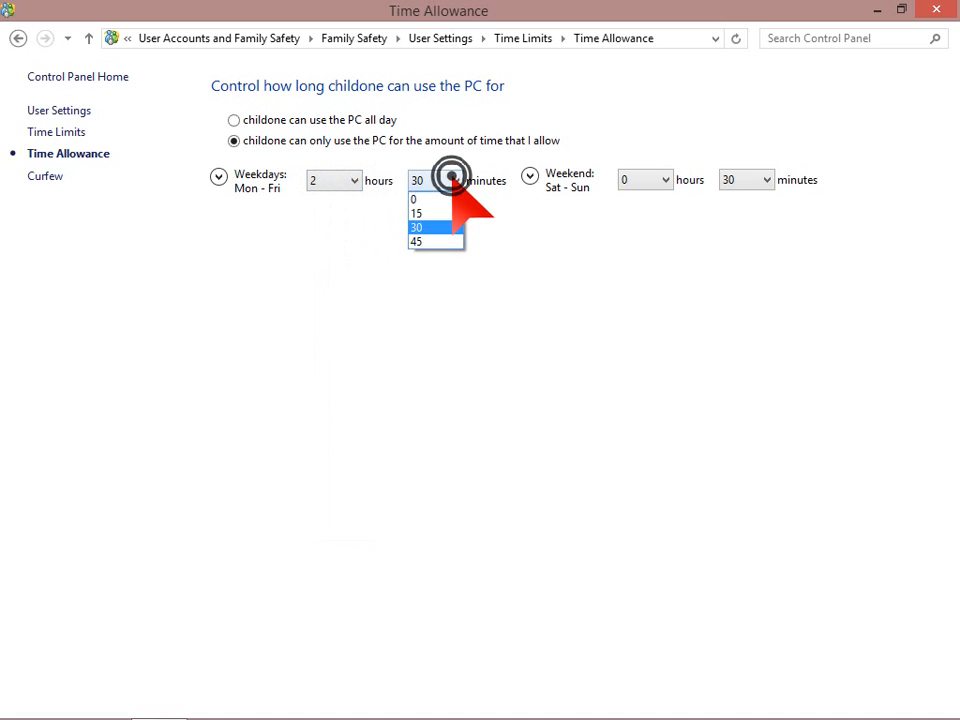
pyautogui.click(412, 200)
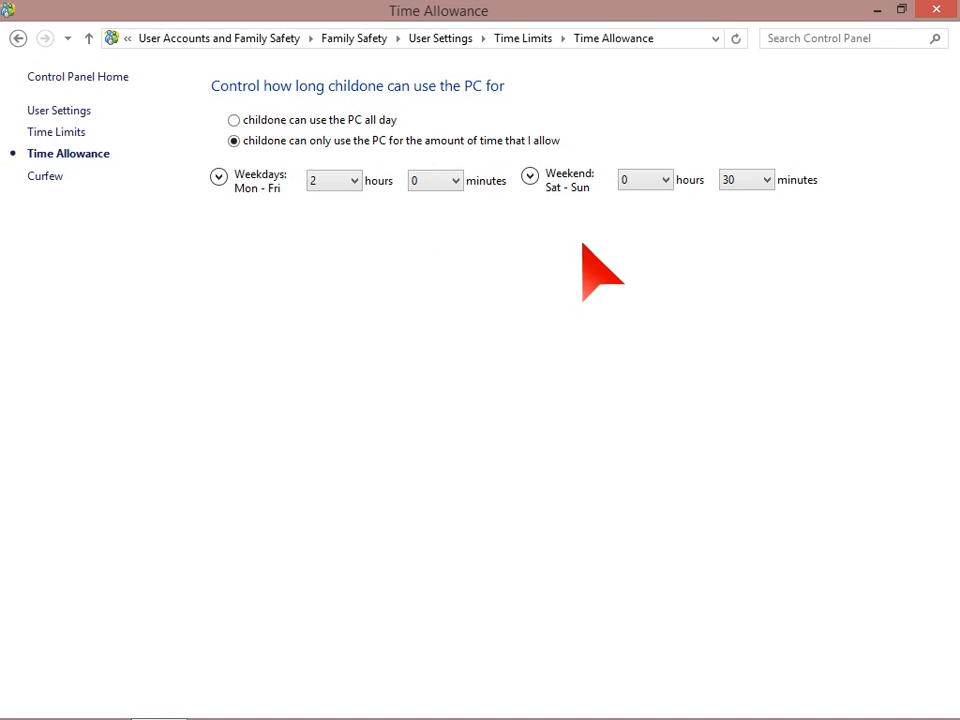
pyautogui.moveTo(612, 278)
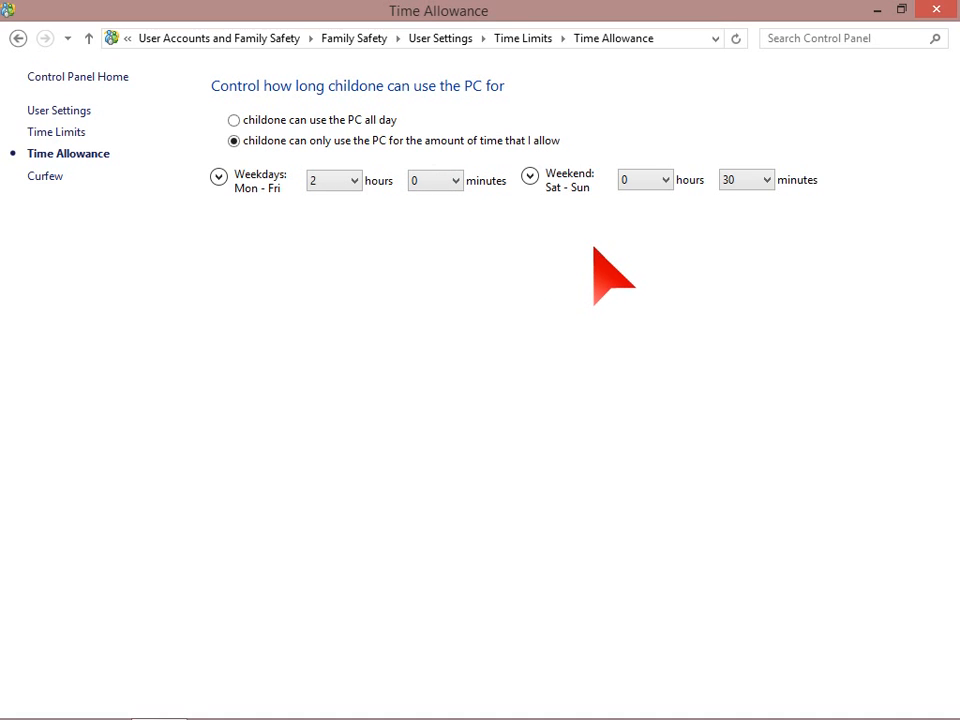
pyautogui.click(644, 180)
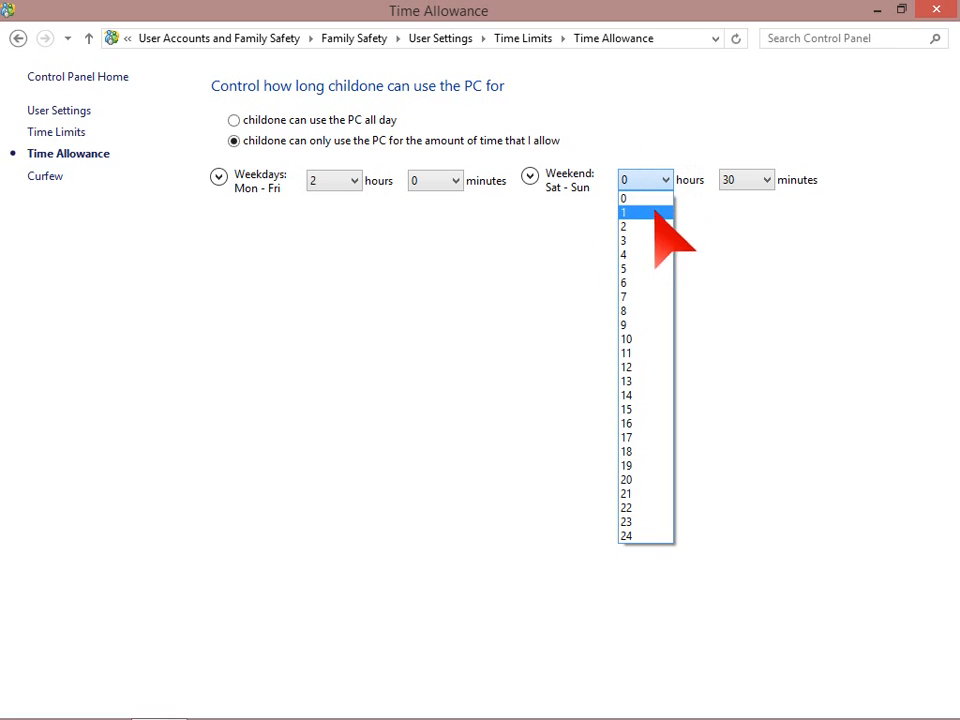
pyautogui.moveTo(630, 248)
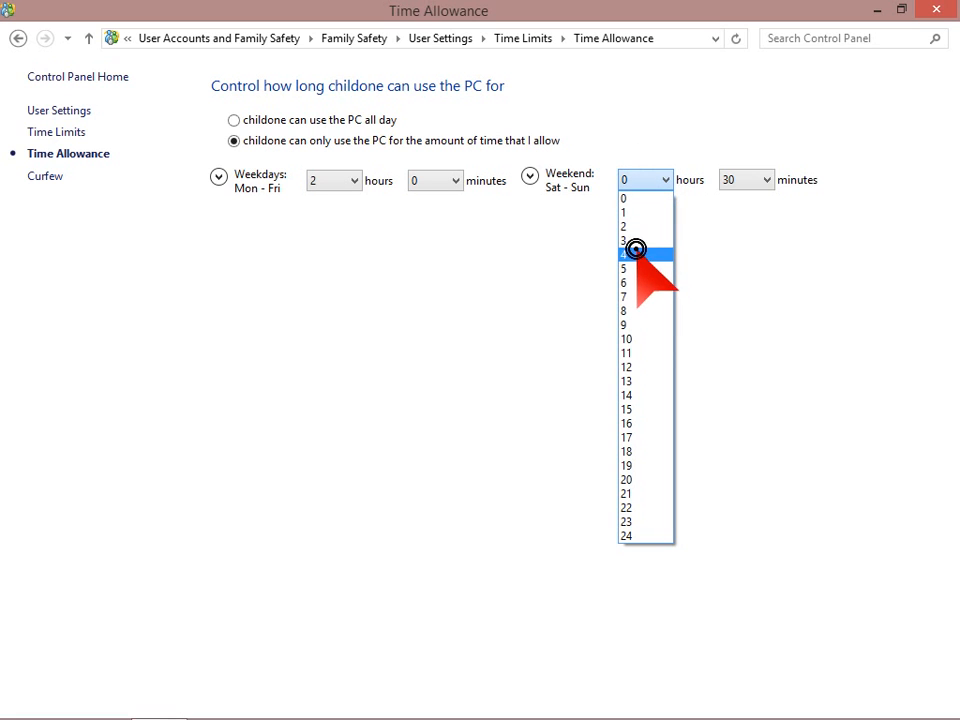
pyautogui.click(628, 252)
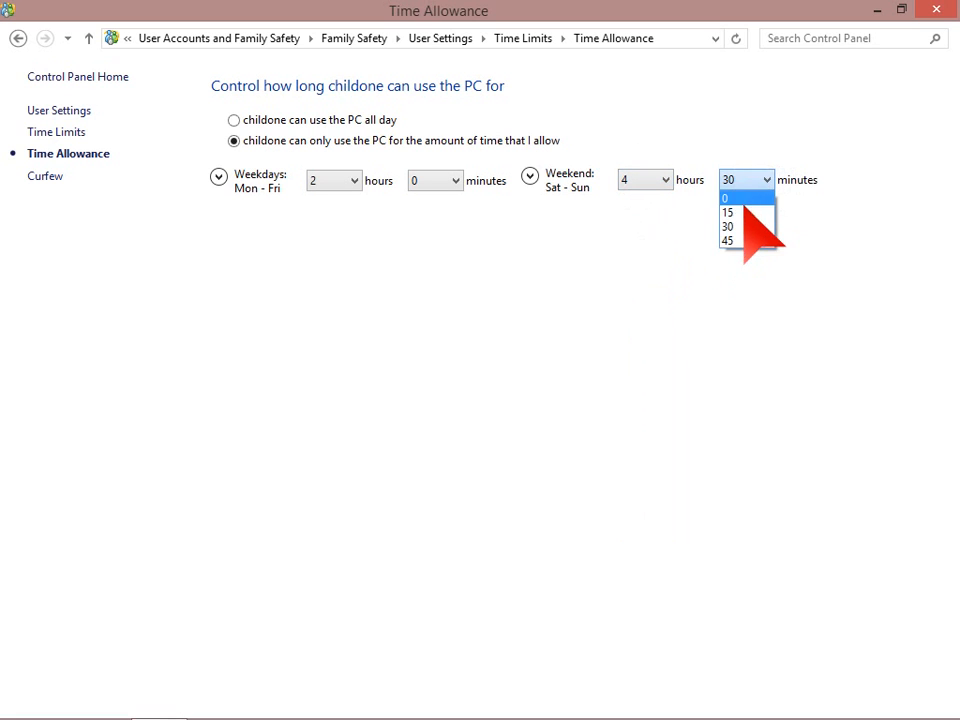
pyautogui.click(728, 198)
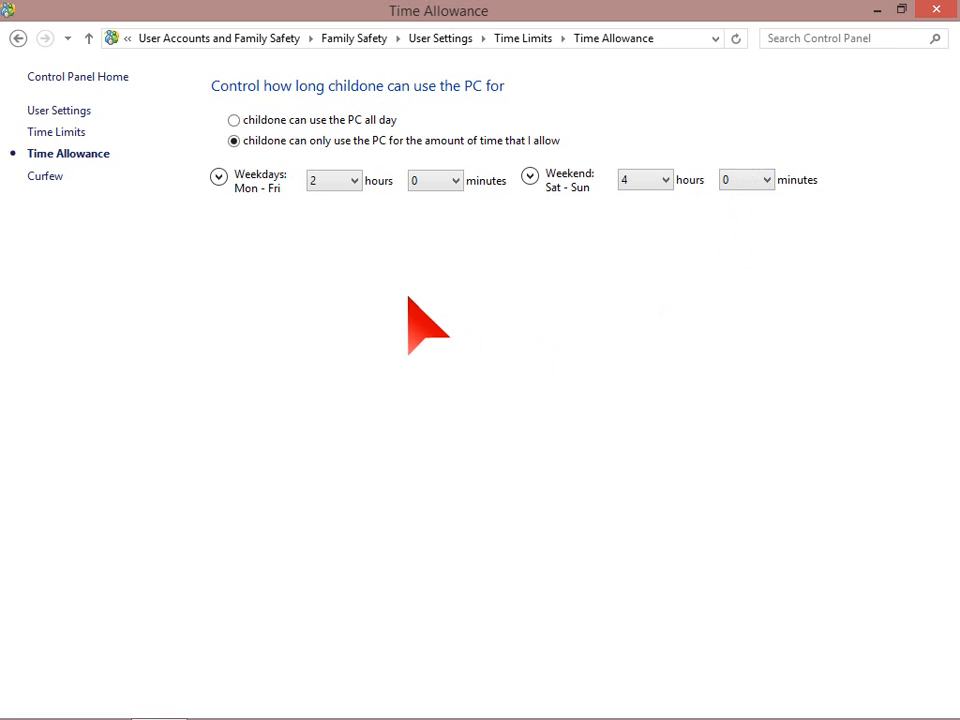
pyautogui.moveTo(128, 252)
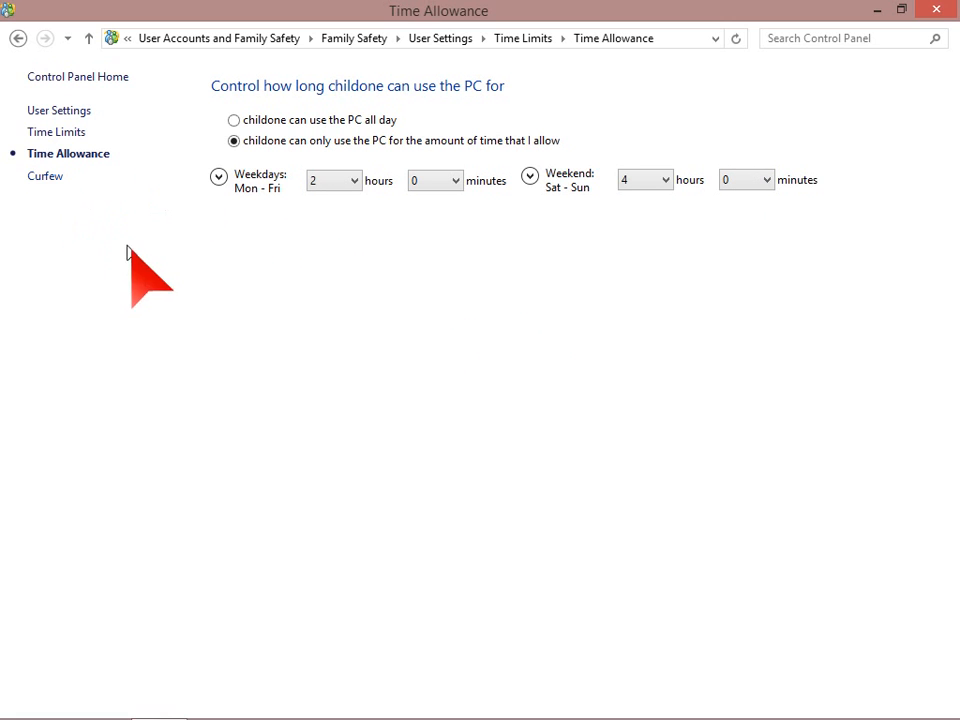
pyautogui.moveTo(56, 132)
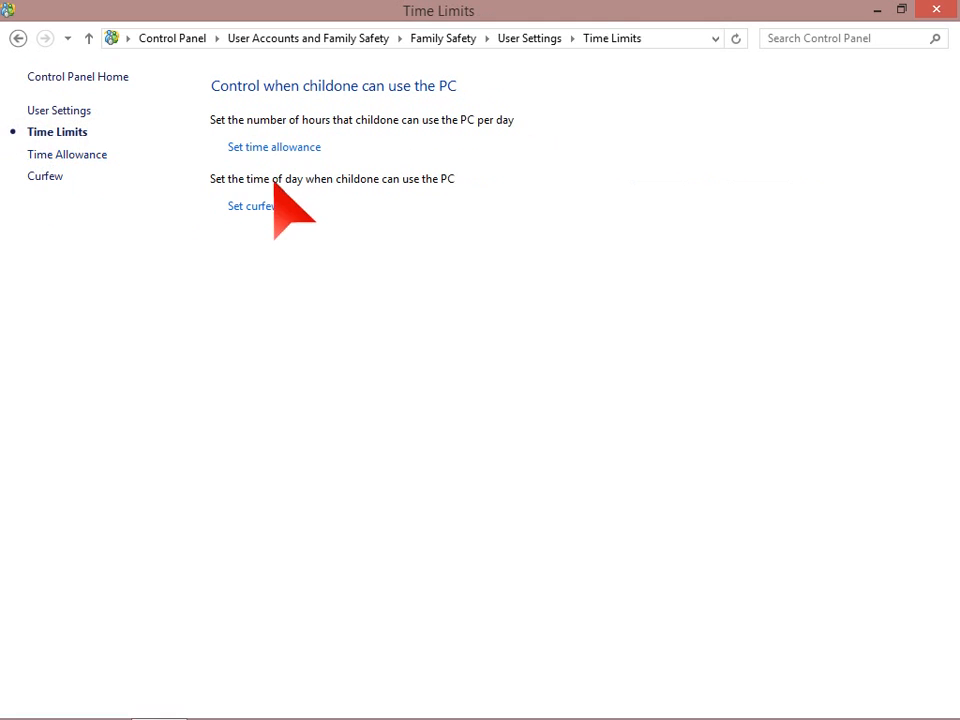
# Switch childone's Curfew to allow PC use only during permitted time ranges
pyautogui.click(274, 146)
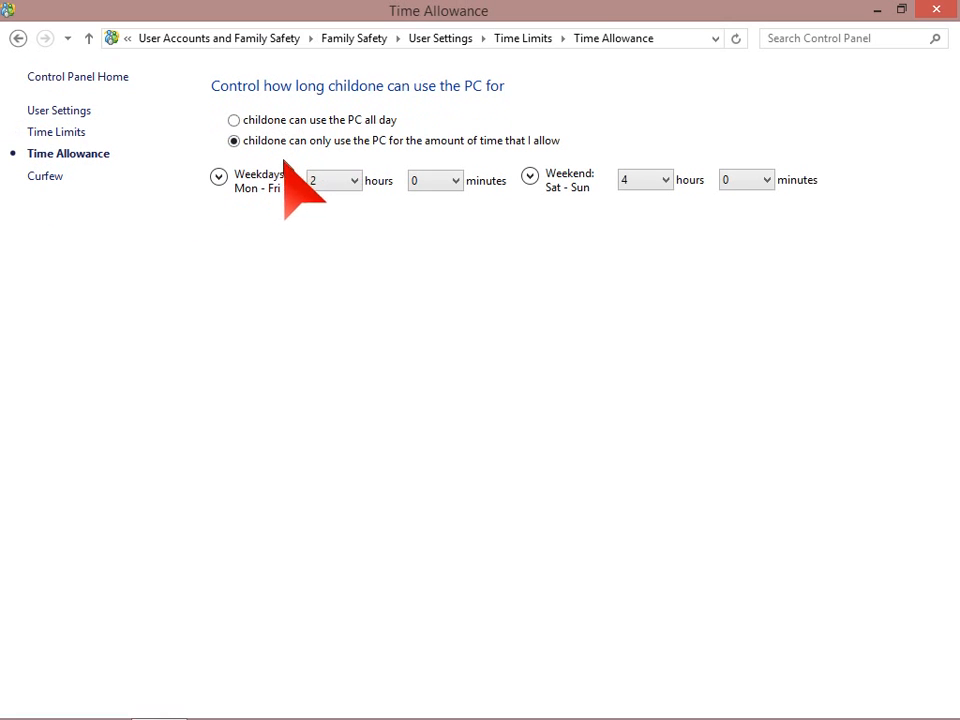
pyautogui.moveTo(564, 410)
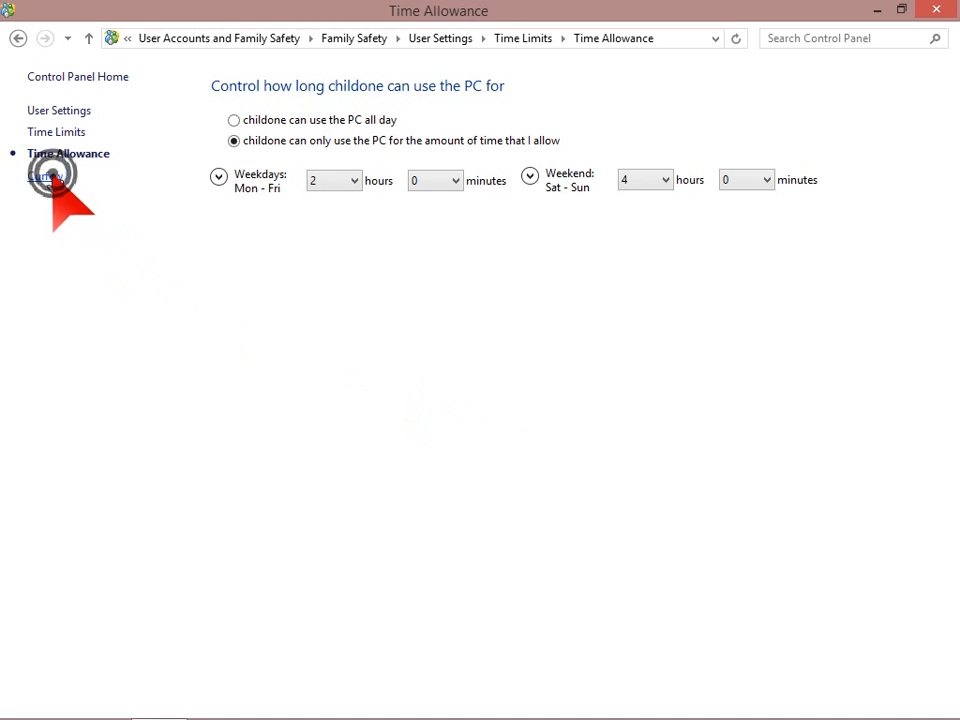
pyautogui.click(46, 176)
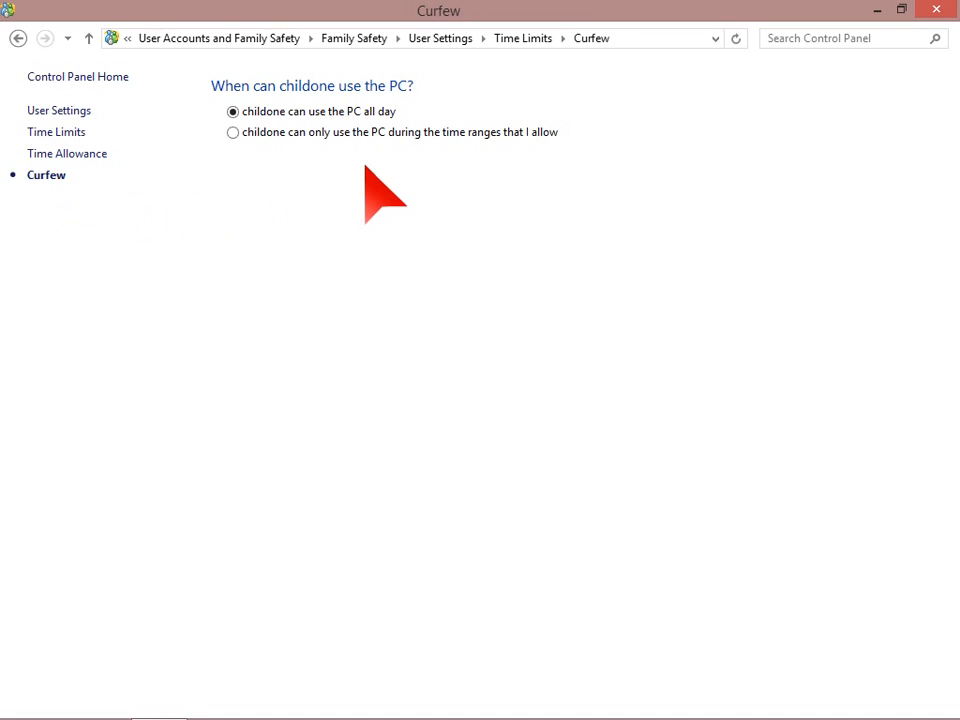
pyautogui.moveTo(384, 204)
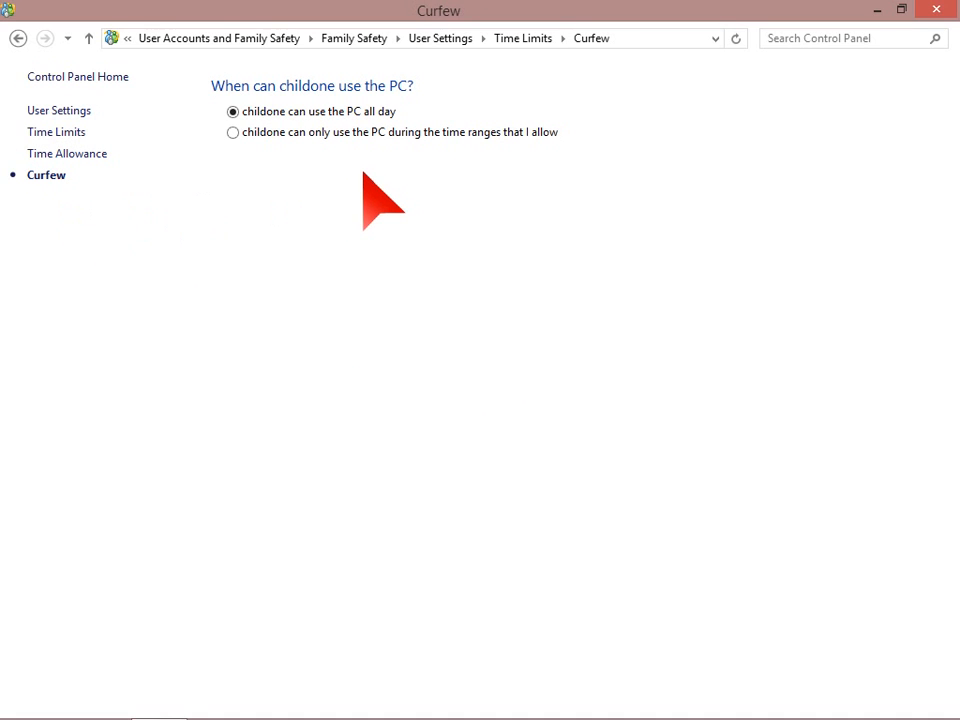
pyautogui.moveTo(320, 164)
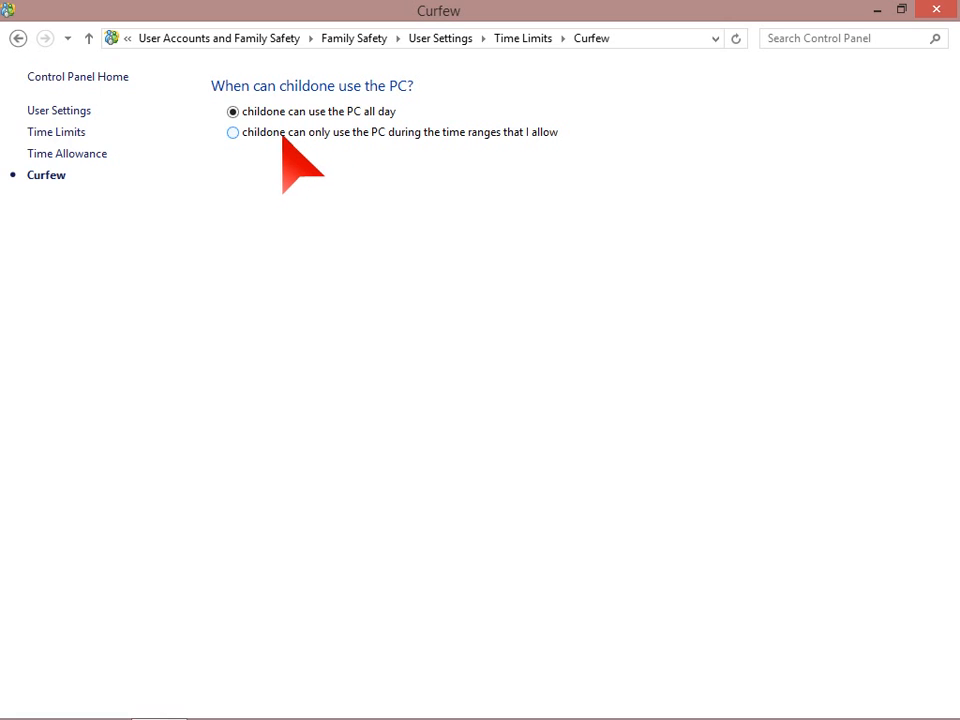
pyautogui.click(232, 132)
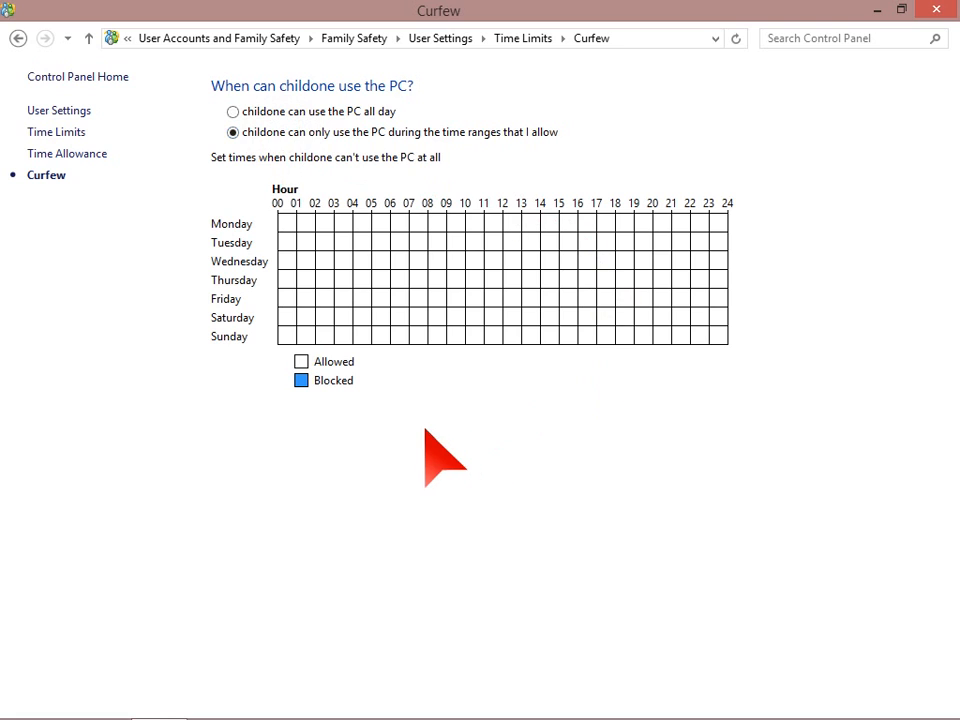
pyautogui.moveTo(432, 310)
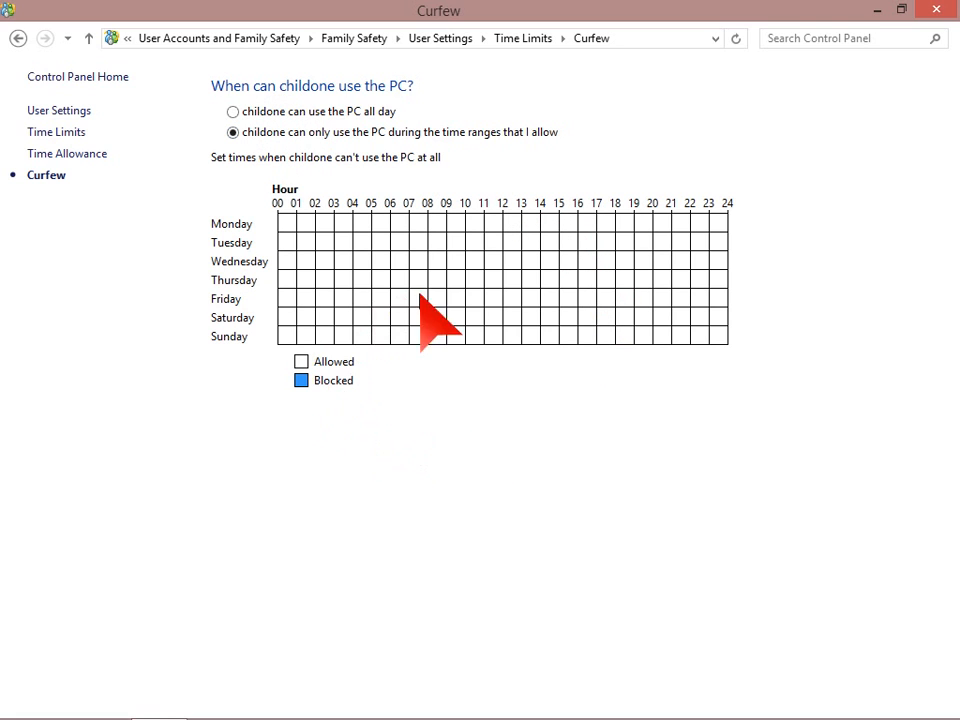
pyautogui.moveTo(510, 300)
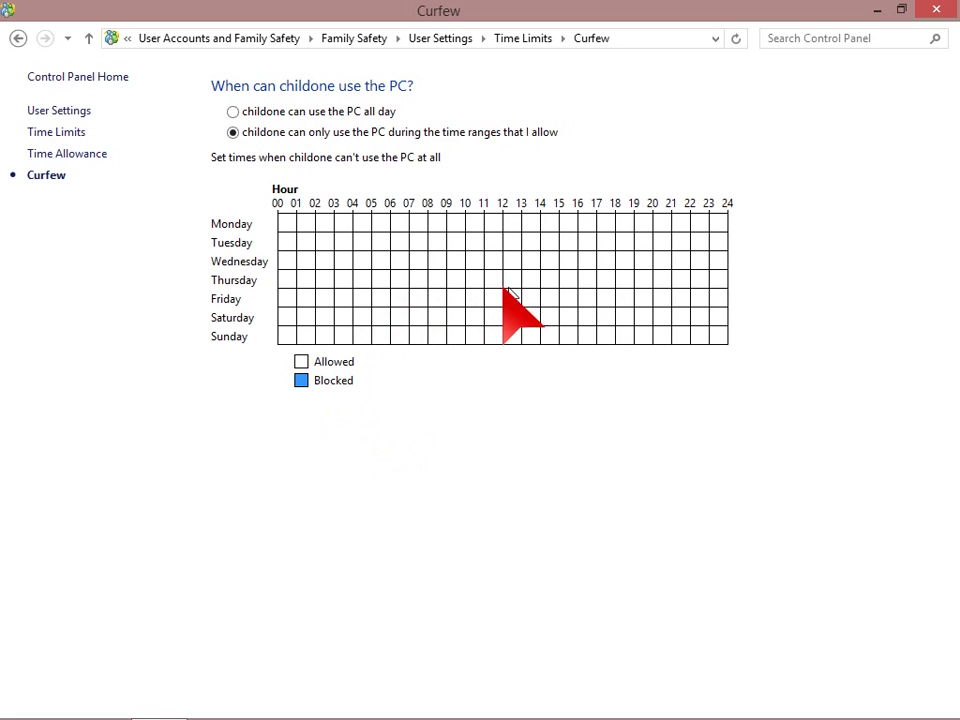
pyautogui.moveTo(438, 490)
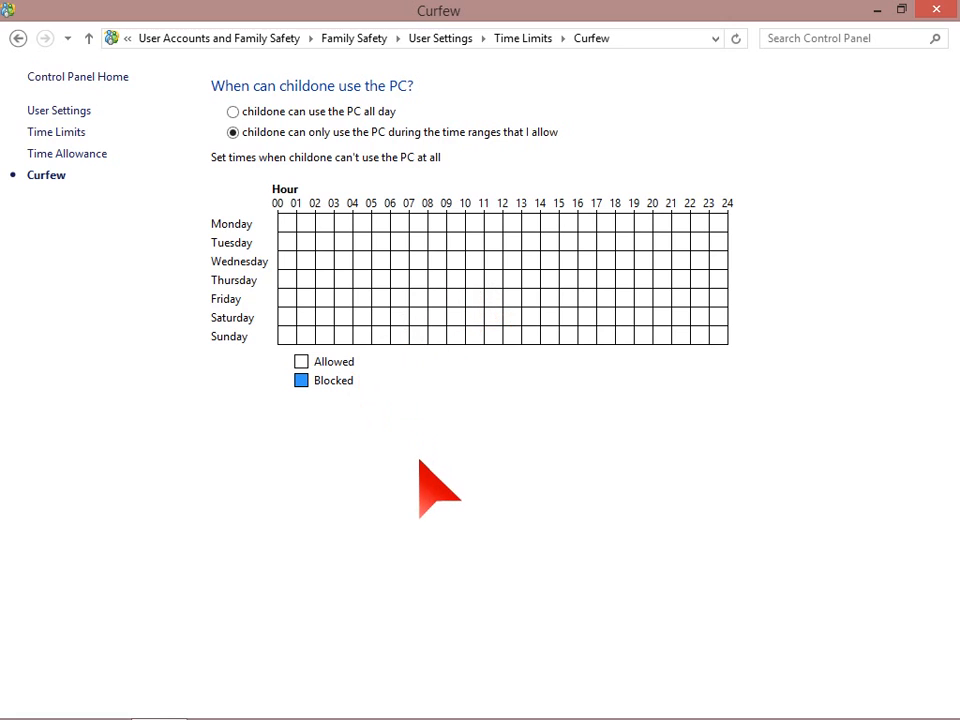
pyautogui.moveTo(120, 190)
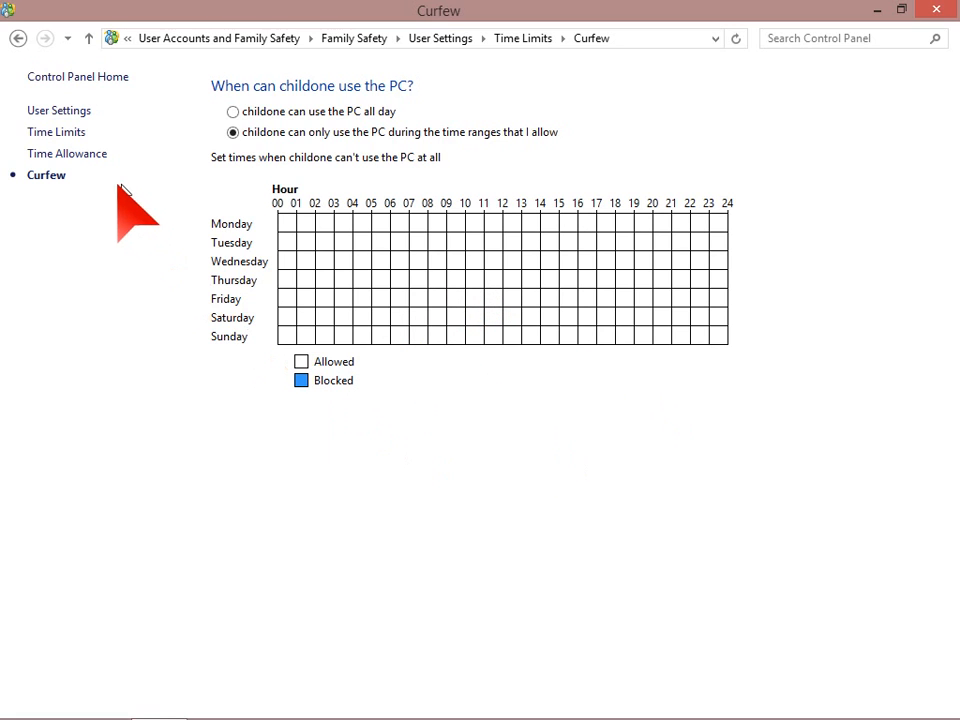
pyautogui.moveTo(120, 210)
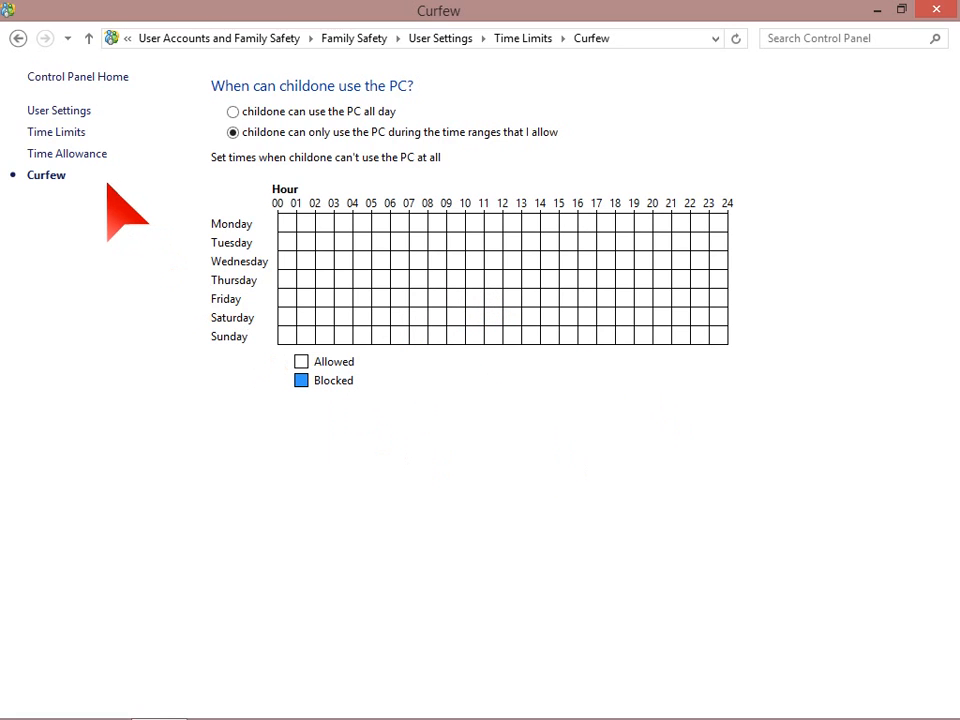
pyautogui.moveTo(324, 204)
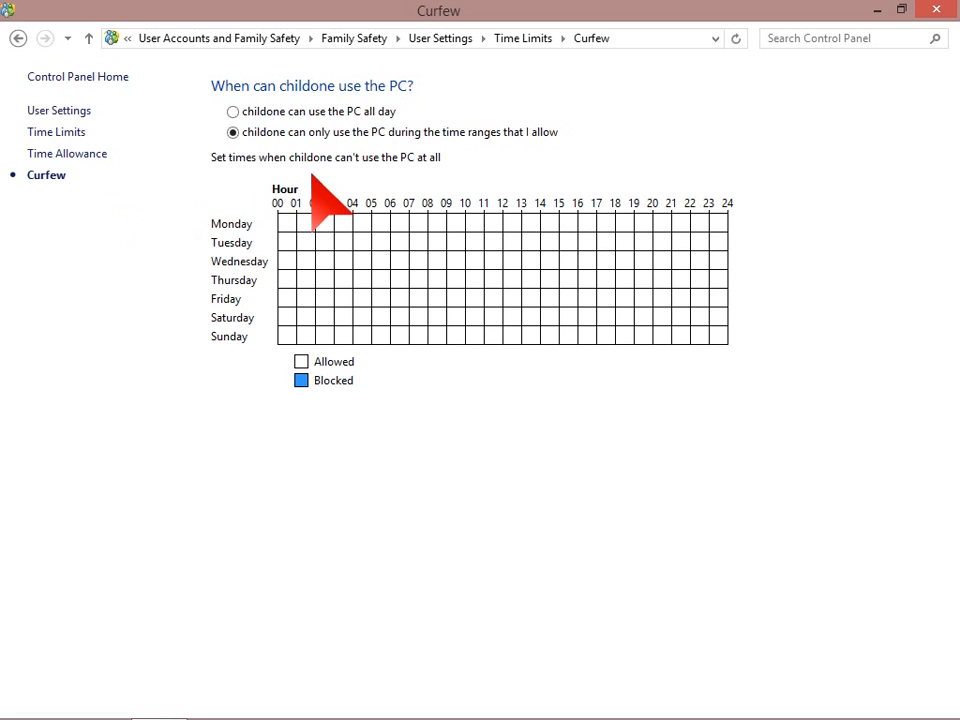
# Mark Monday's curfew cells Blocked from midnight (00) through about 8 pm (20)
pyautogui.click(288, 224)
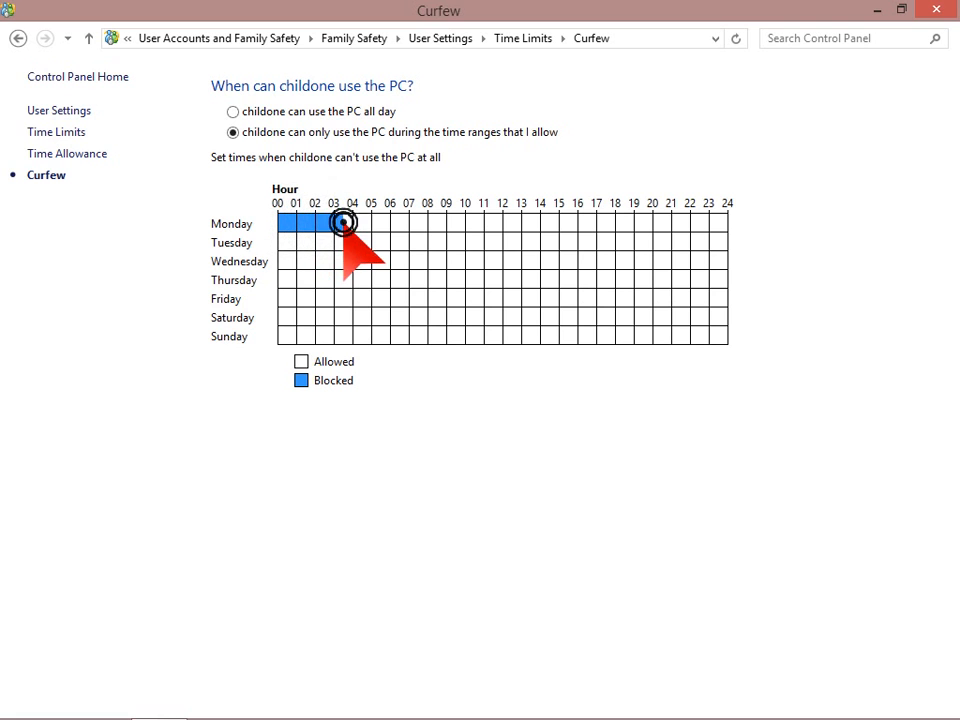
pyautogui.moveTo(340, 224); pyautogui.dragTo(370, 224)
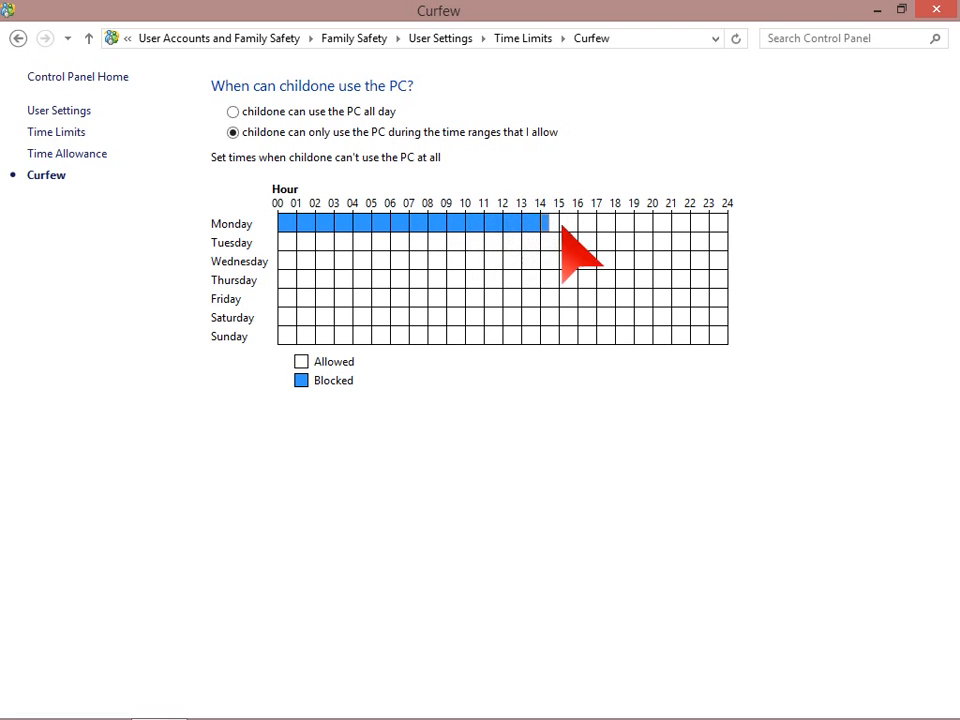
pyautogui.click(564, 224)
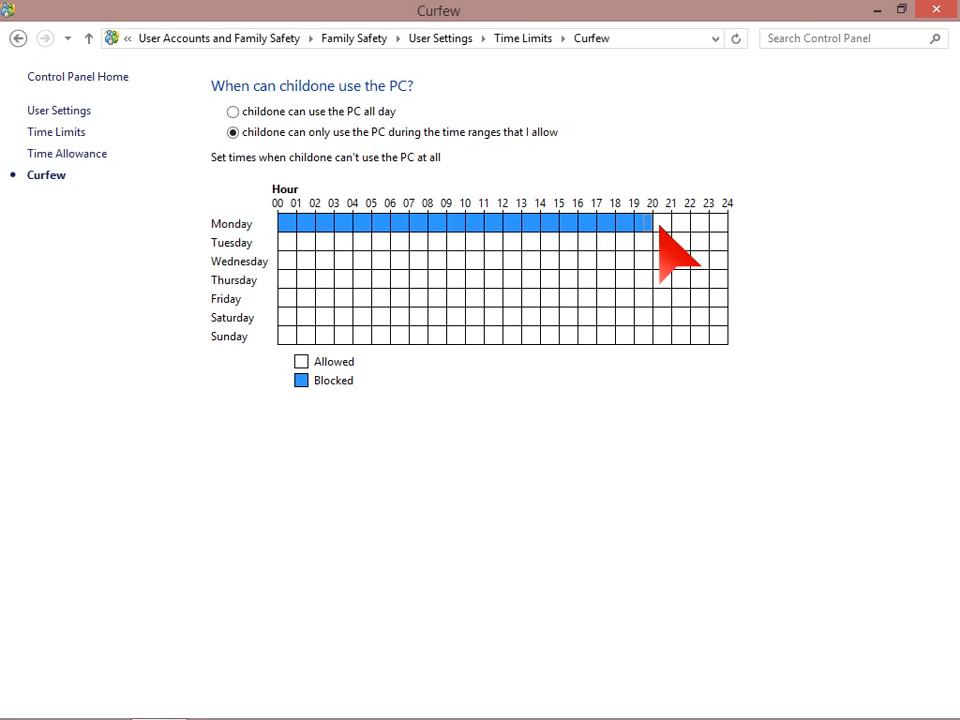
pyautogui.click(672, 224)
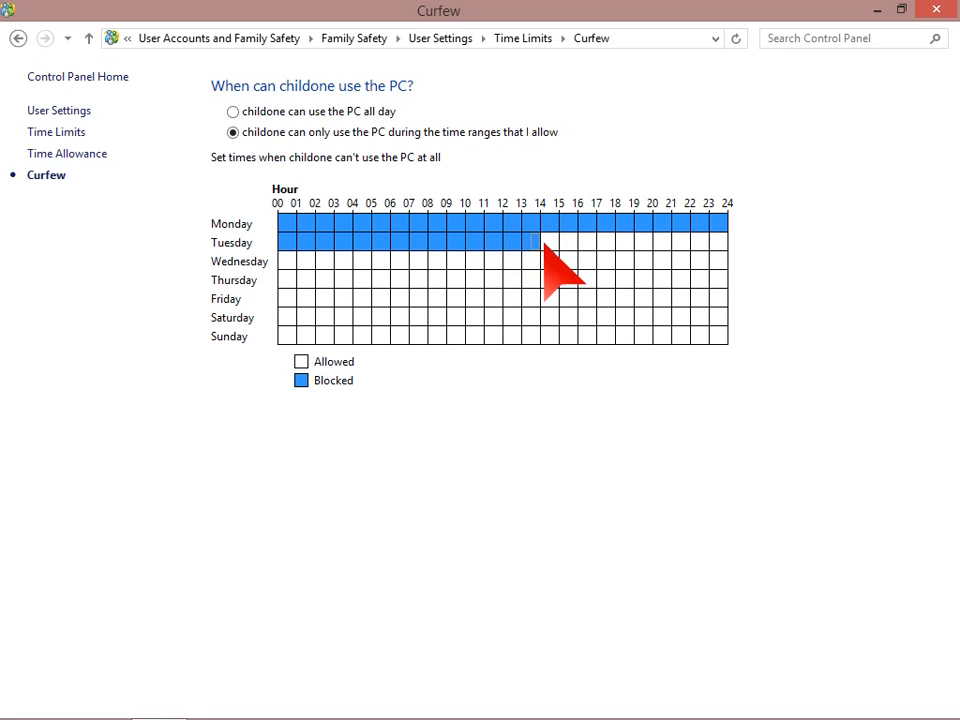
# Block Tuesday through the afternoon and evening, leaving 7–9 pm allowed
pyautogui.click(560, 242)
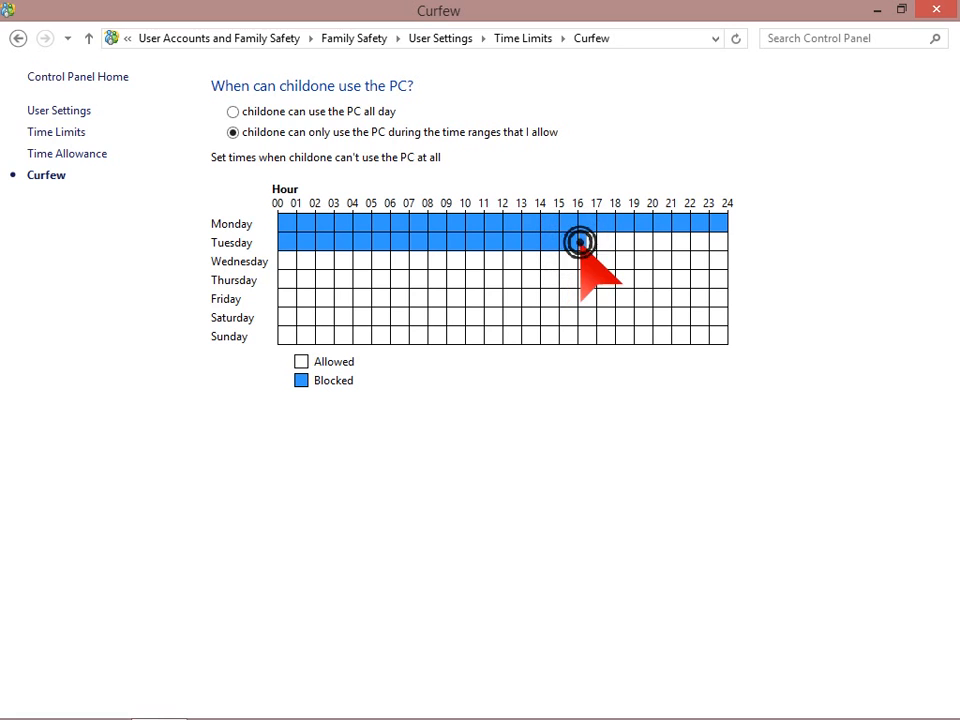
pyautogui.click(578, 242)
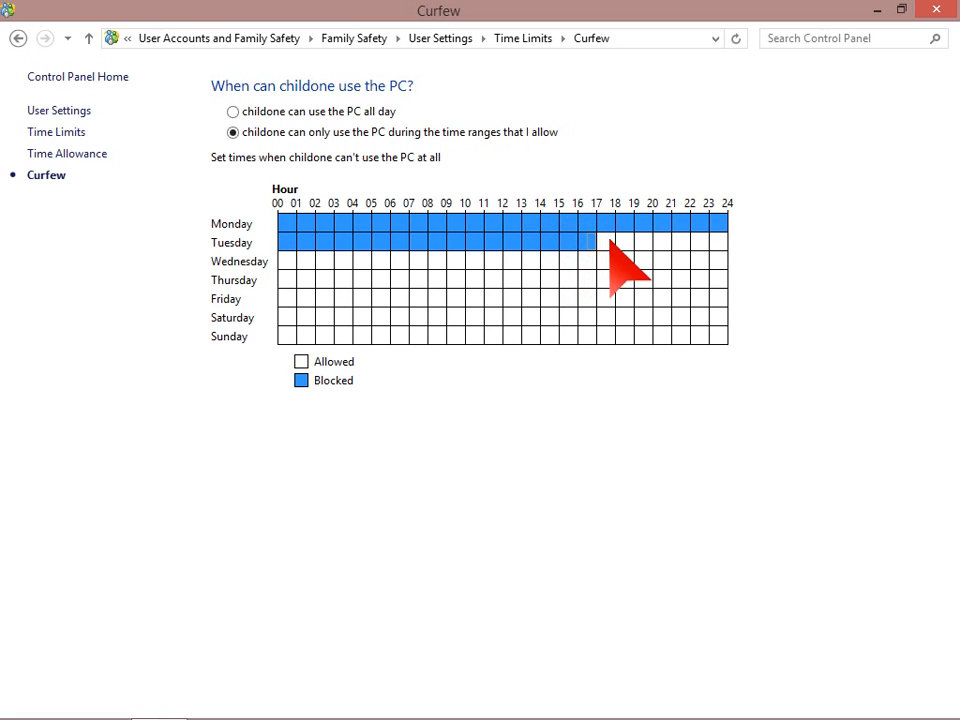
pyautogui.click(596, 242)
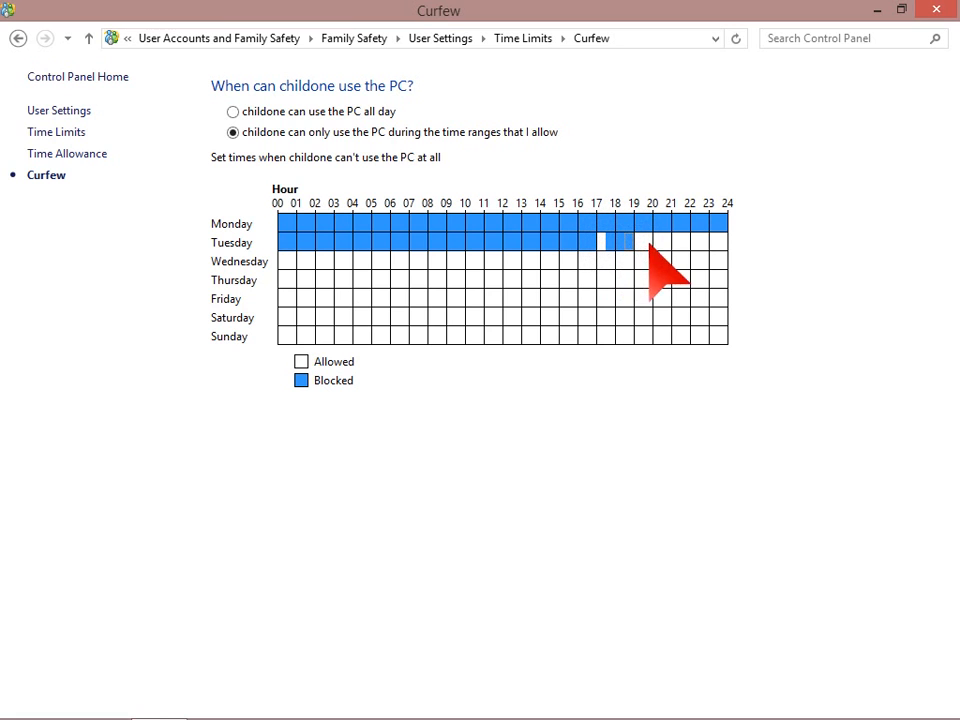
pyautogui.click(672, 242)
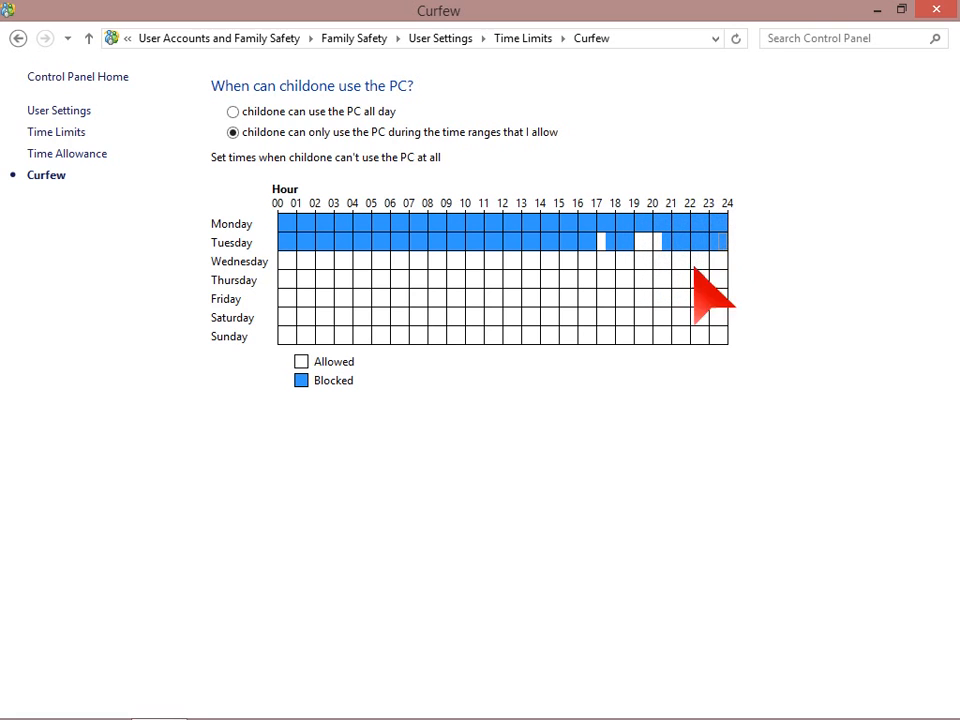
pyautogui.moveTo(486, 396)
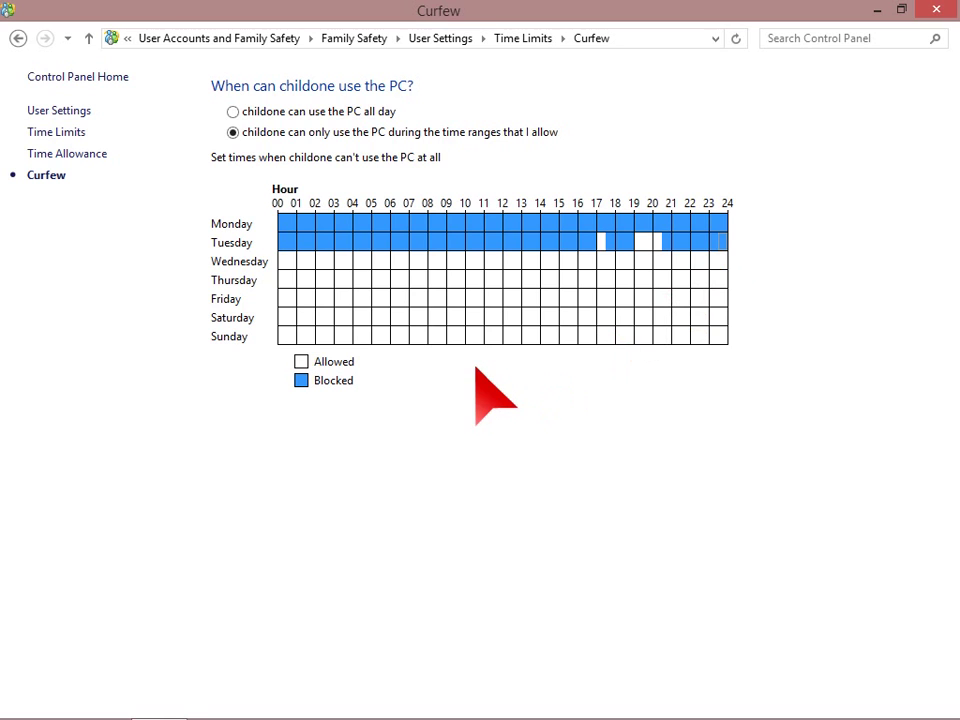
pyautogui.moveTo(440, 280)
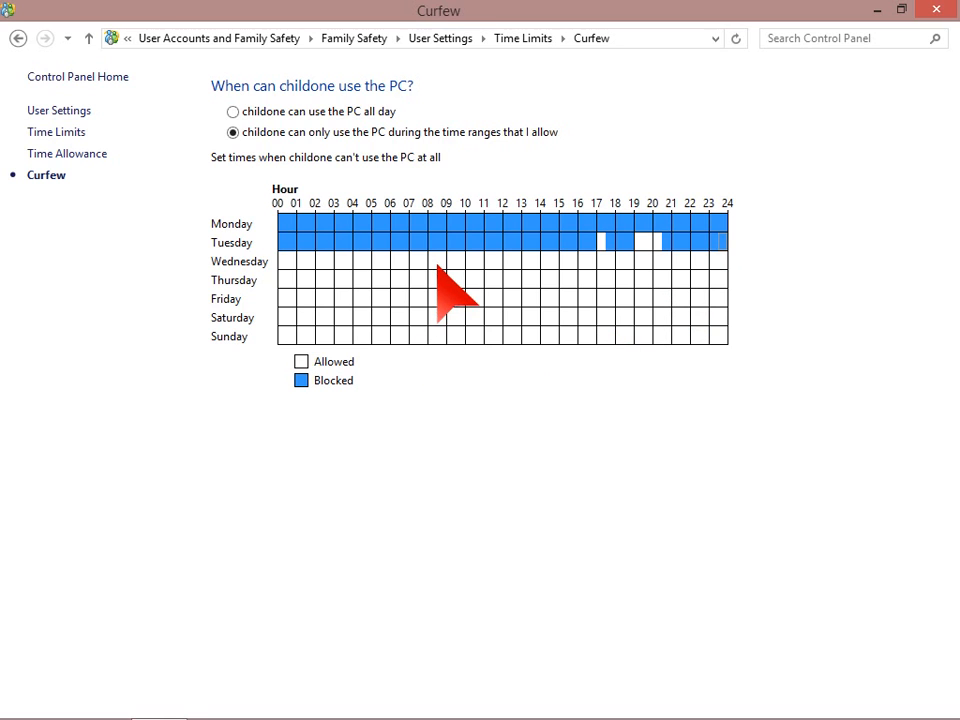
pyautogui.moveTo(178, 222)
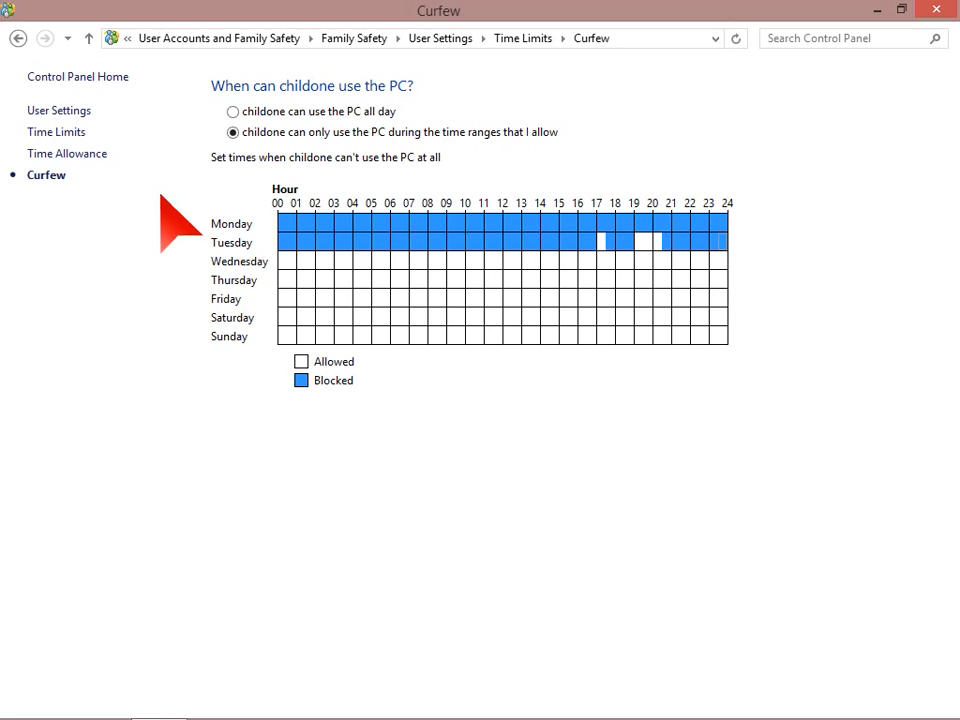
pyautogui.moveTo(590, 384)
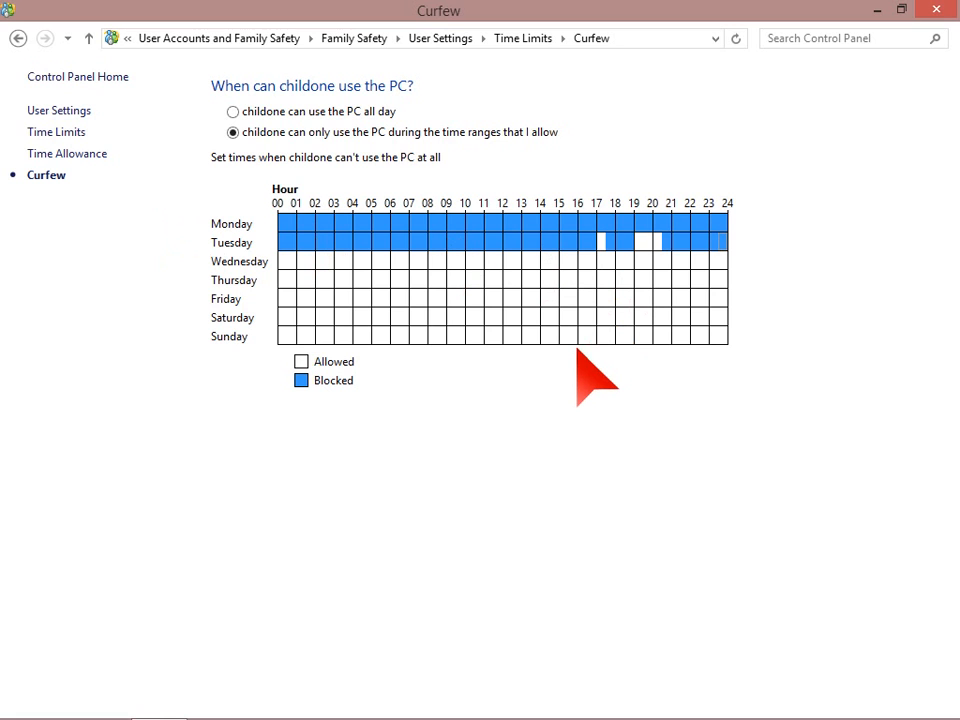
pyautogui.moveTo(18, 38)
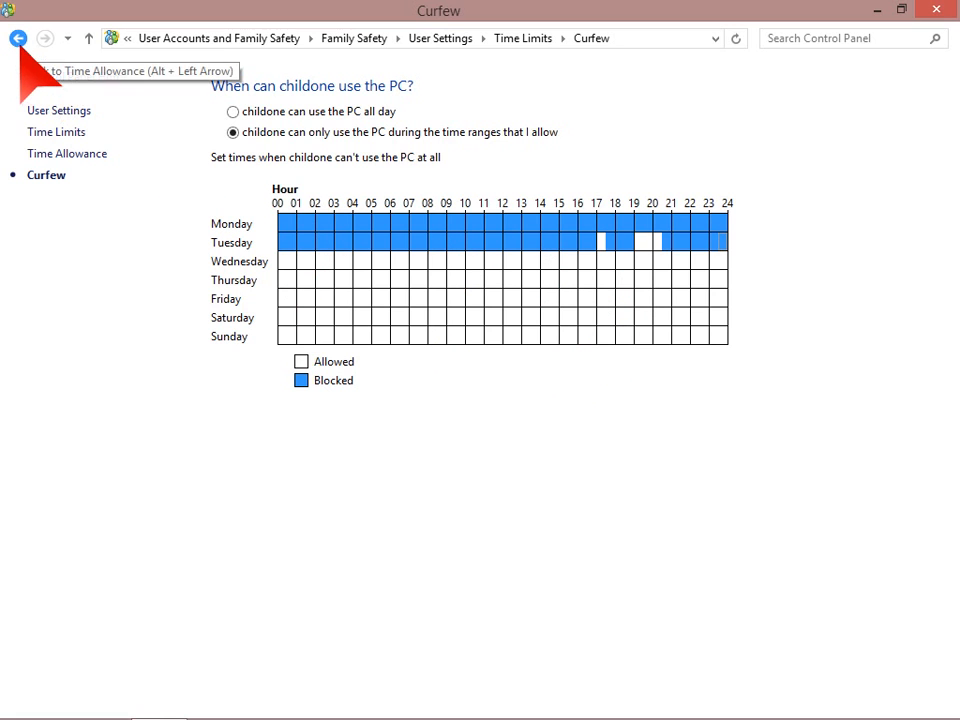
pyautogui.click(18, 38)
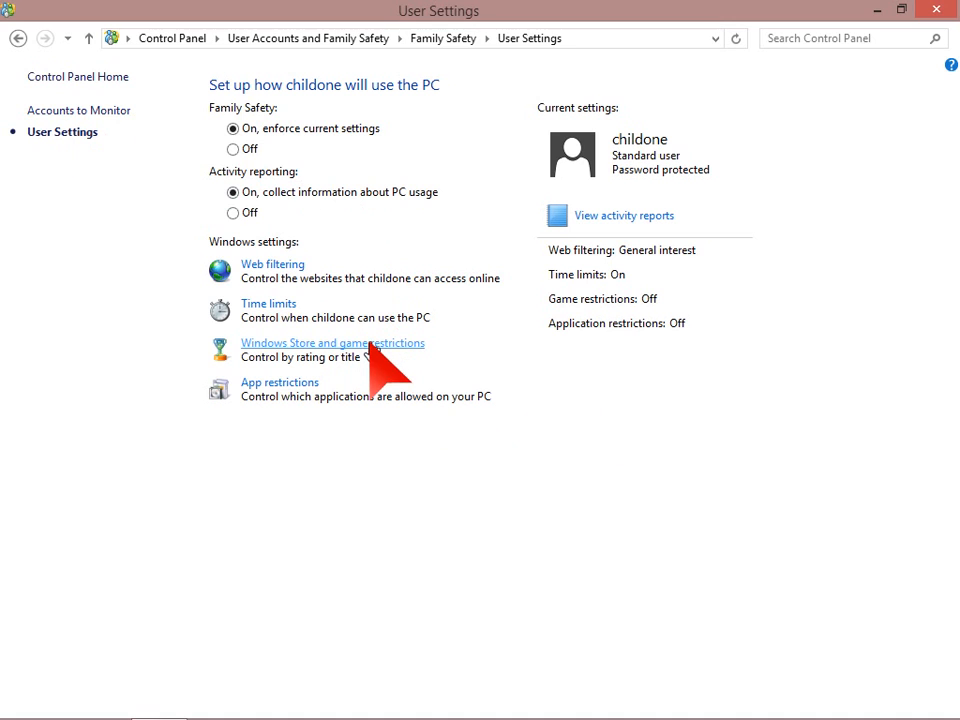
pyautogui.click(332, 342)
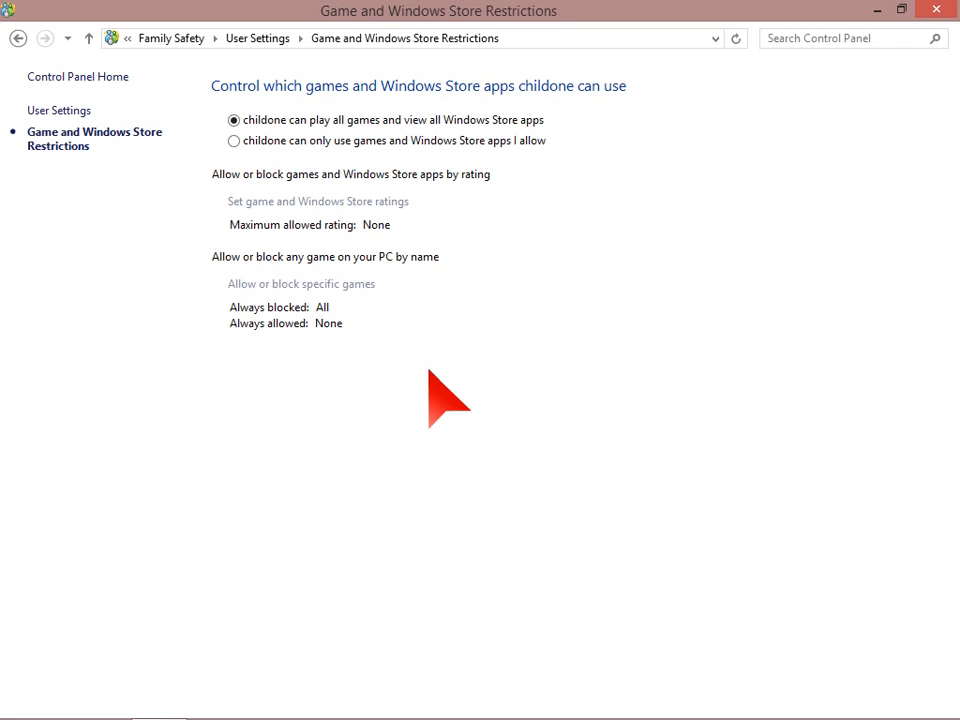
pyautogui.moveTo(432, 392)
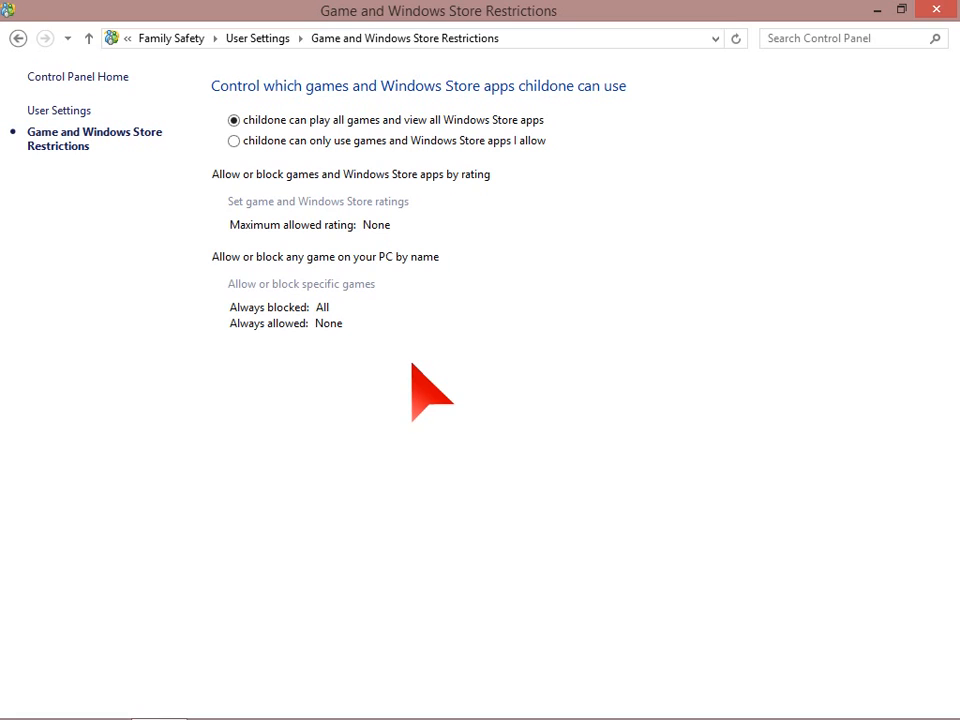
pyautogui.moveTo(516, 410)
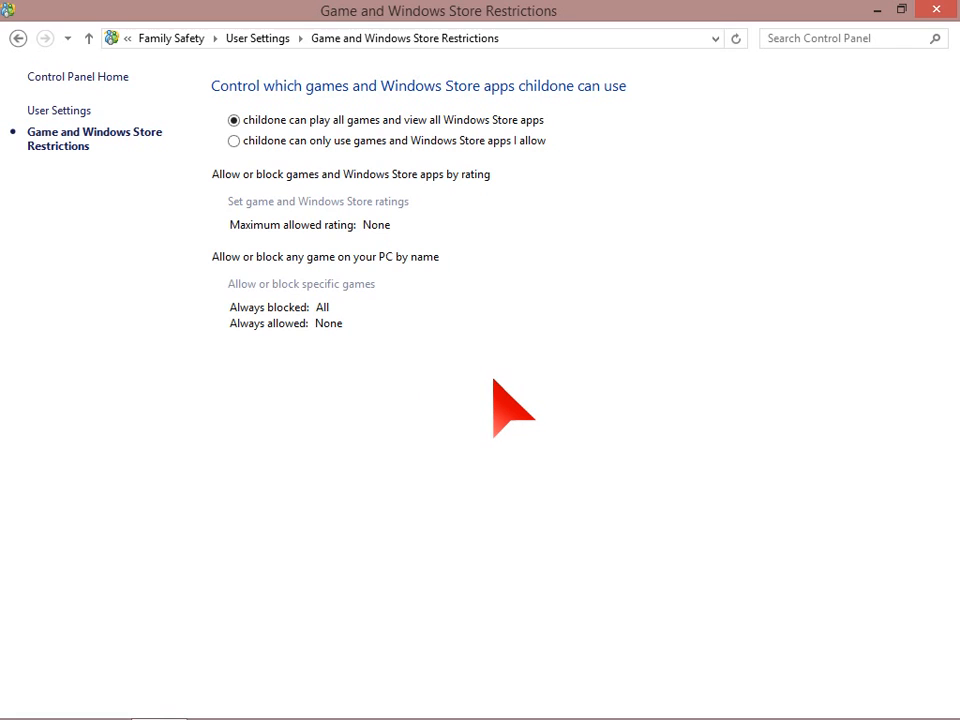
pyautogui.moveTo(480, 384)
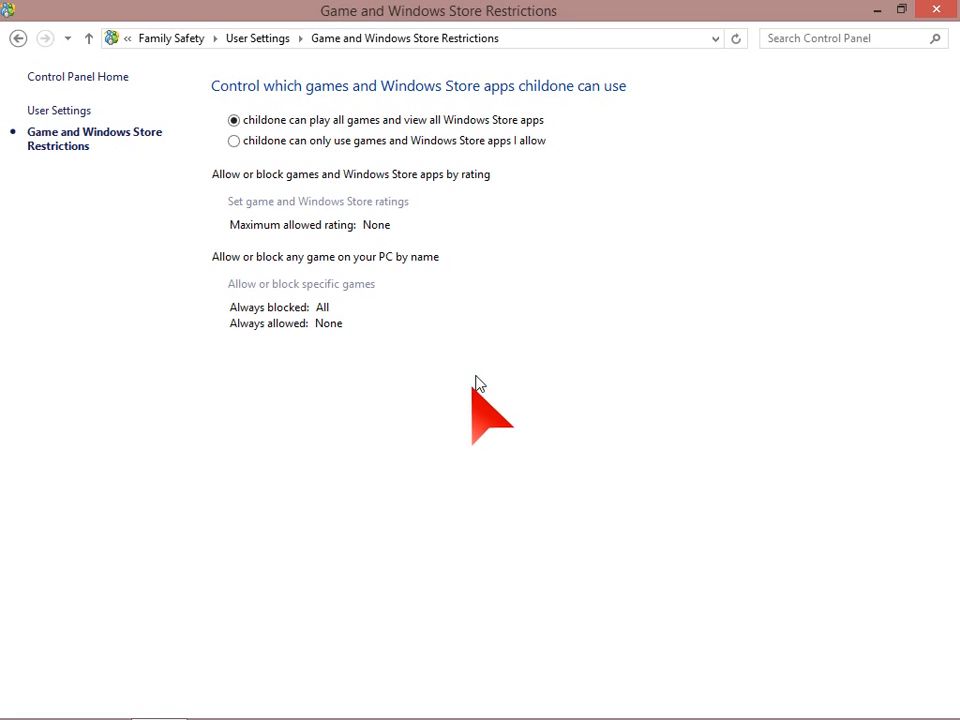
pyautogui.moveTo(280, 164)
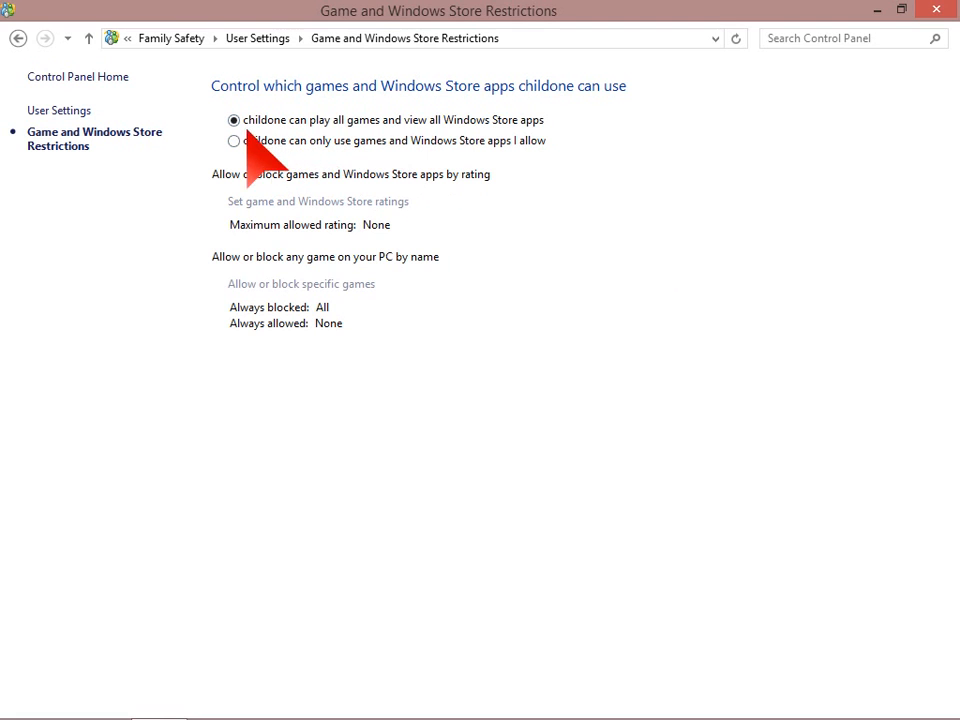
pyautogui.moveTo(520, 140)
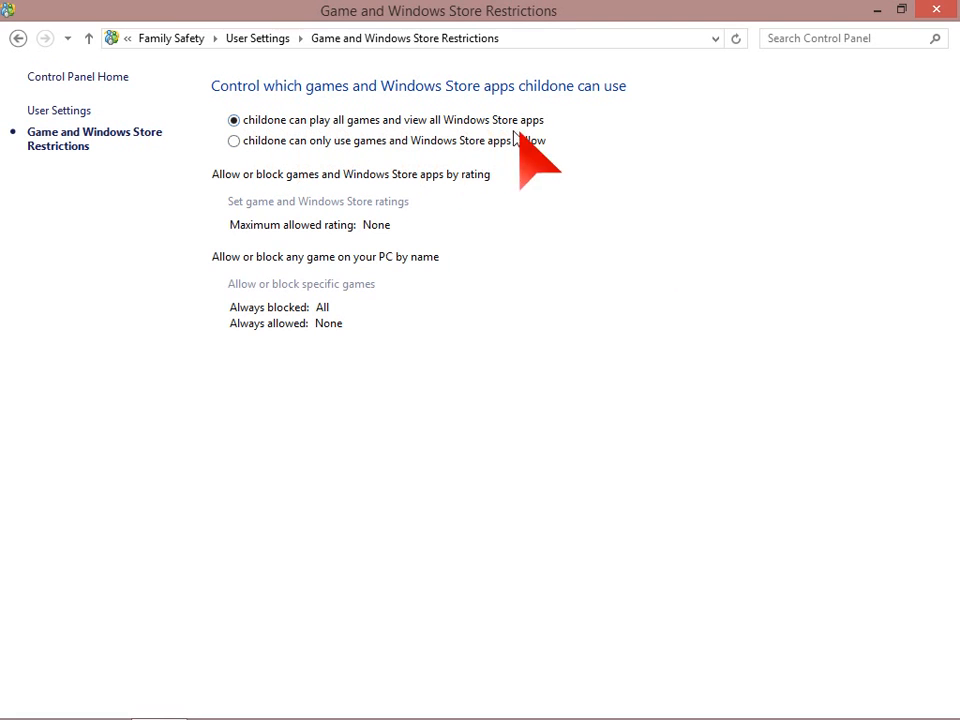
pyautogui.moveTo(396, 180)
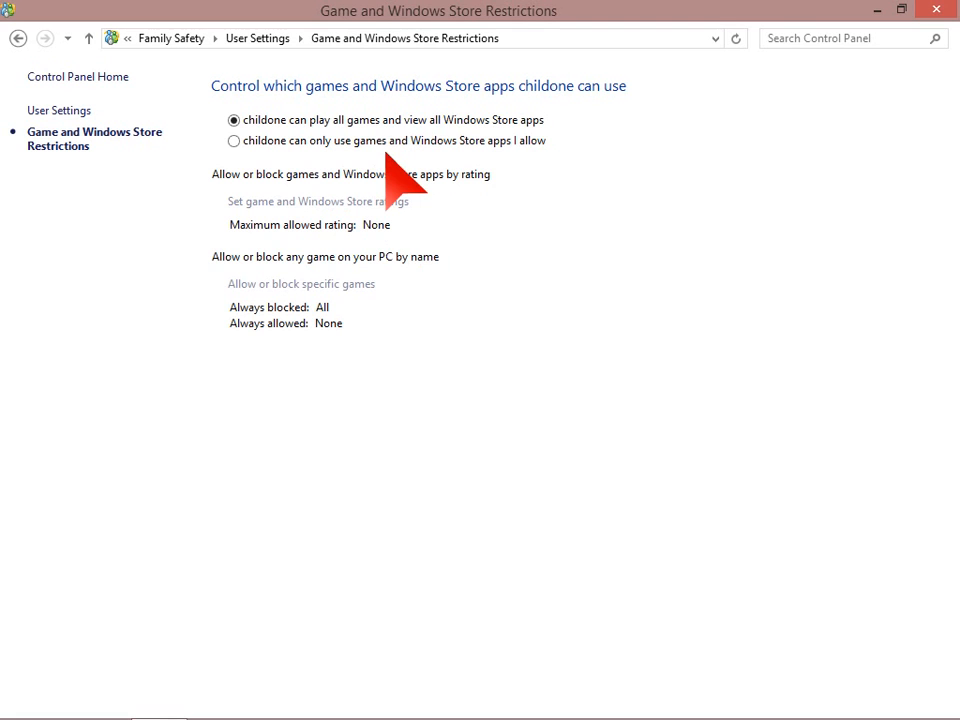
# Allow only approved games and Store apps, with the rating level set to BBFC 15+
pyautogui.click(234, 140)
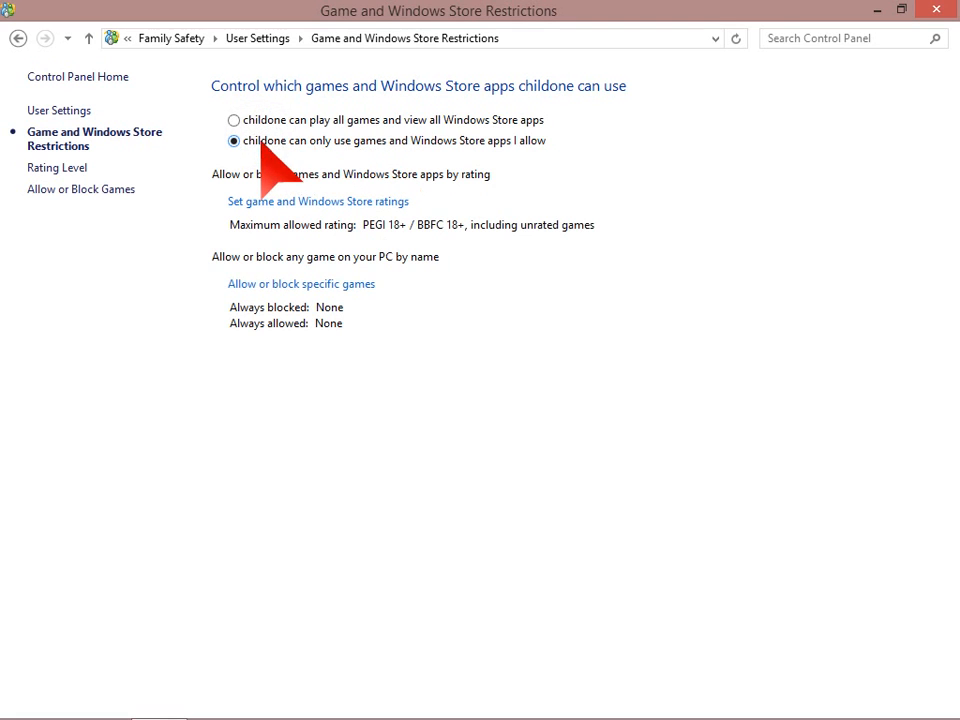
pyautogui.moveTo(552, 410)
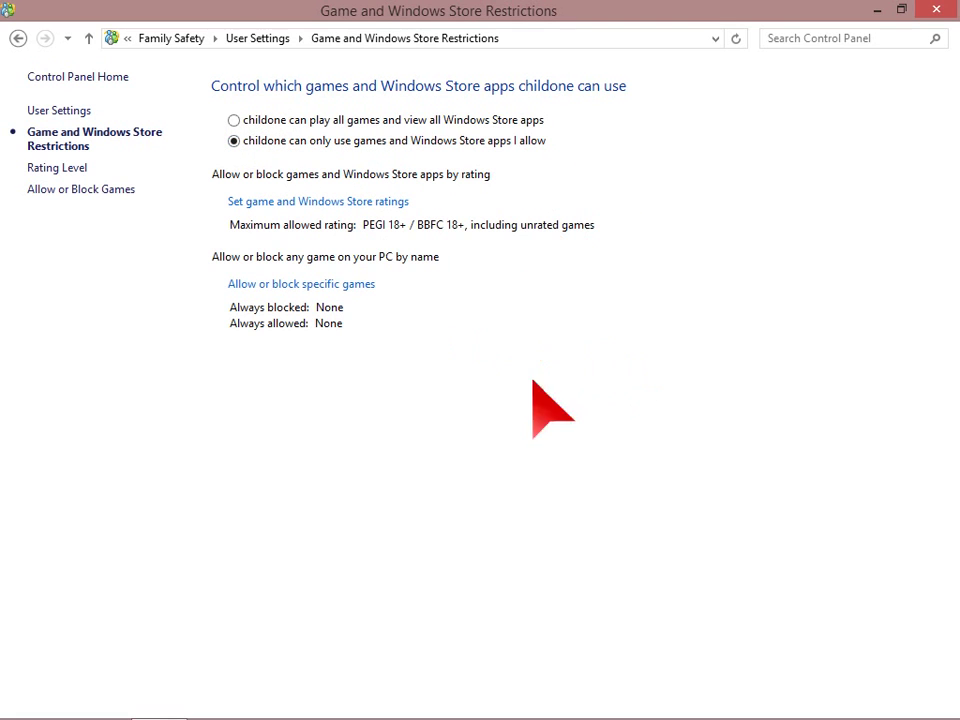
pyautogui.moveTo(290, 210)
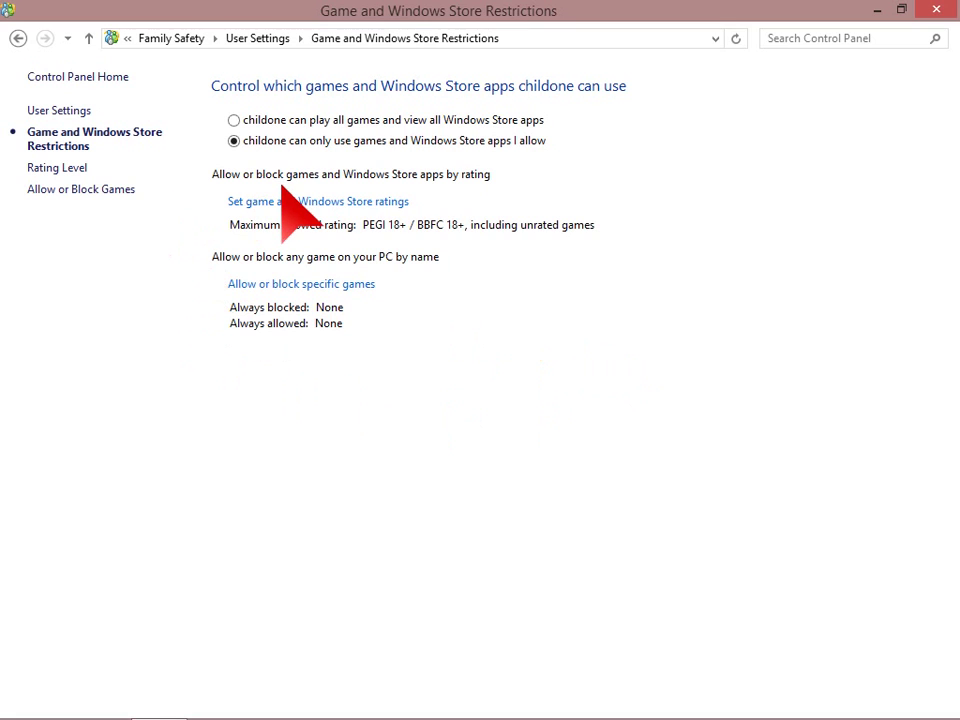
pyautogui.moveTo(198, 256)
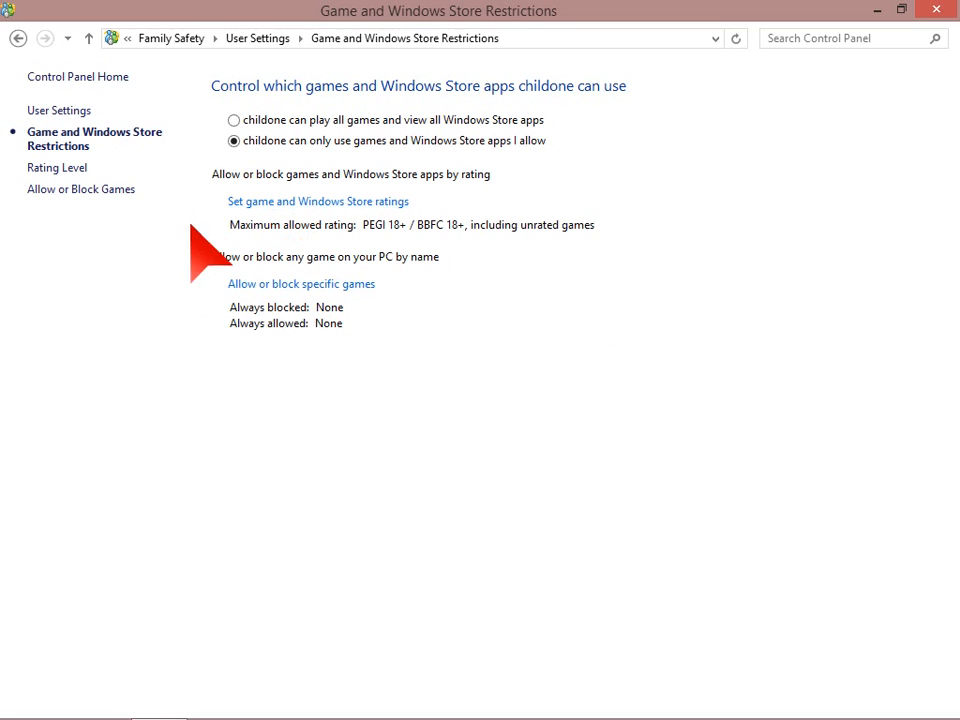
pyautogui.moveTo(318, 200)
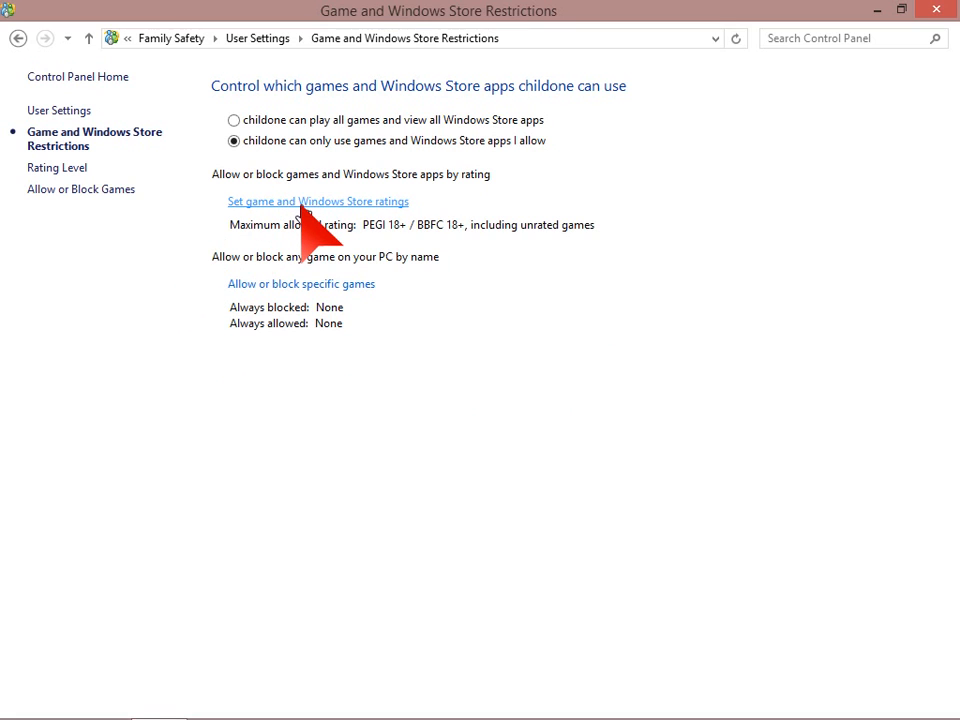
pyautogui.click(318, 200)
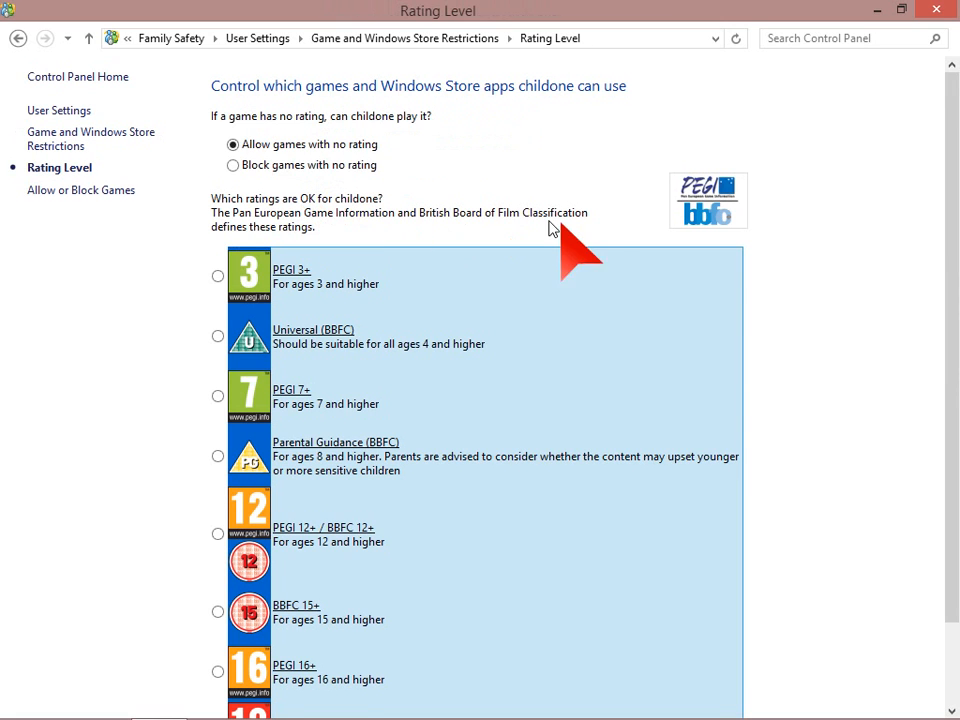
pyautogui.scroll(-3)
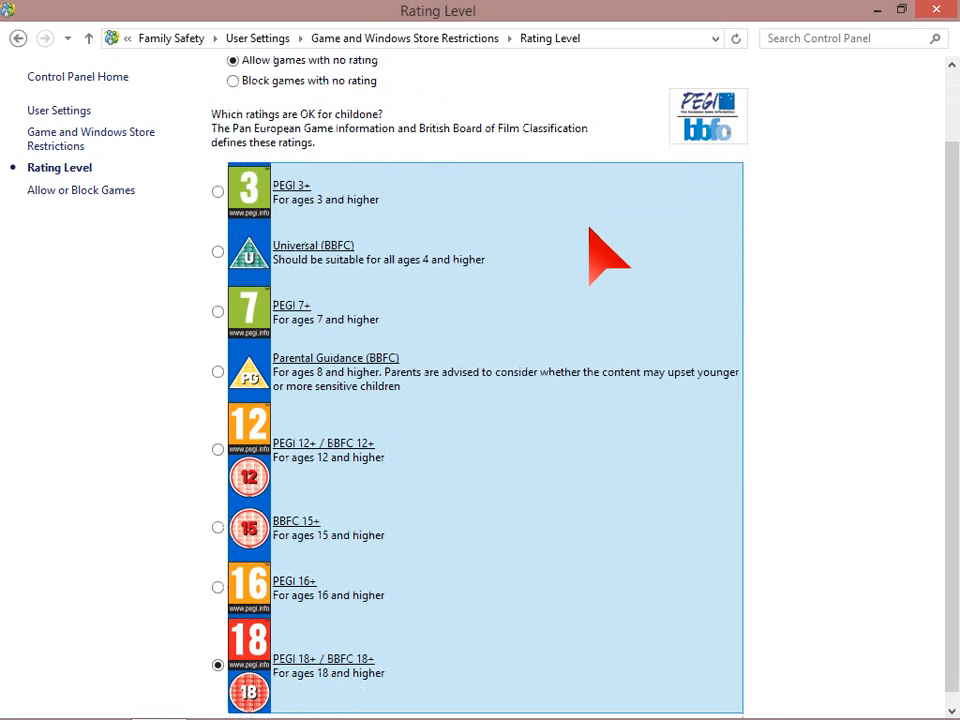
pyautogui.scroll(3)
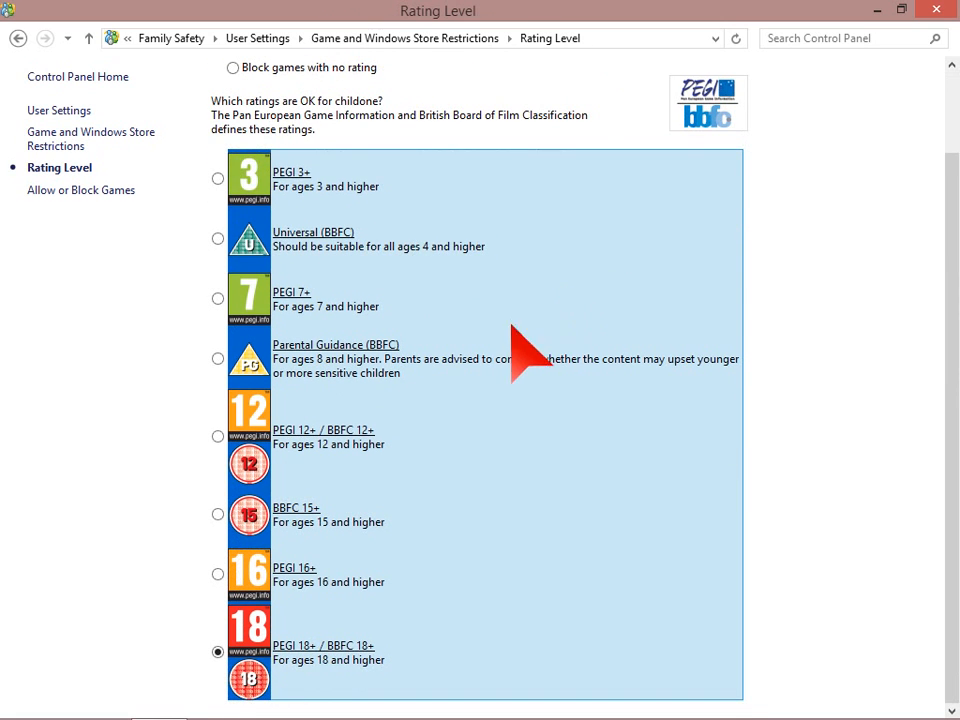
pyautogui.scroll(3)
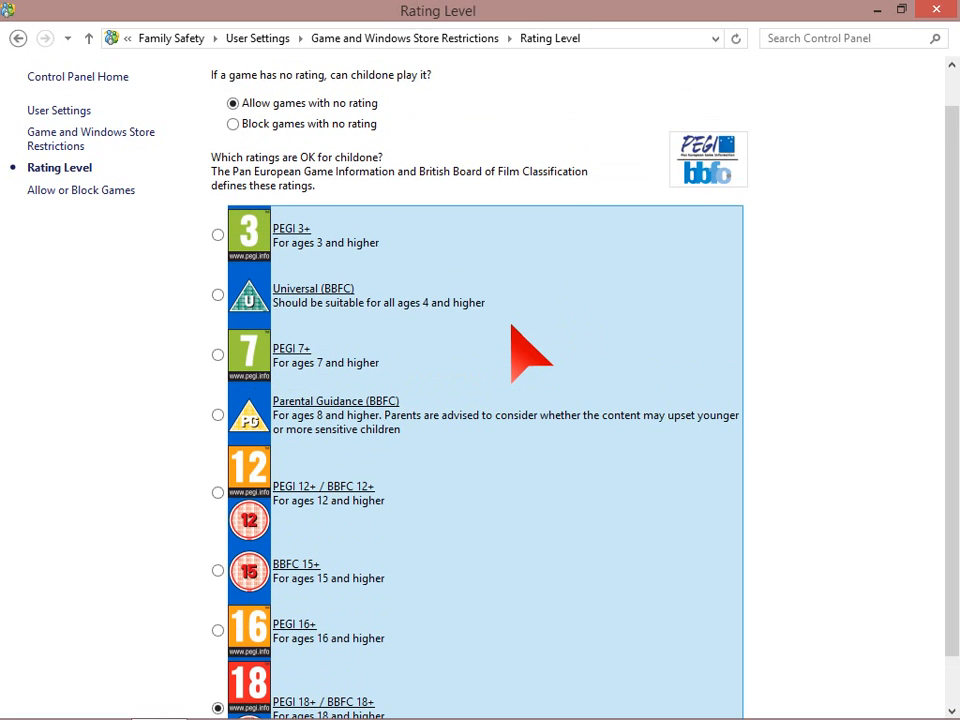
pyautogui.scroll(-3)
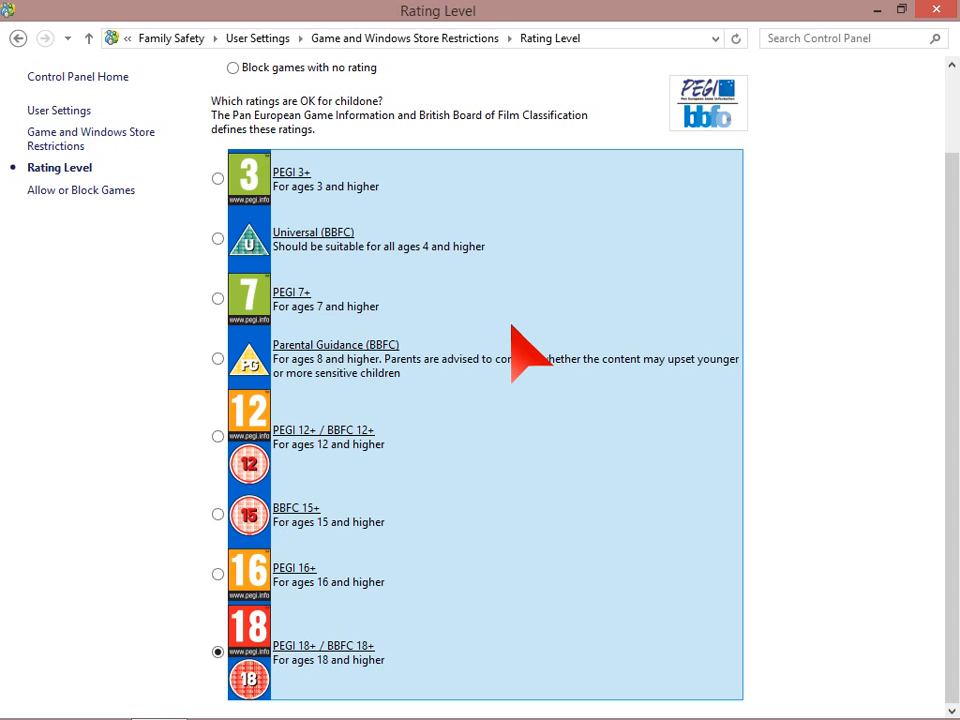
pyautogui.moveTo(420, 510)
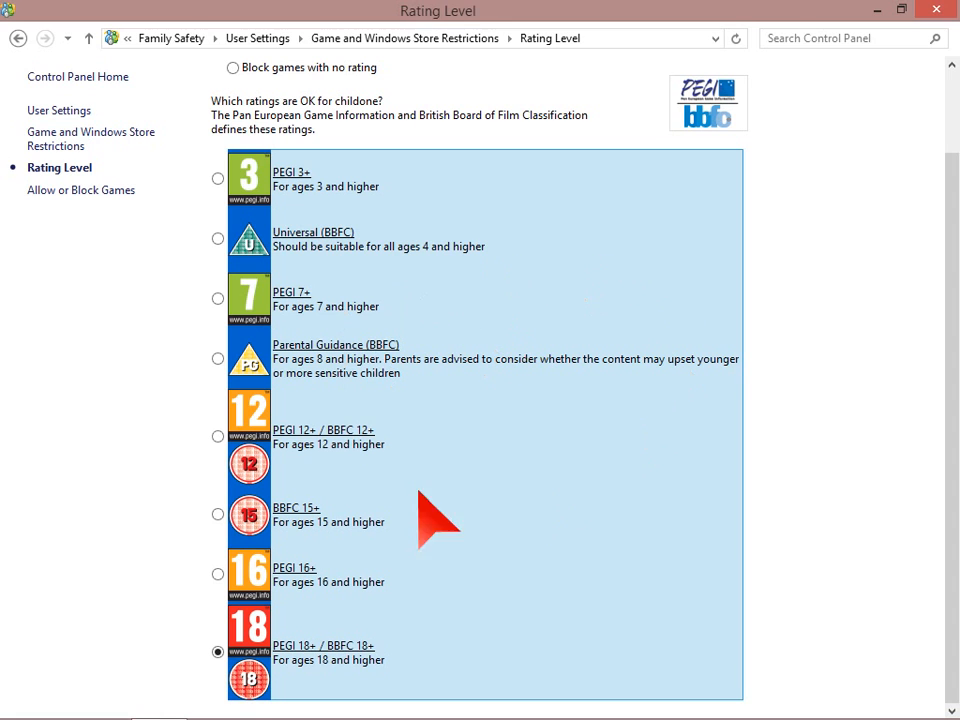
pyautogui.moveTo(396, 470)
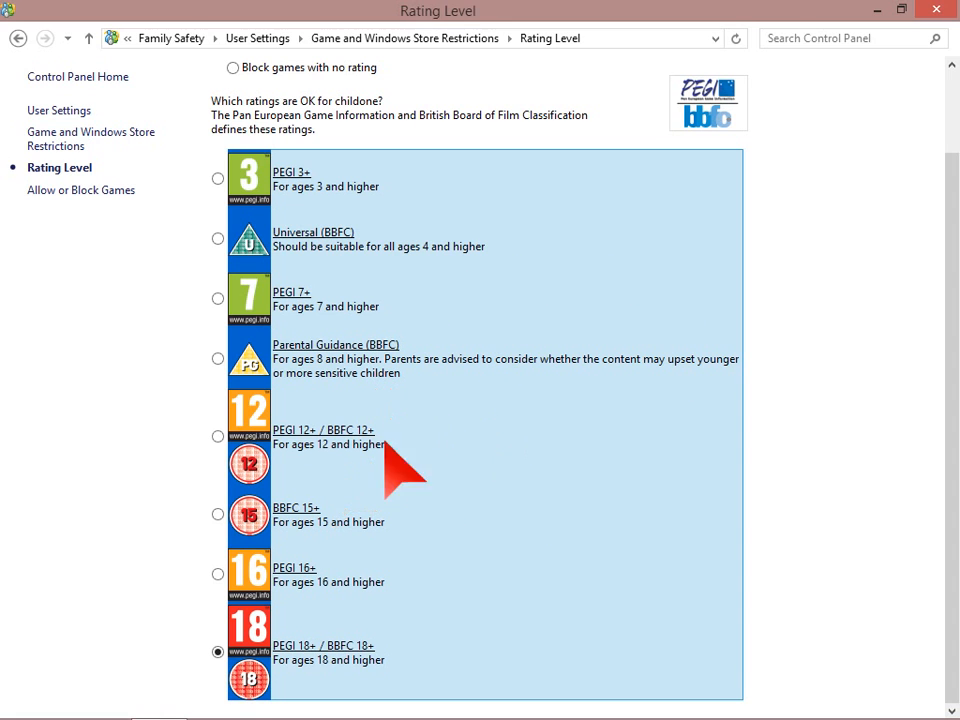
pyautogui.moveTo(490, 560)
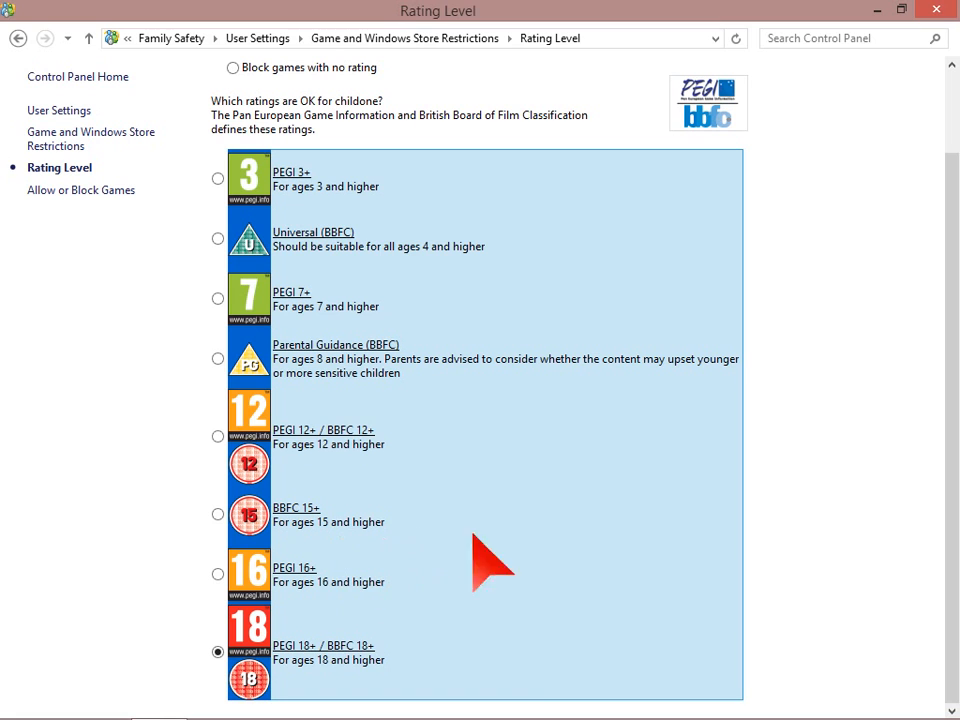
pyautogui.moveTo(290, 670)
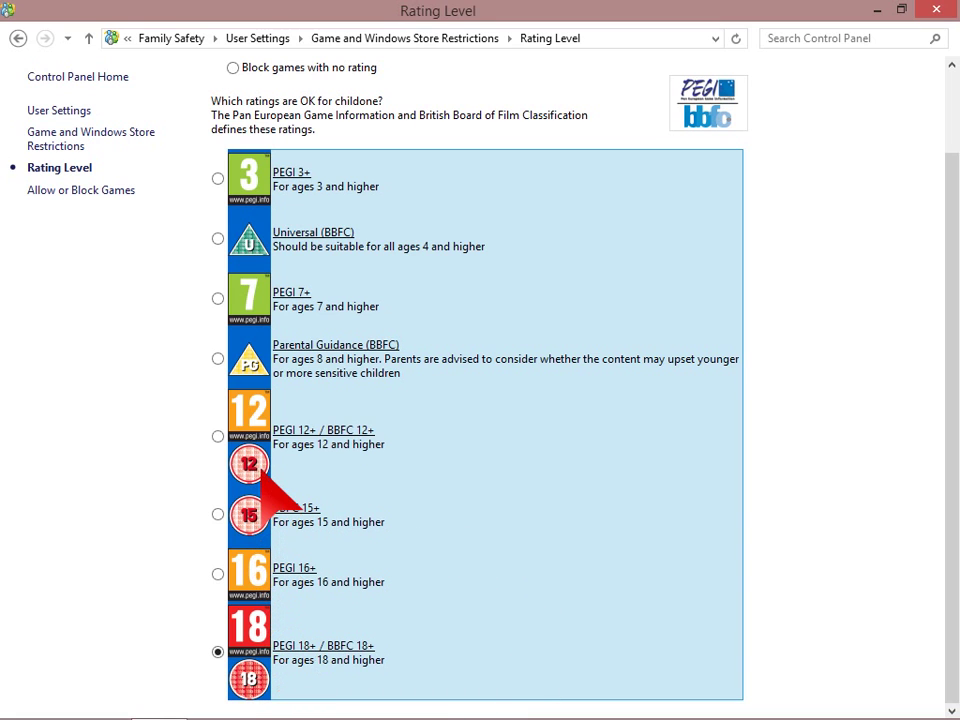
pyautogui.moveTo(344, 360)
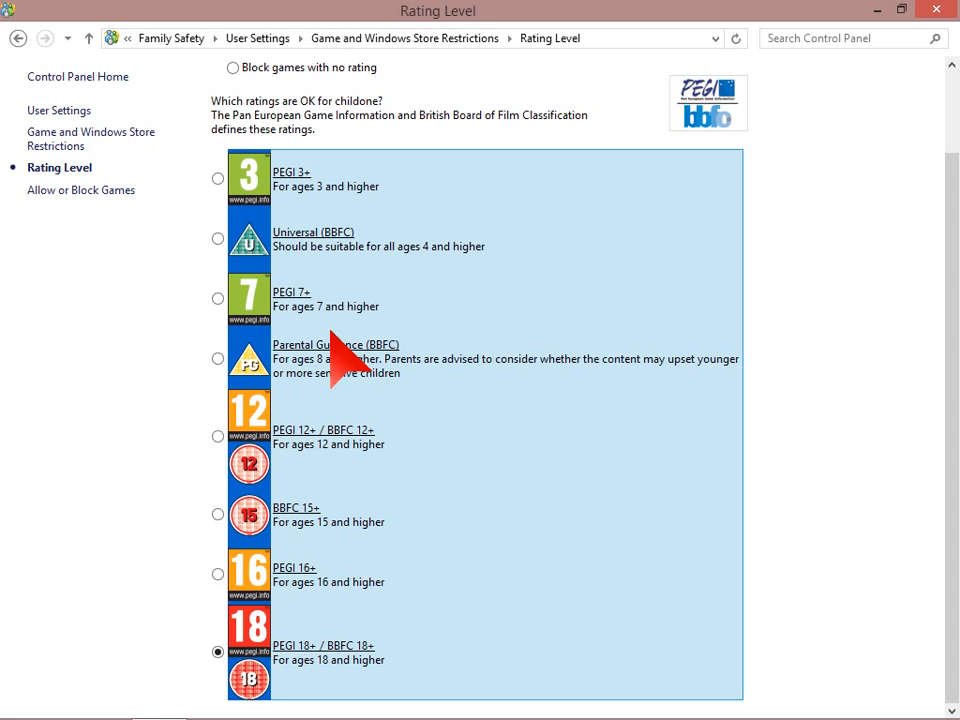
pyautogui.moveTo(390, 216)
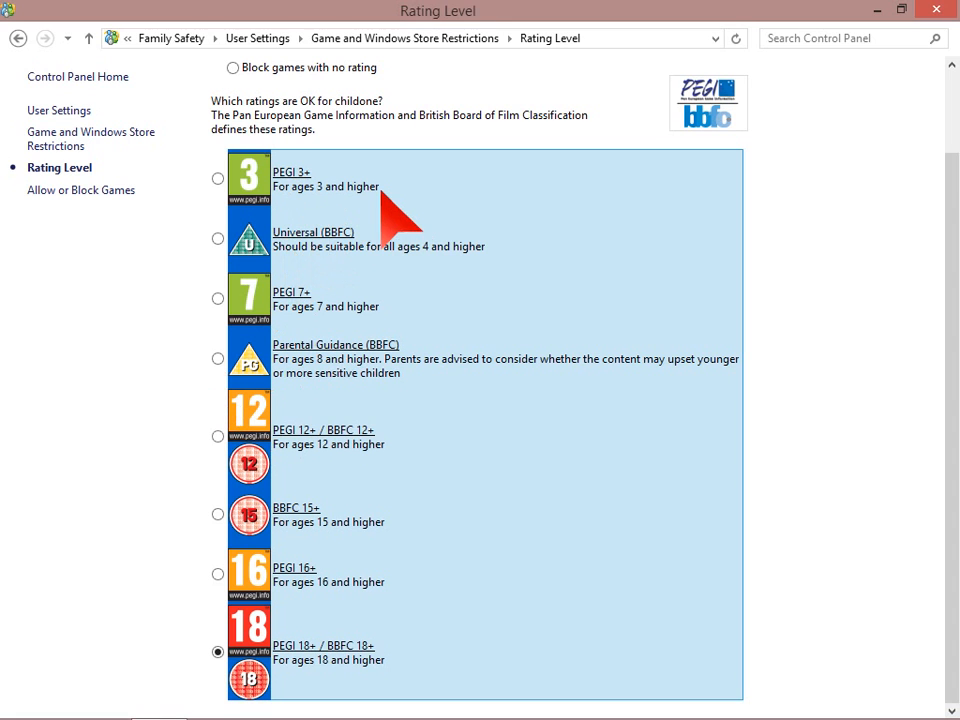
pyautogui.moveTo(396, 248)
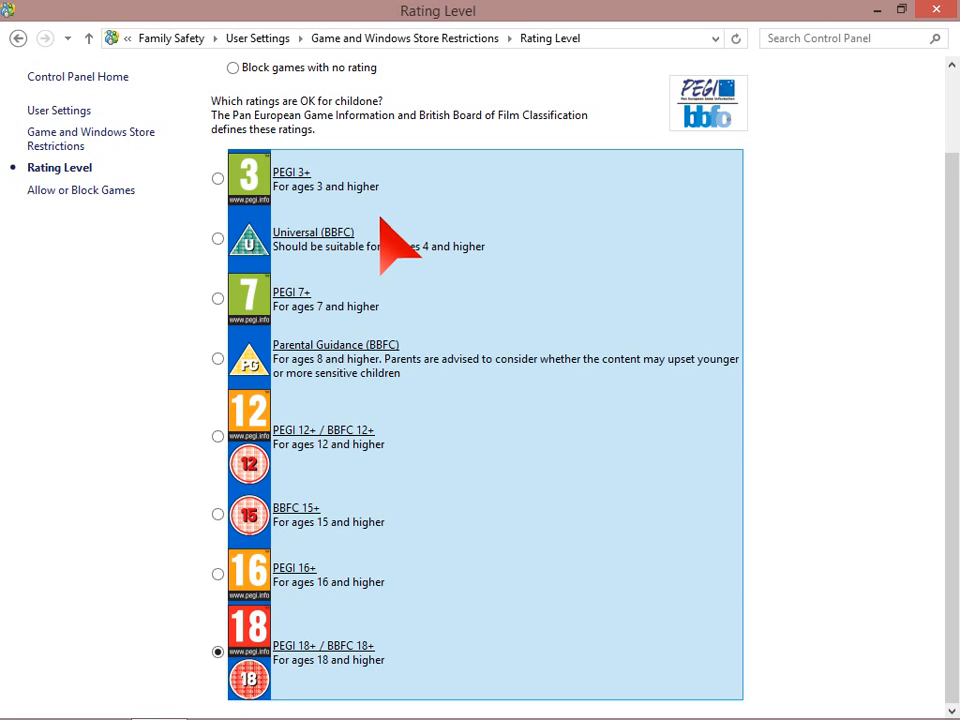
pyautogui.moveTo(316, 430)
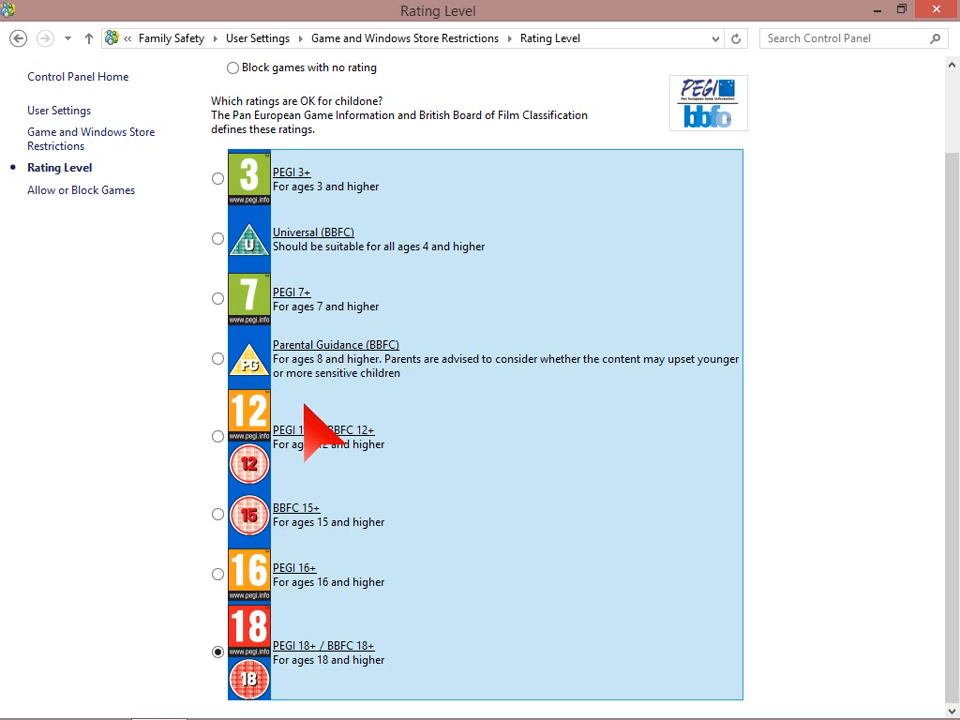
pyautogui.moveTo(360, 584)
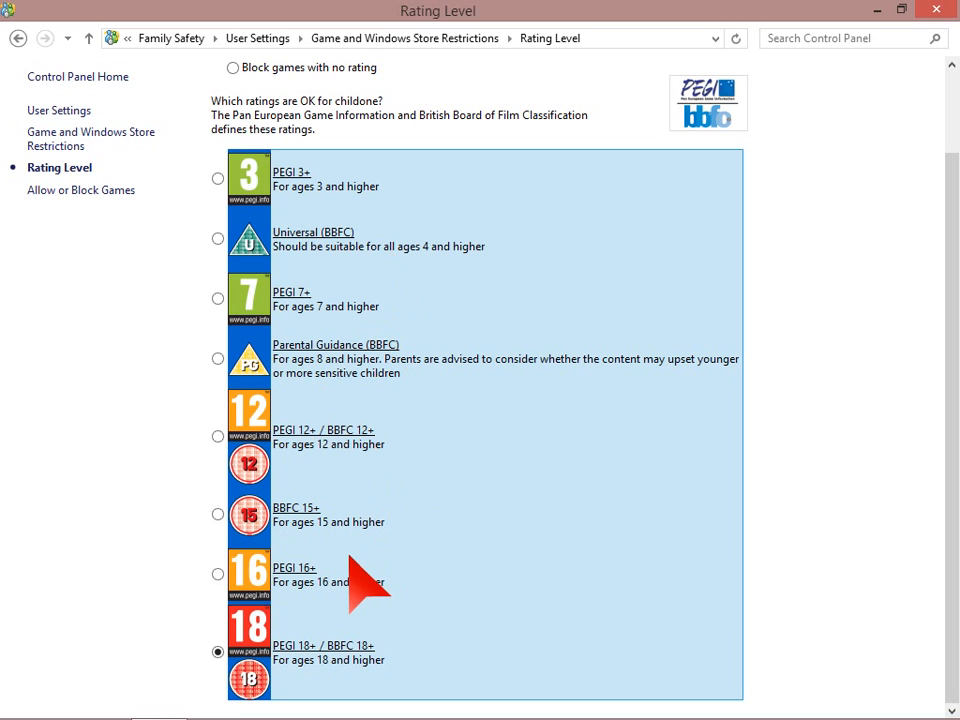
pyautogui.moveTo(280, 600)
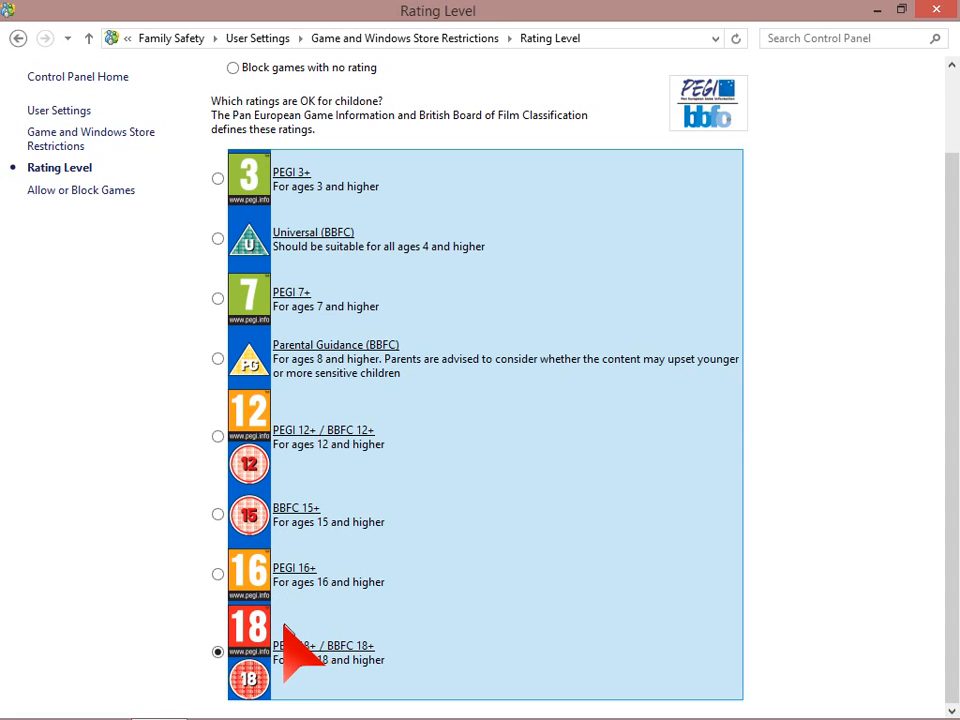
pyautogui.moveTo(424, 580)
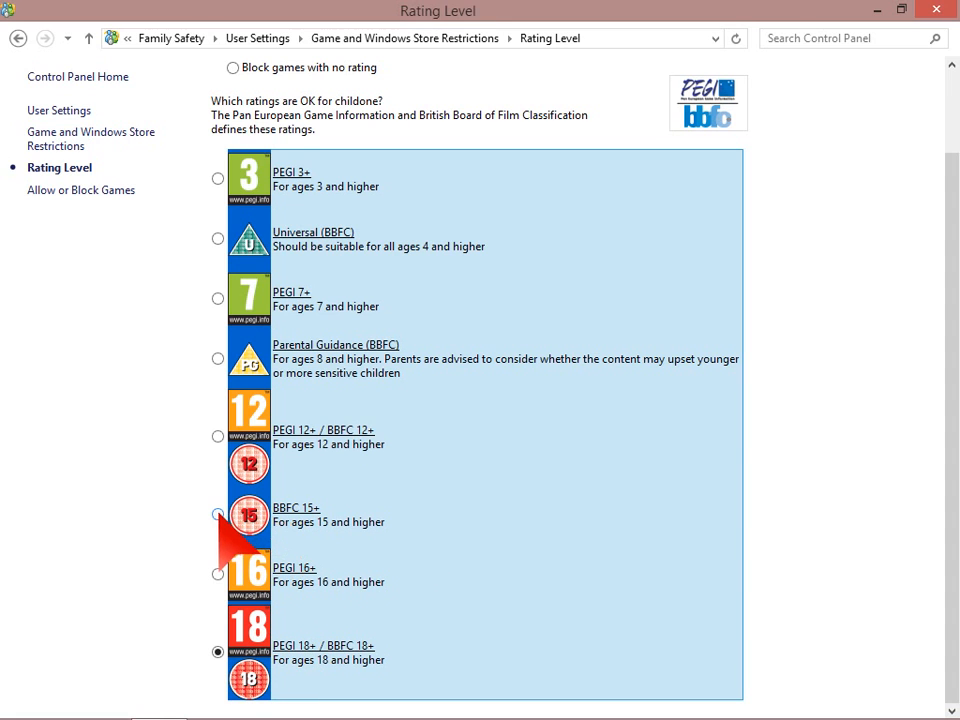
pyautogui.click(216, 514)
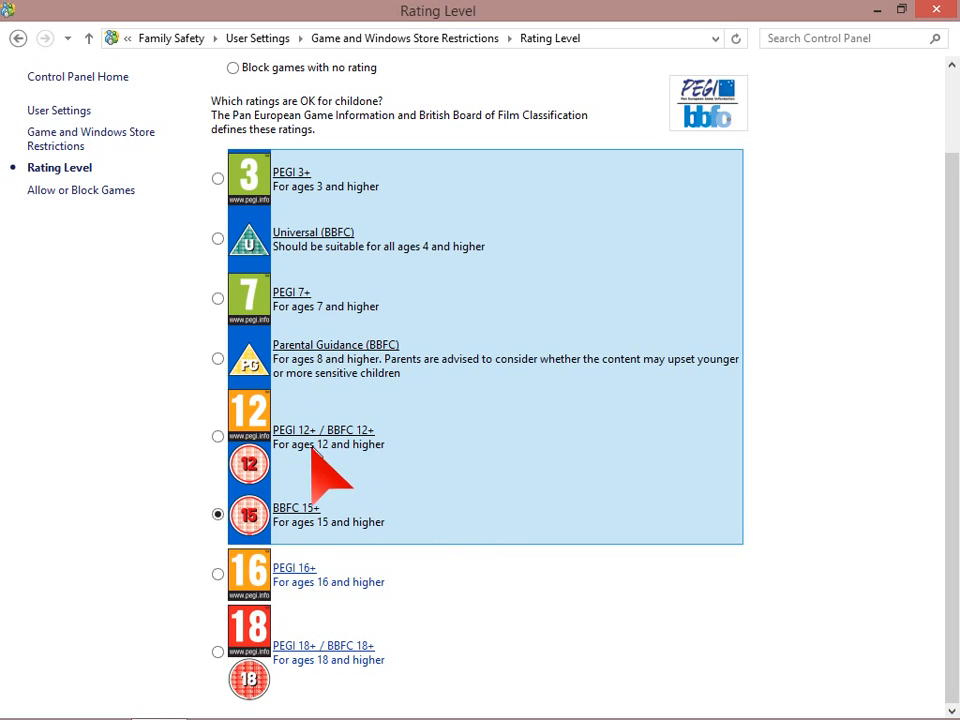
pyautogui.moveTo(80, 190)
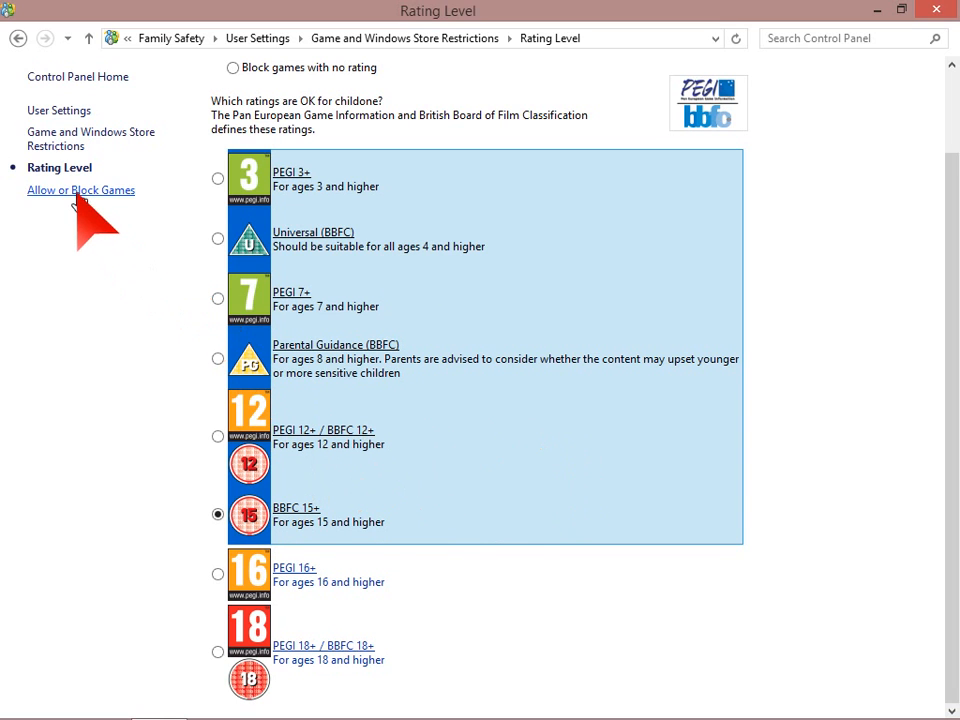
pyautogui.click(80, 190)
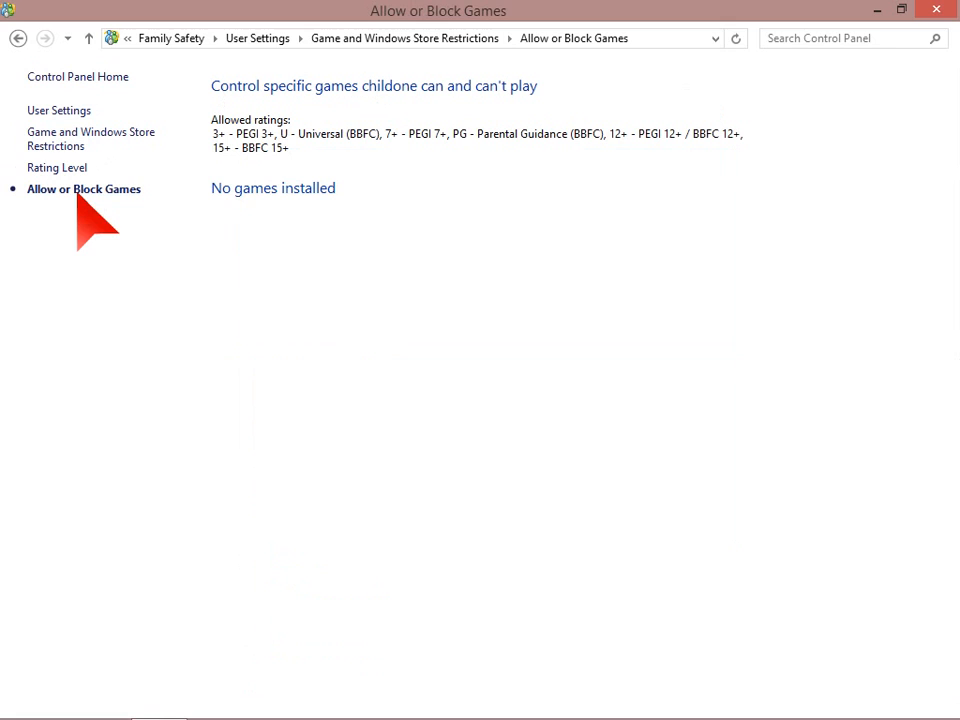
pyautogui.moveTo(256, 210)
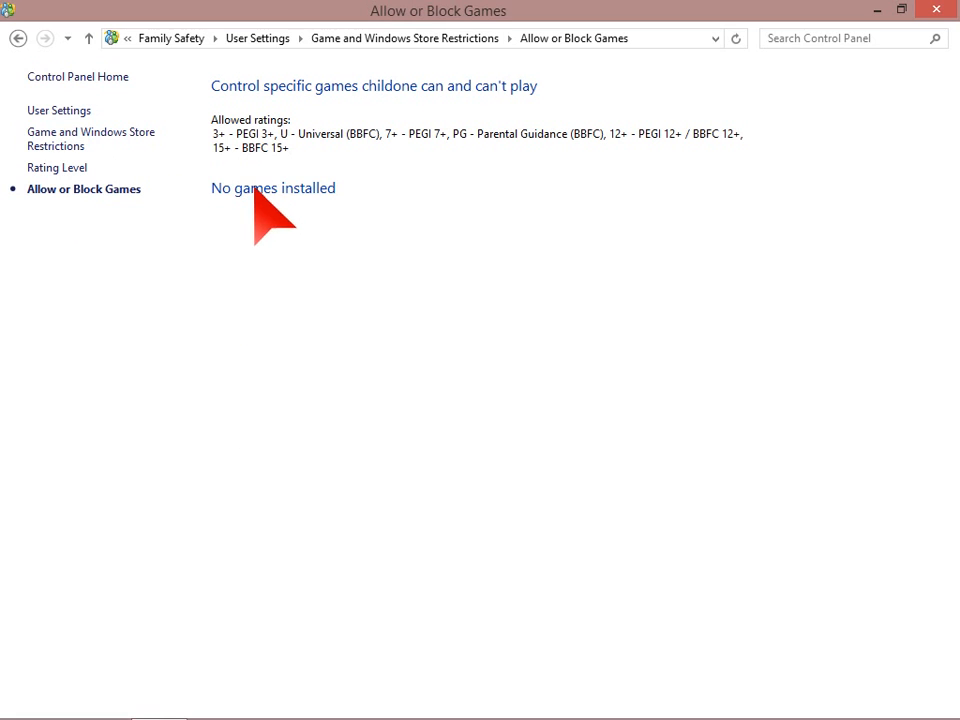
pyautogui.moveTo(470, 184)
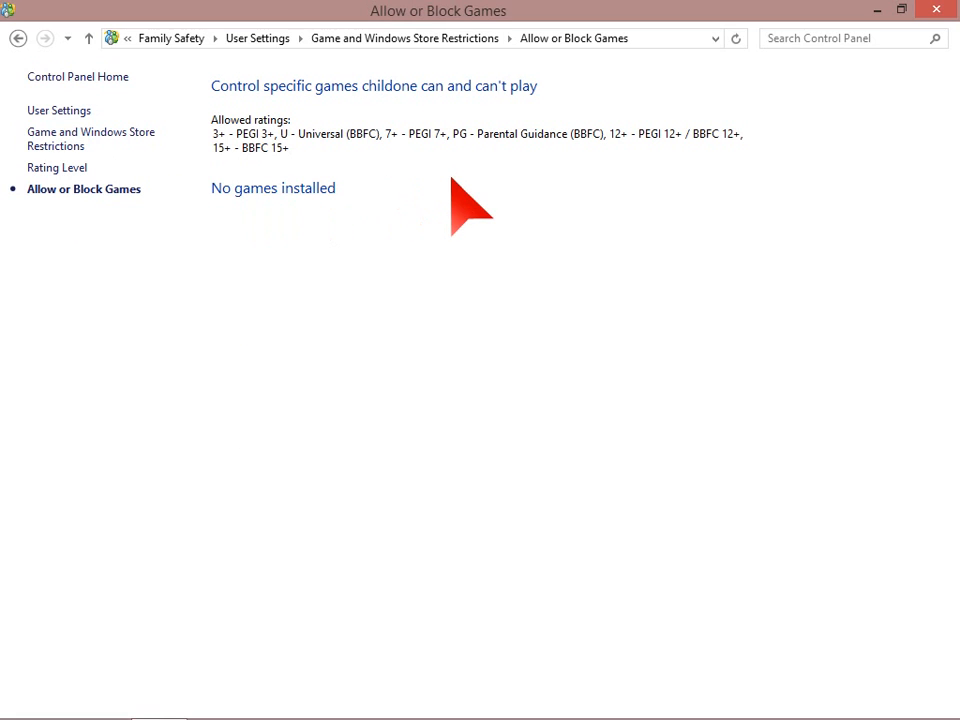
pyautogui.moveTo(318, 398)
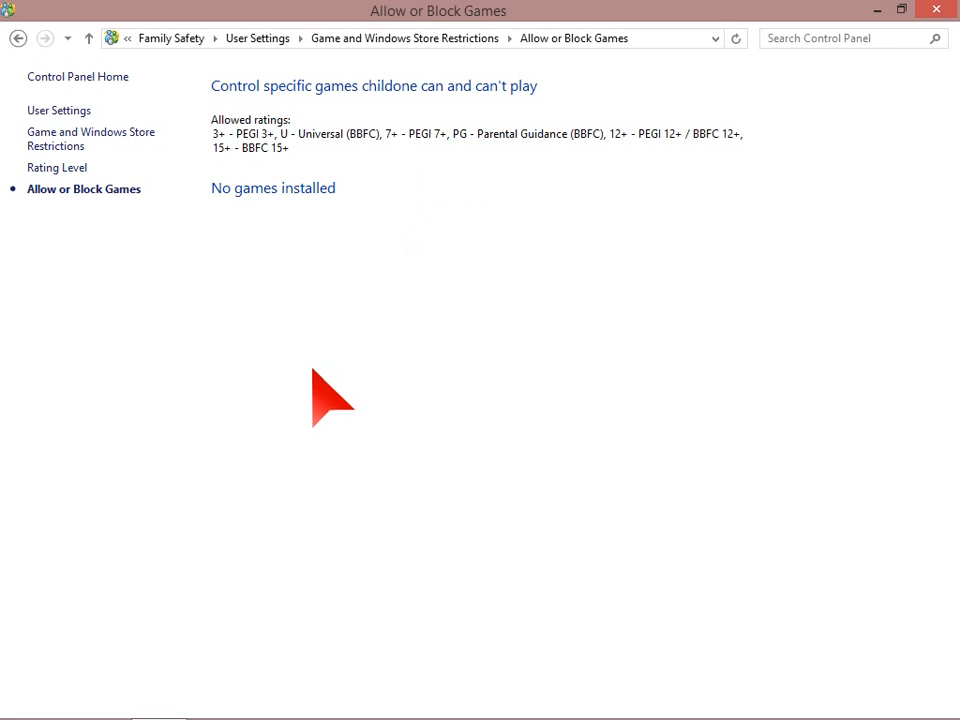
pyautogui.moveTo(352, 396)
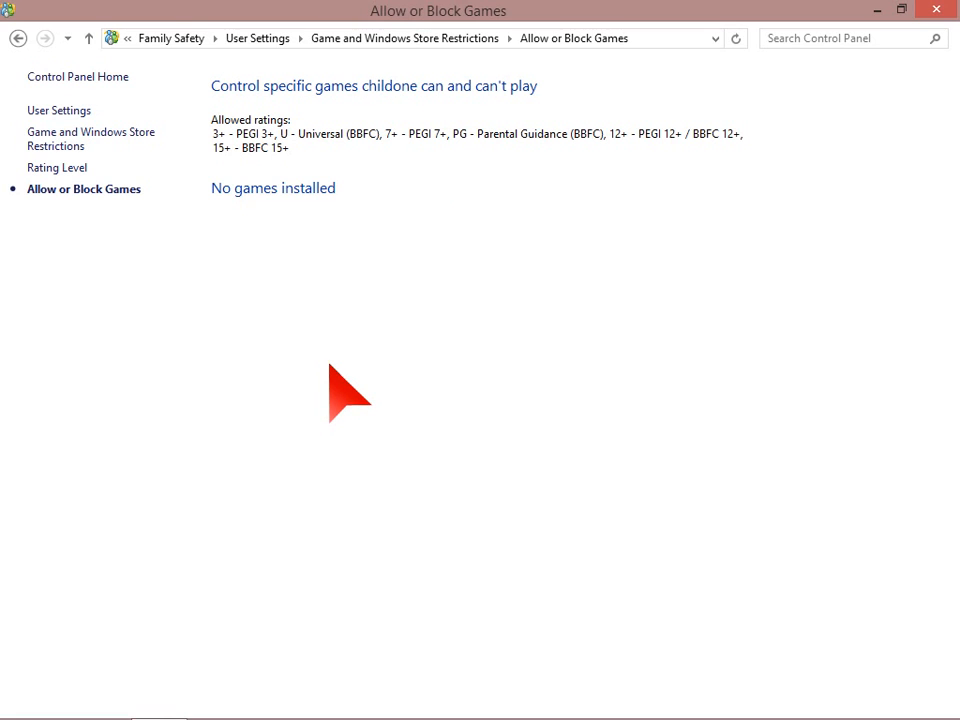
pyautogui.moveTo(44, 130)
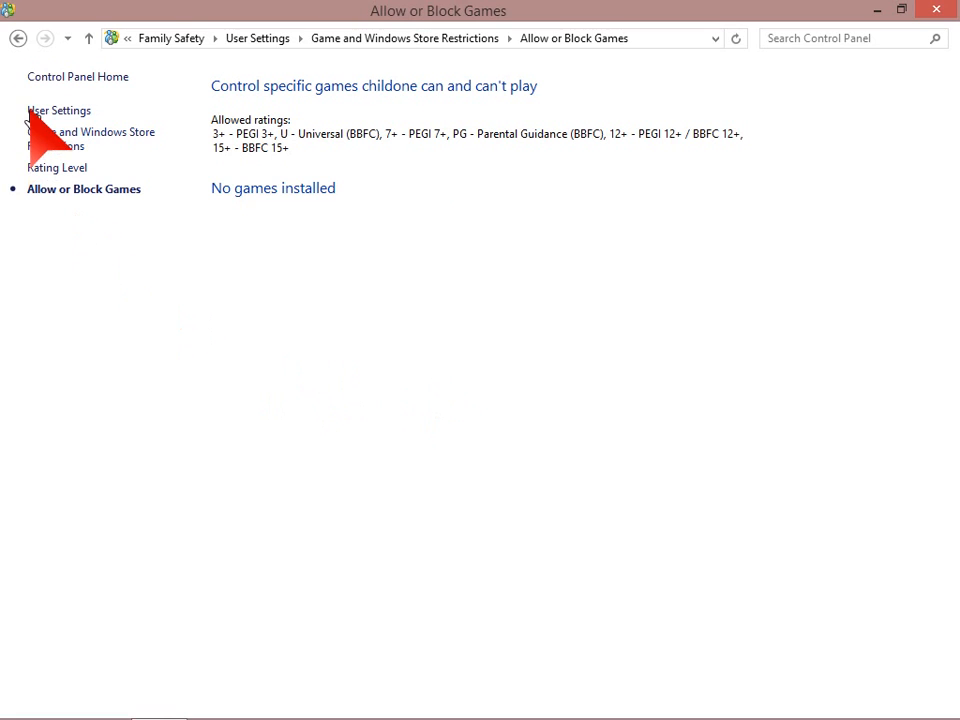
pyautogui.moveTo(60, 110)
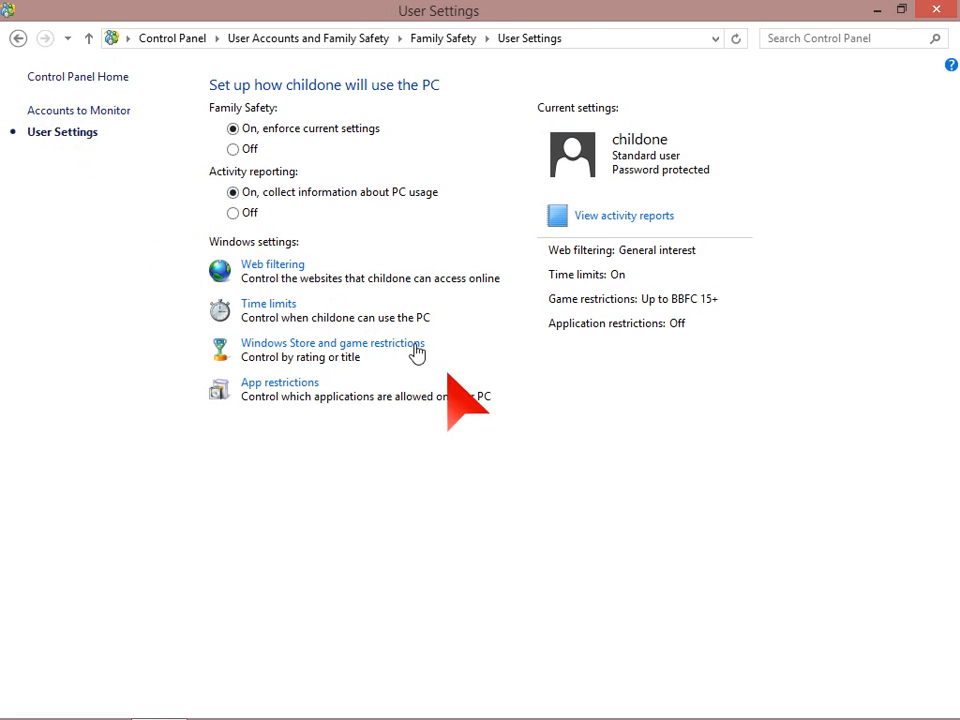
pyautogui.moveTo(360, 464)
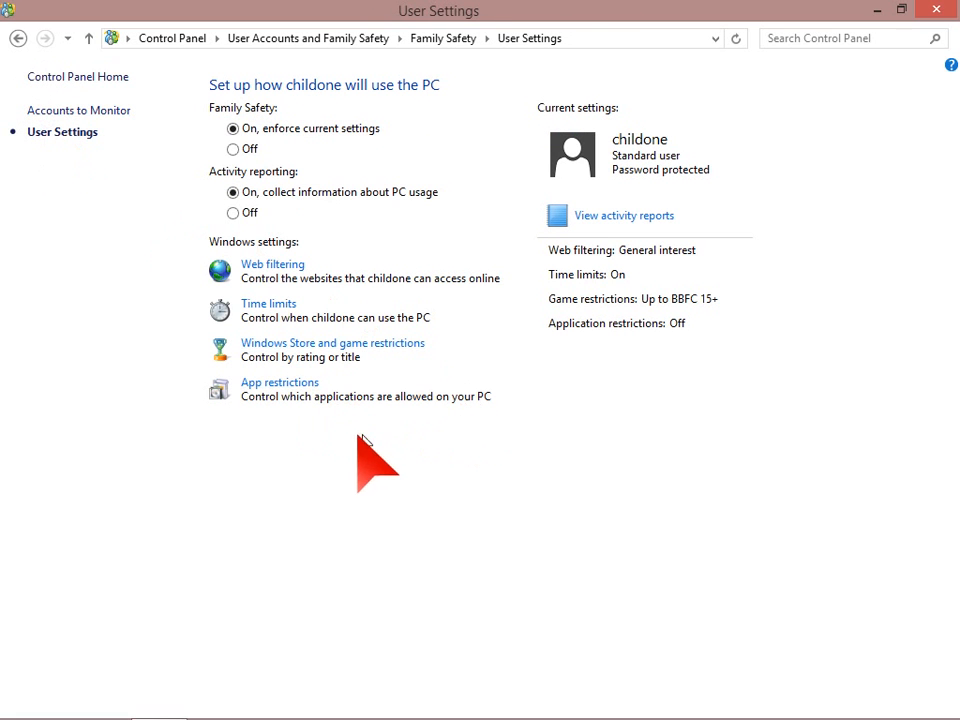
pyautogui.moveTo(388, 376)
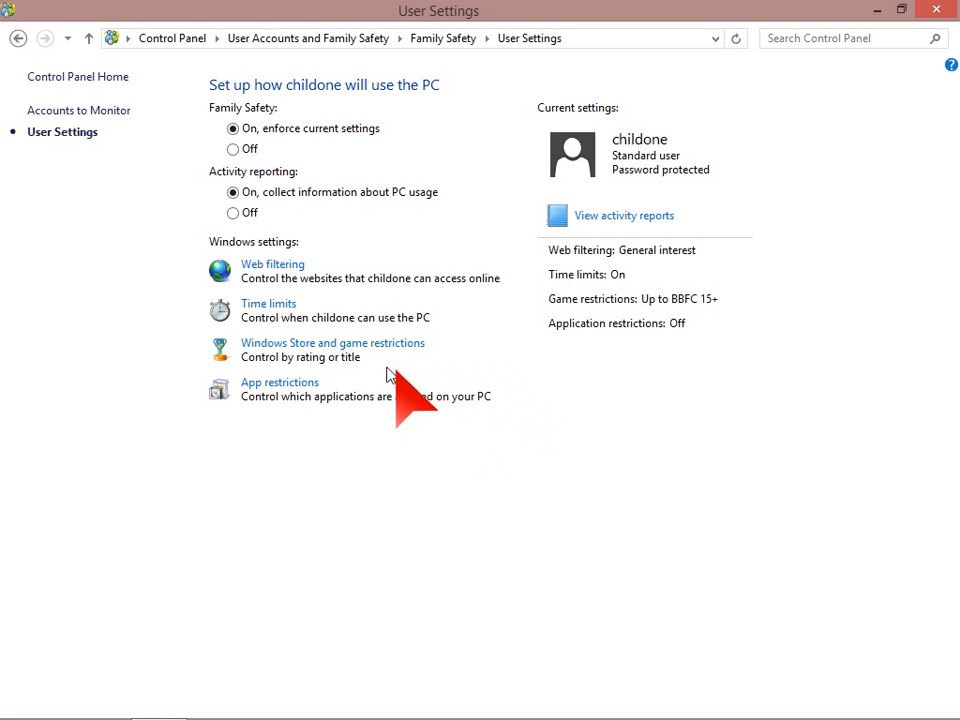
pyautogui.moveTo(290, 414)
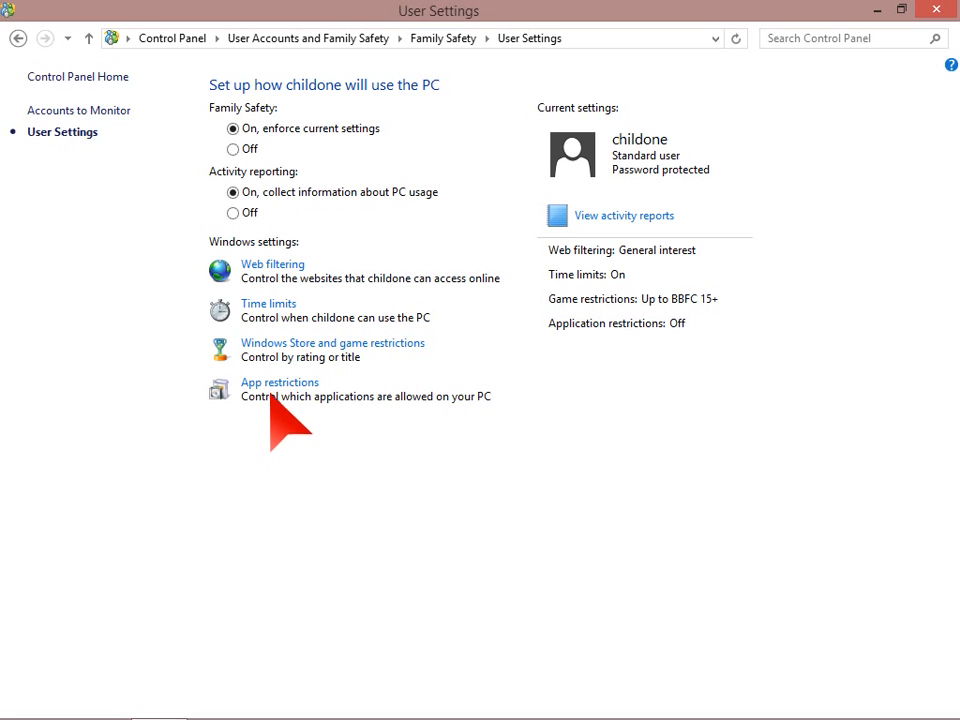
# Go to childone's App Restrictions settings from the Family Safety overview
pyautogui.click(280, 382)
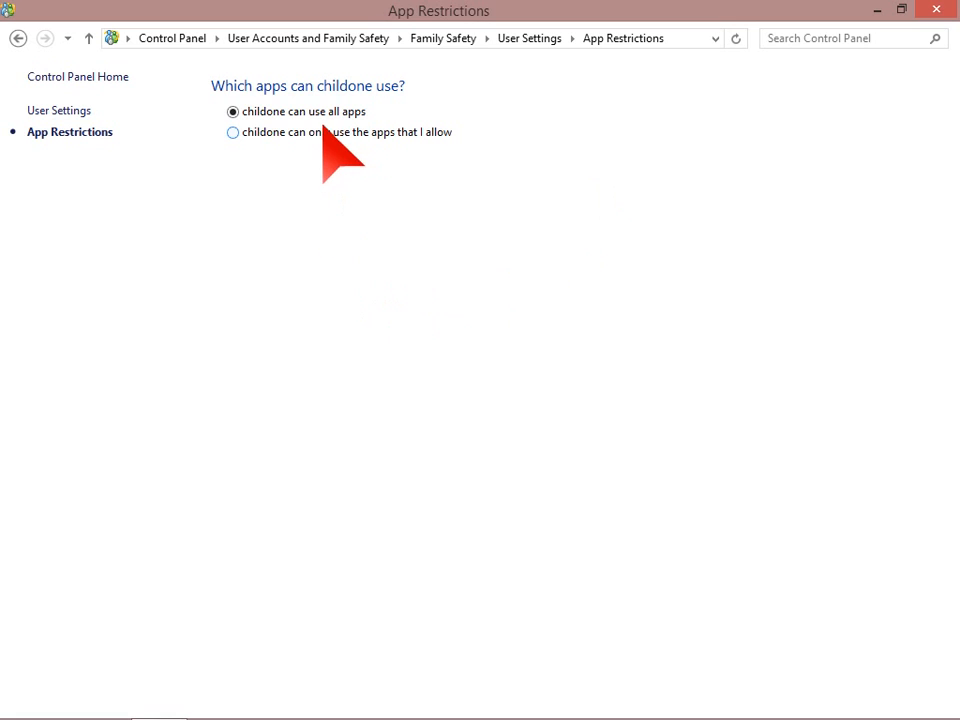
pyautogui.moveTo(310, 200)
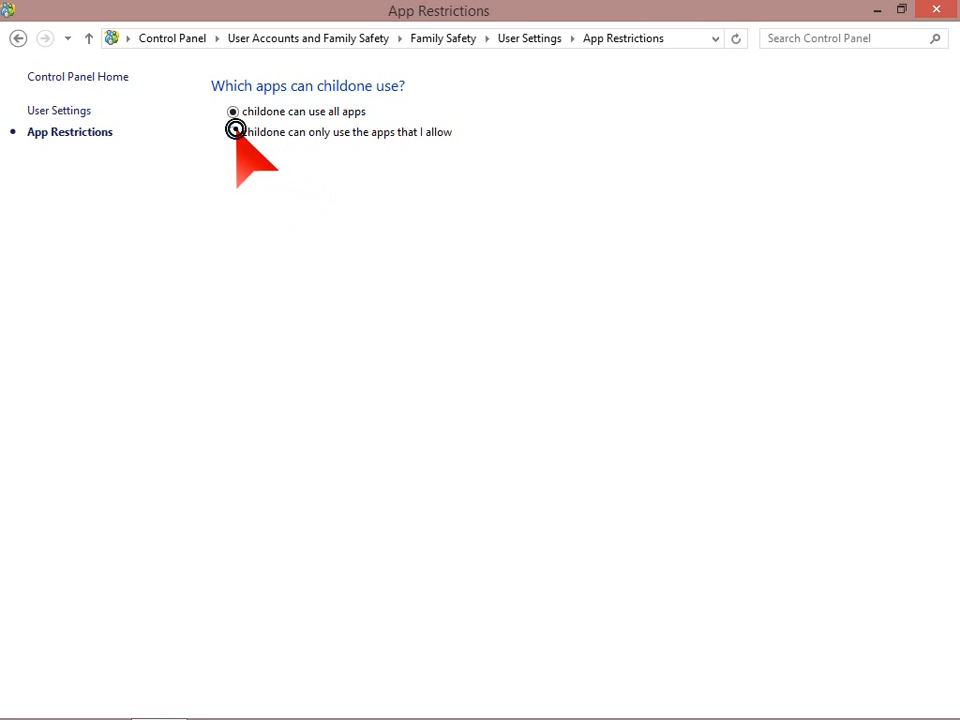
# Limit childone to allowed apps with only wmplayer.exe ticked, then return to the overview
pyautogui.click(232, 132)
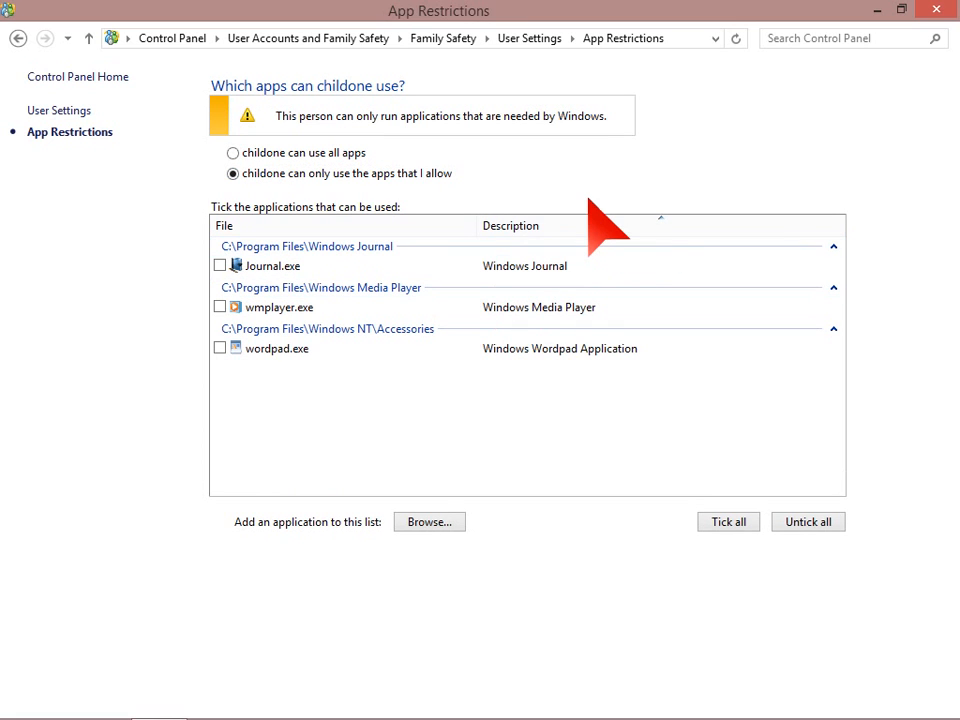
pyautogui.moveTo(562, 360)
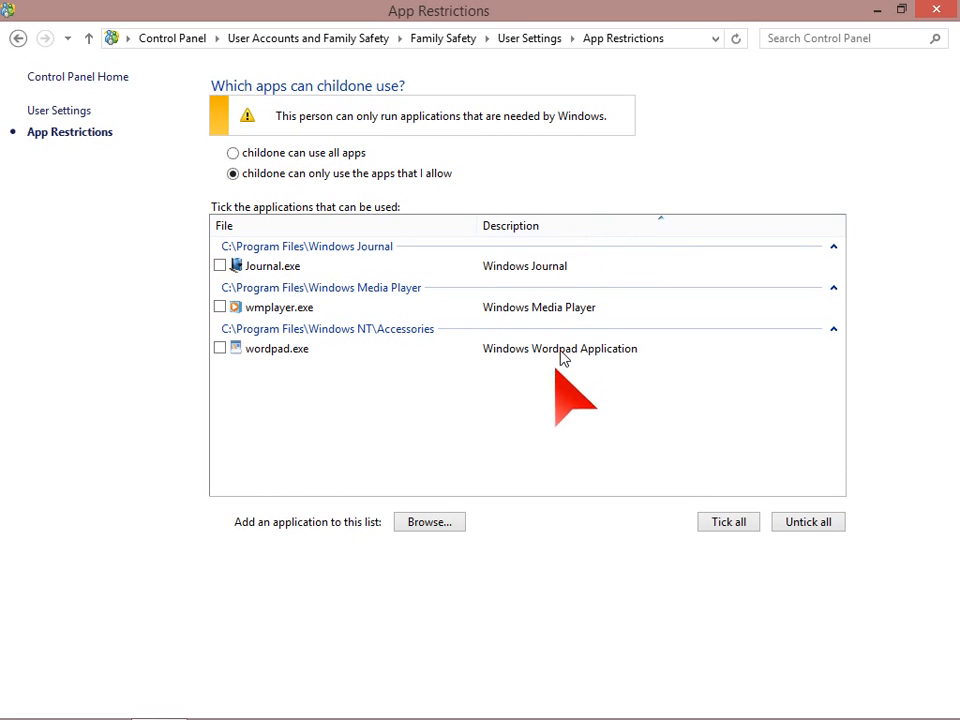
pyautogui.moveTo(470, 424)
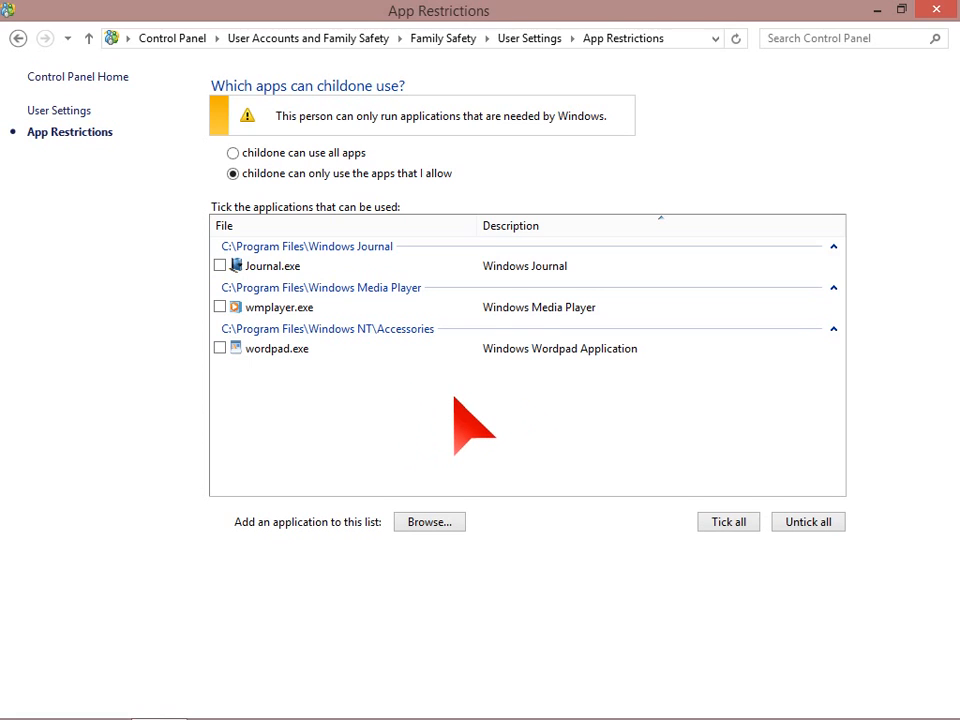
pyautogui.moveTo(320, 410)
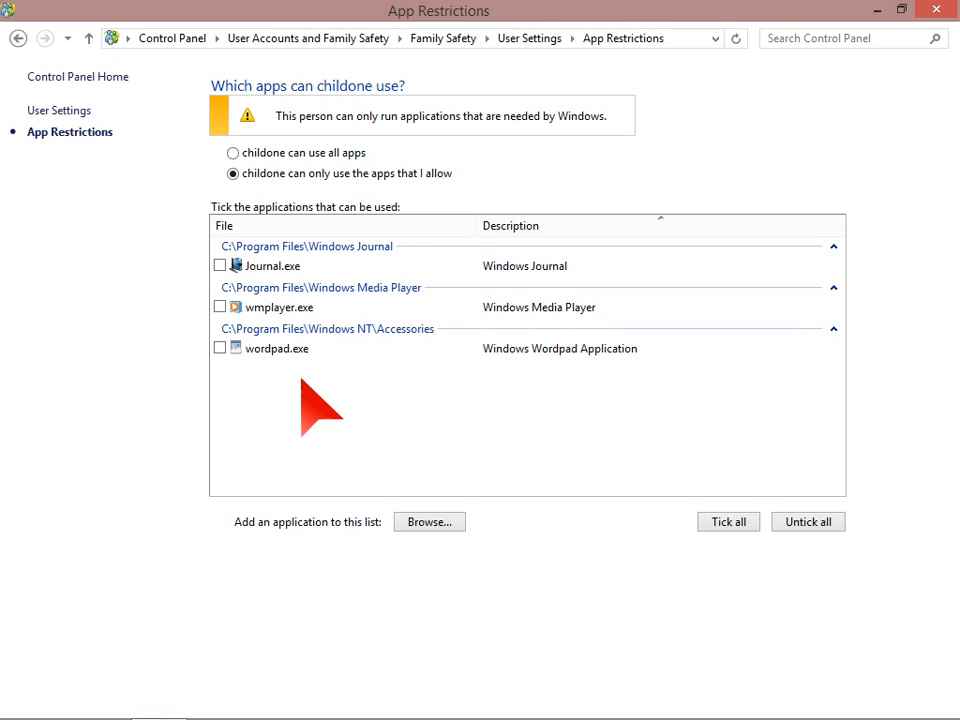
pyautogui.moveTo(330, 330)
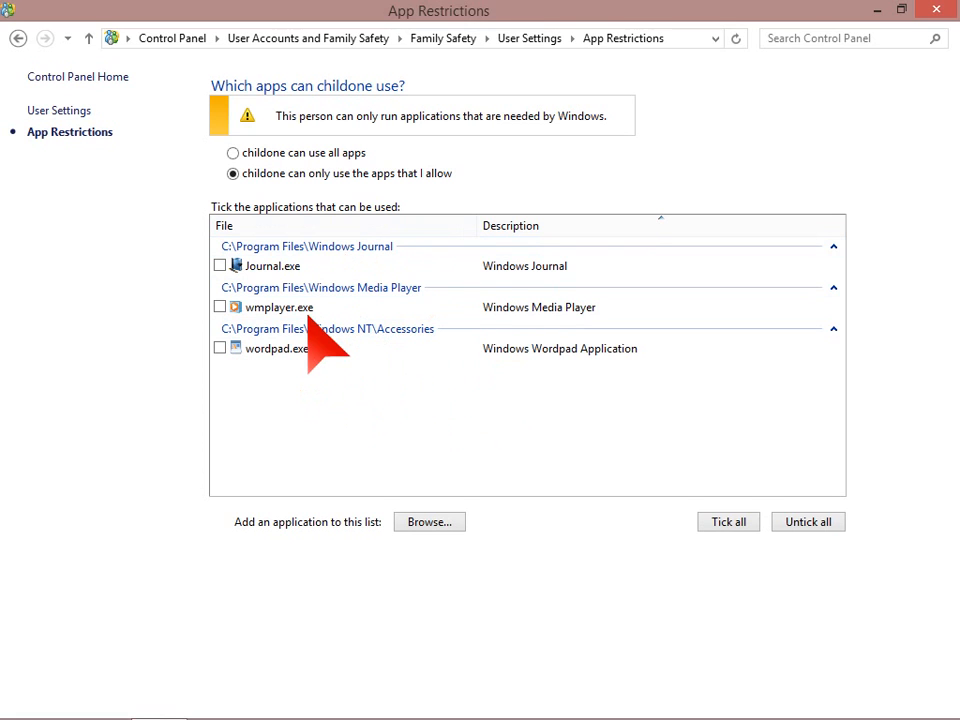
pyautogui.moveTo(464, 408)
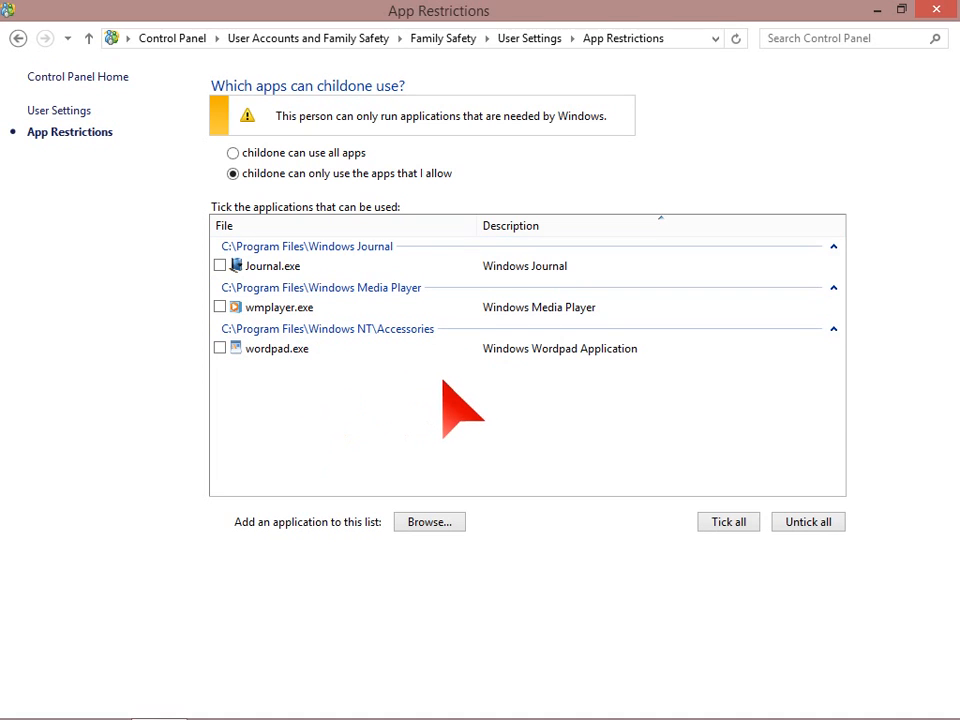
pyautogui.moveTo(270, 264)
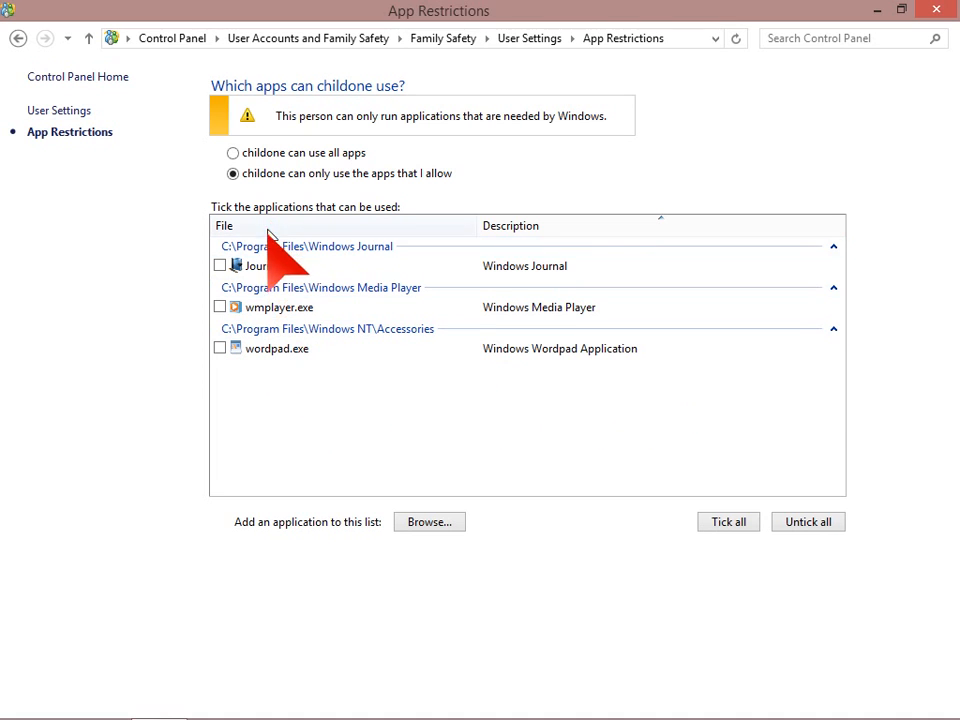
pyautogui.moveTo(240, 350)
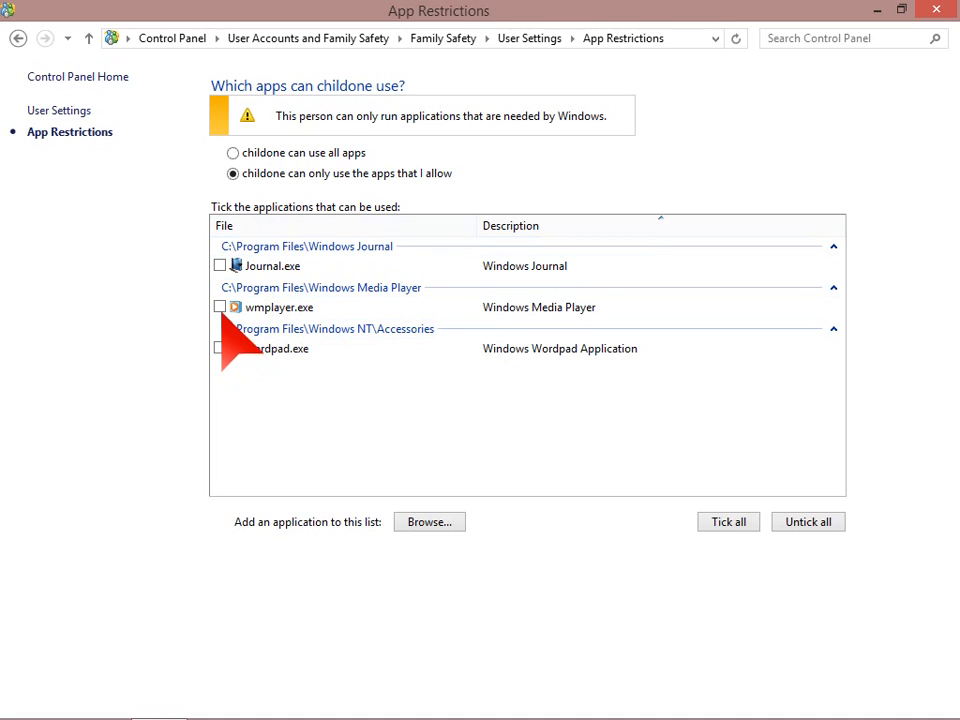
pyautogui.click(220, 306)
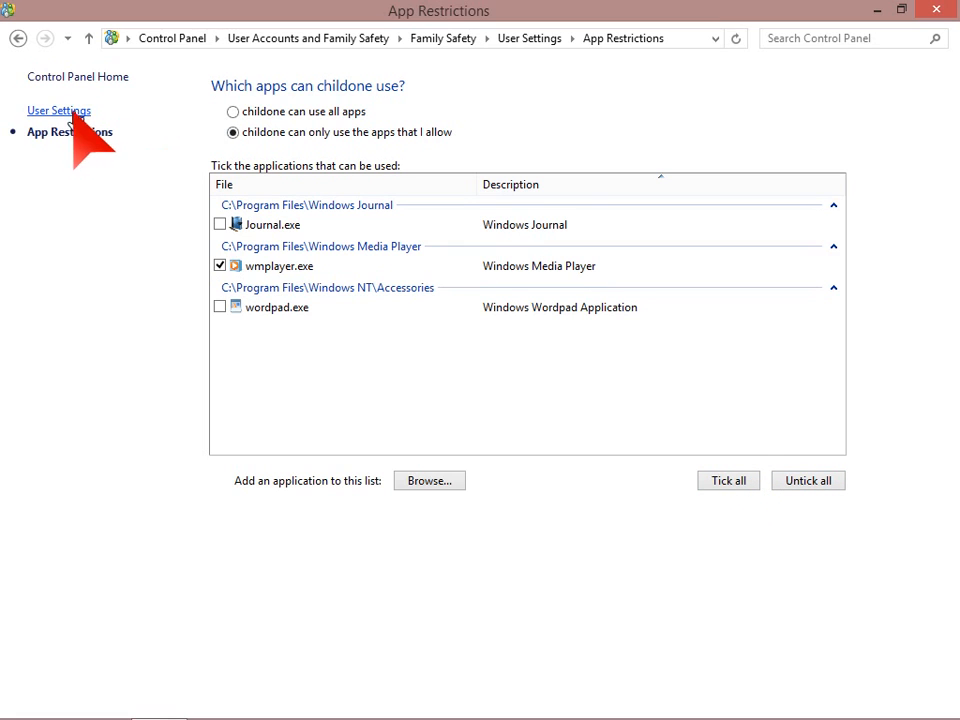
pyautogui.click(58, 110)
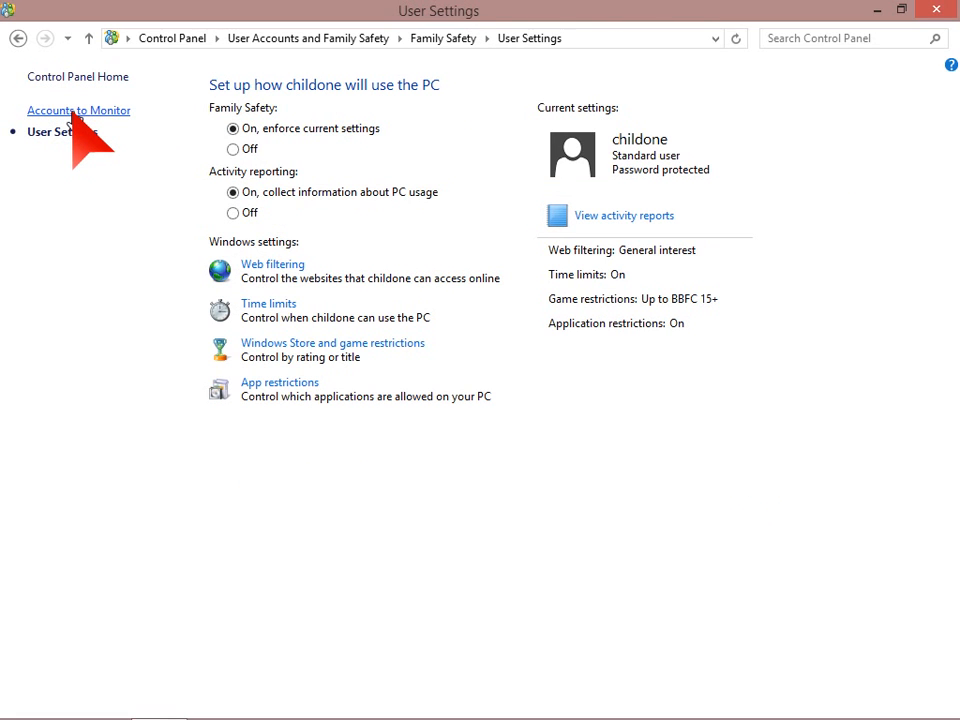
pyautogui.moveTo(320, 360)
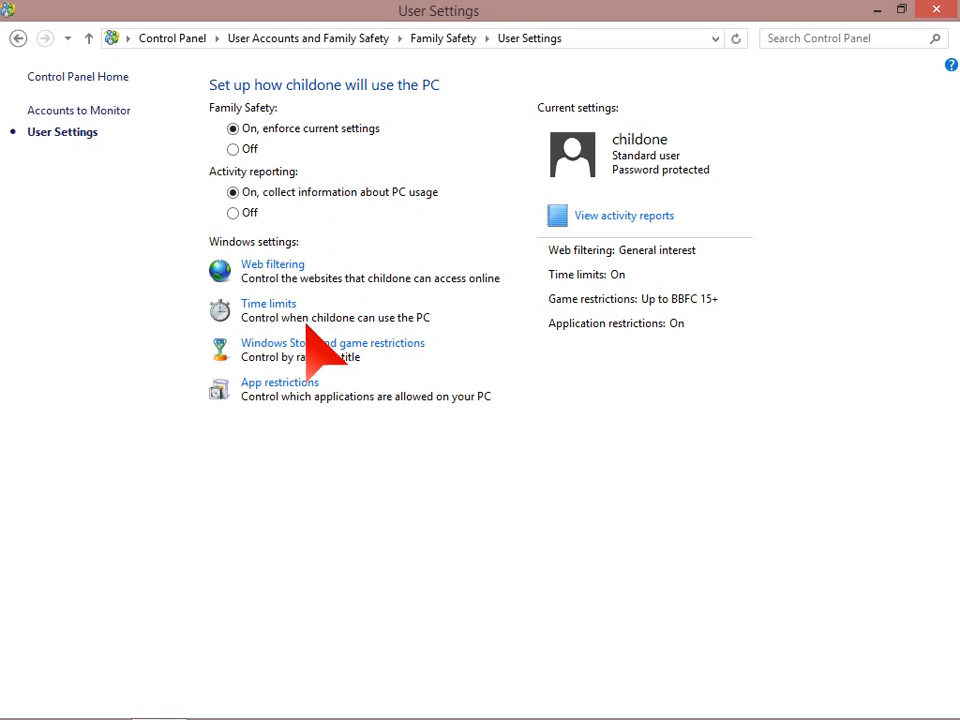
pyautogui.moveTo(310, 300)
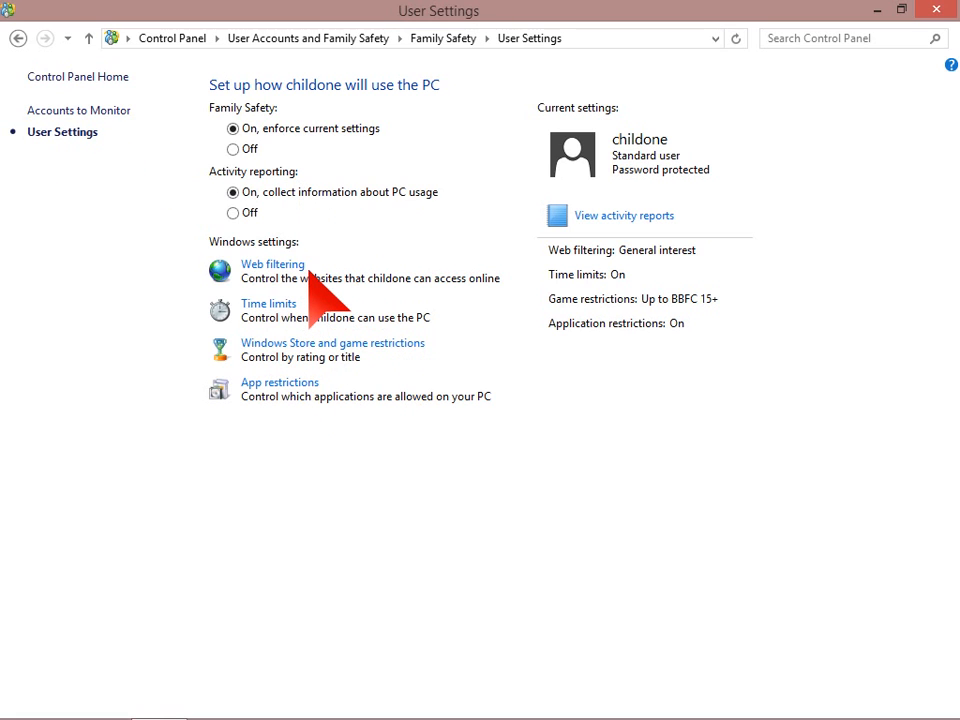
pyautogui.moveTo(410, 390)
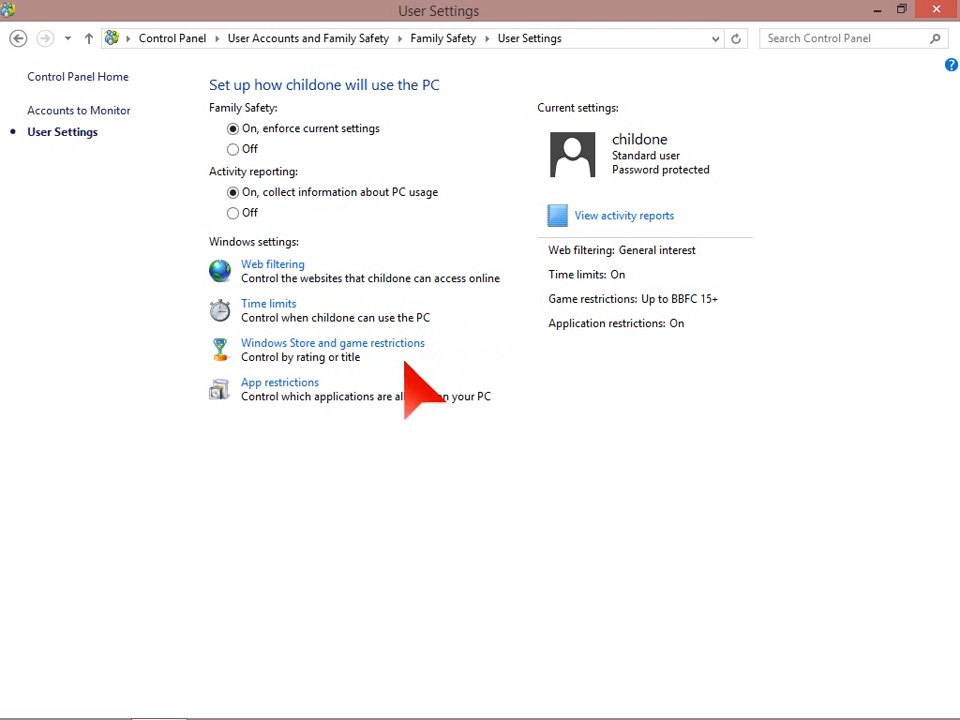
pyautogui.moveTo(350, 414)
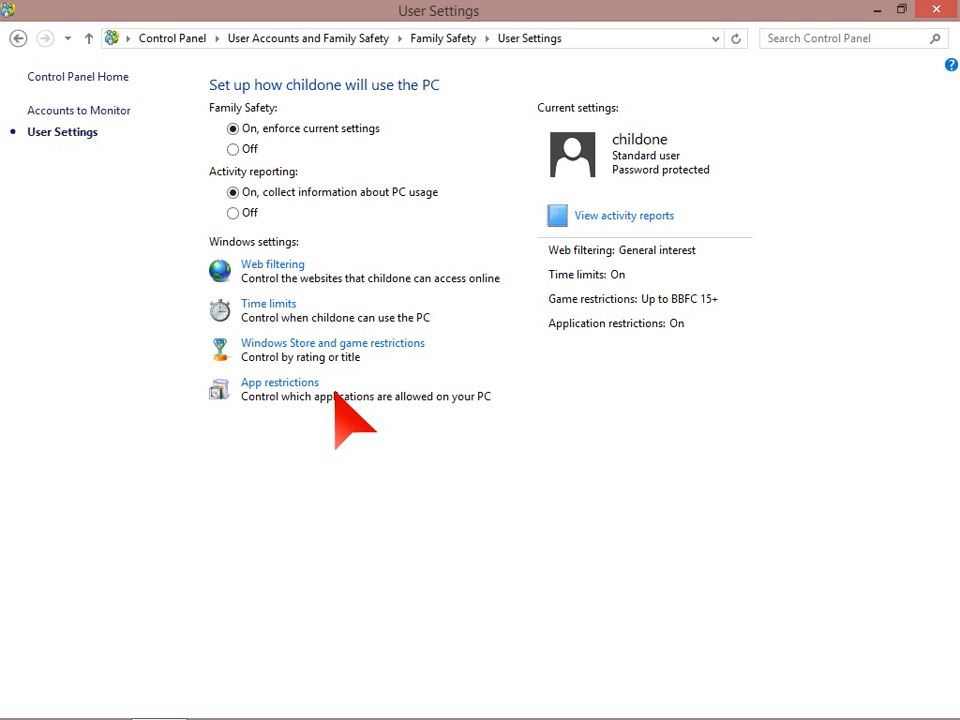
pyautogui.moveTo(730, 440)
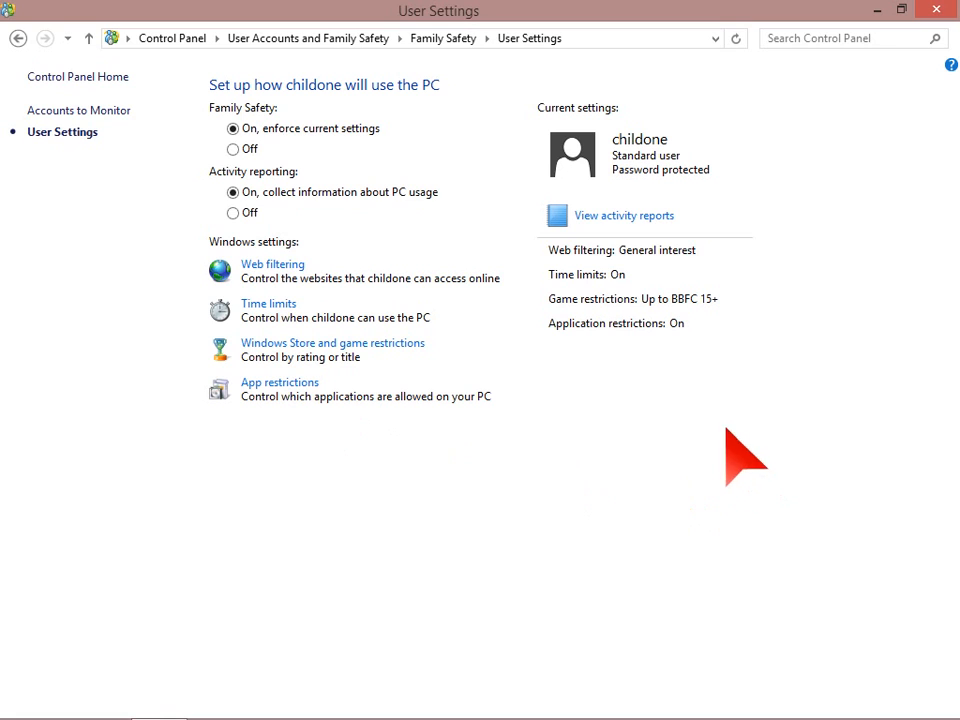
pyautogui.moveTo(560, 476)
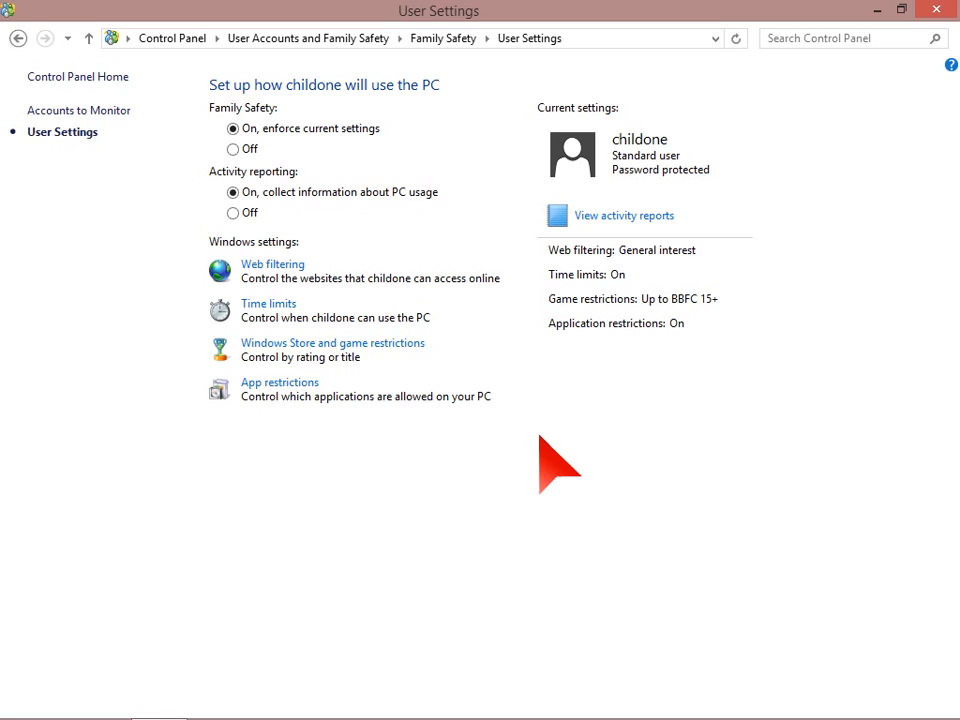
pyautogui.moveTo(516, 430)
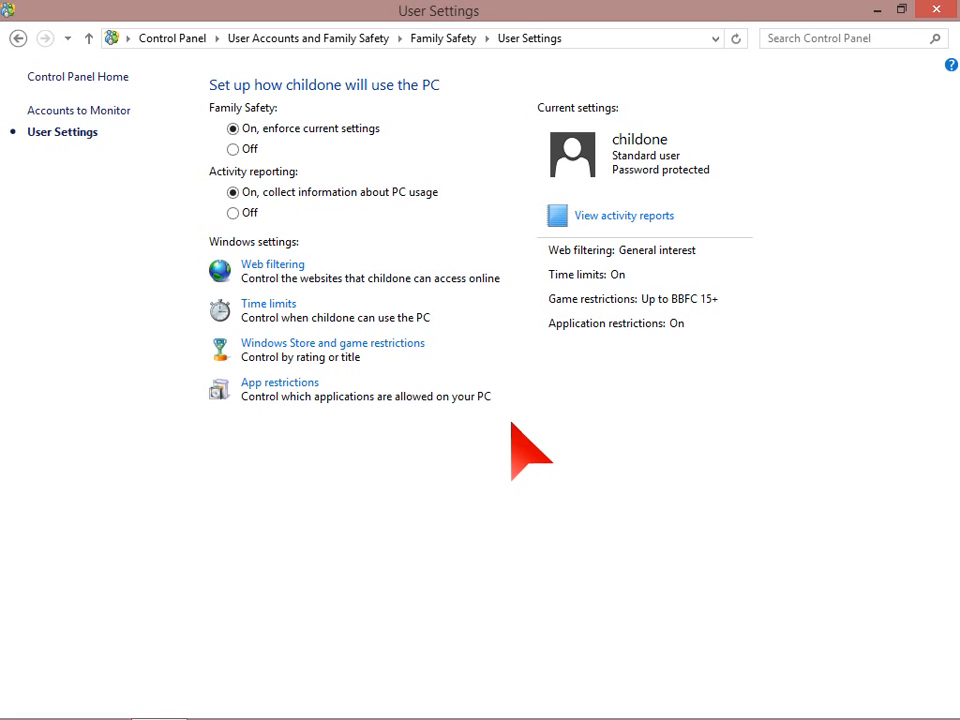